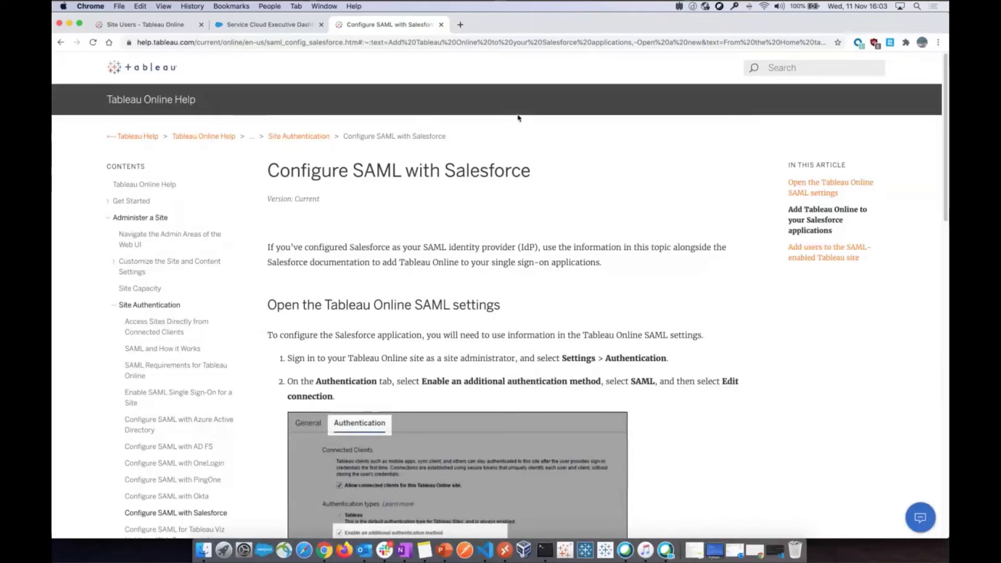
pyautogui.moveTo(504, 120)
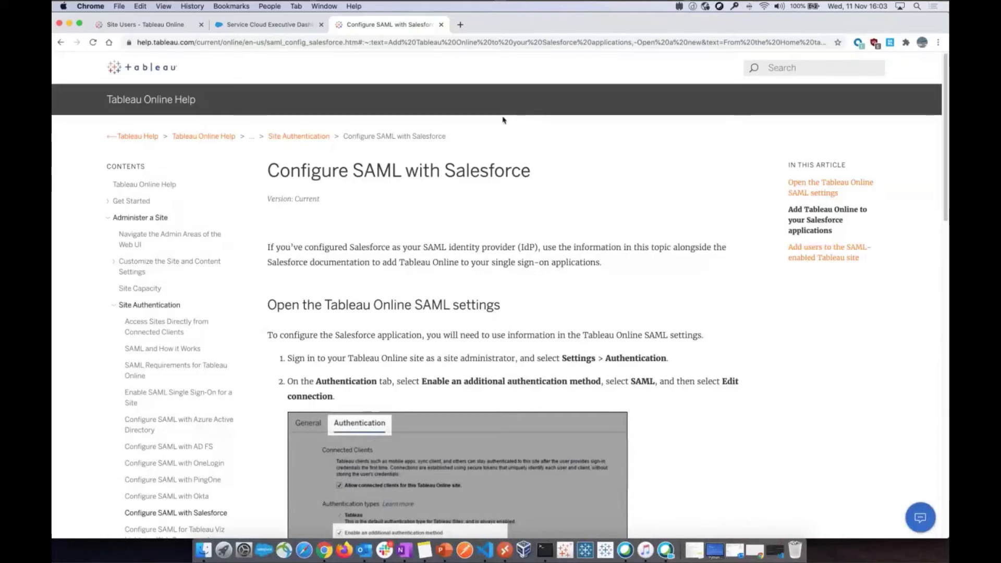
pyautogui.moveTo(490, 130)
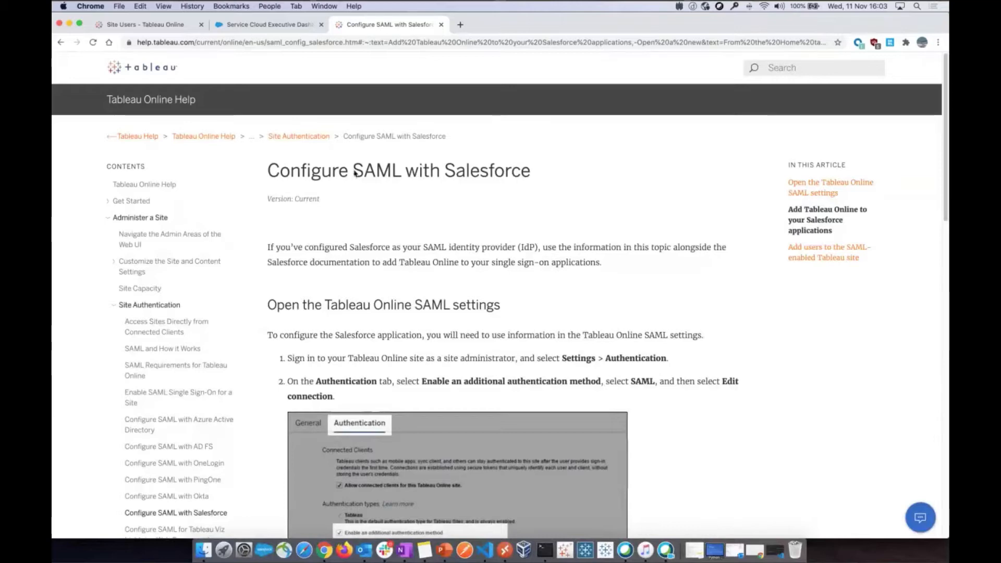
pyautogui.moveTo(503, 148)
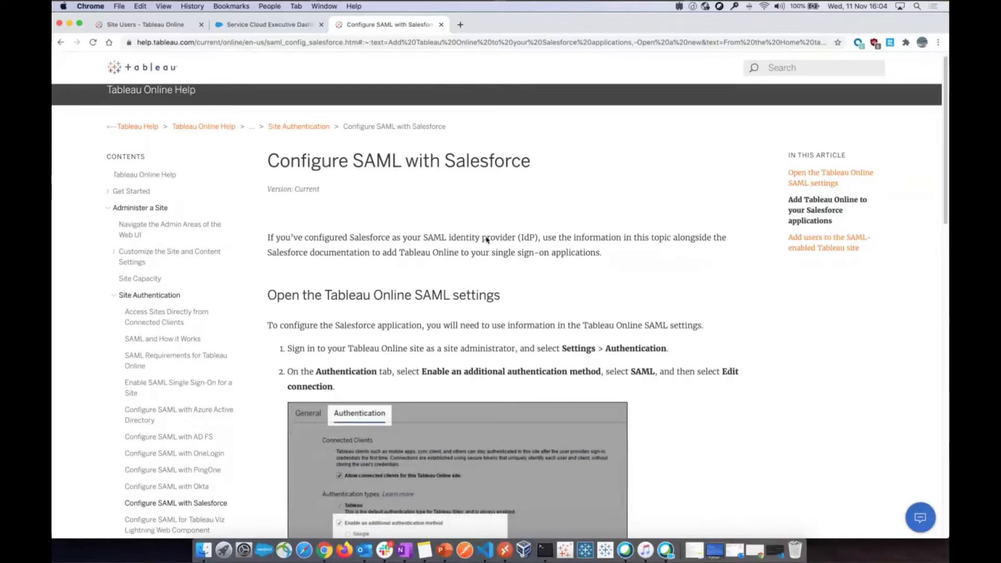
pyautogui.moveTo(548, 221)
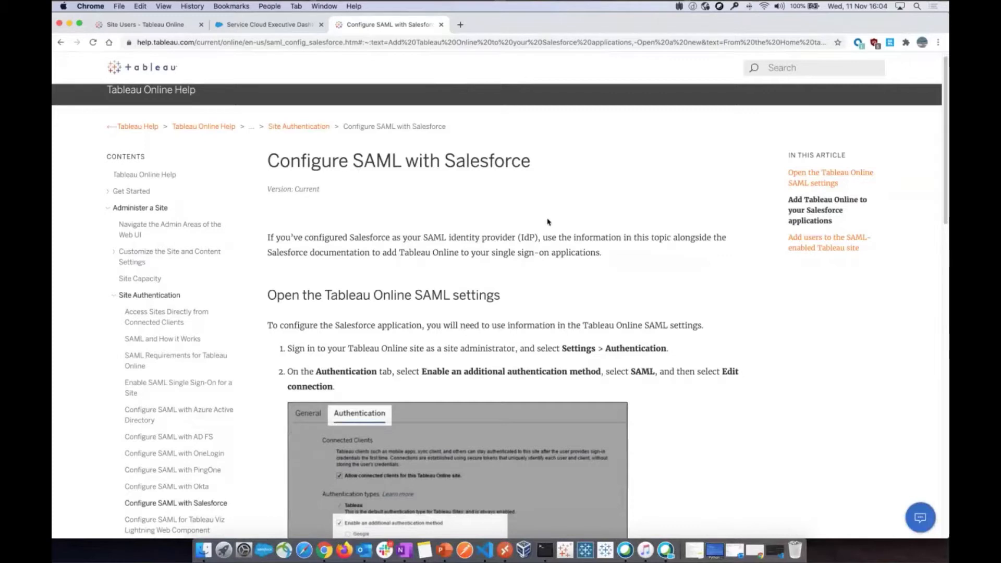
pyautogui.moveTo(566, 239)
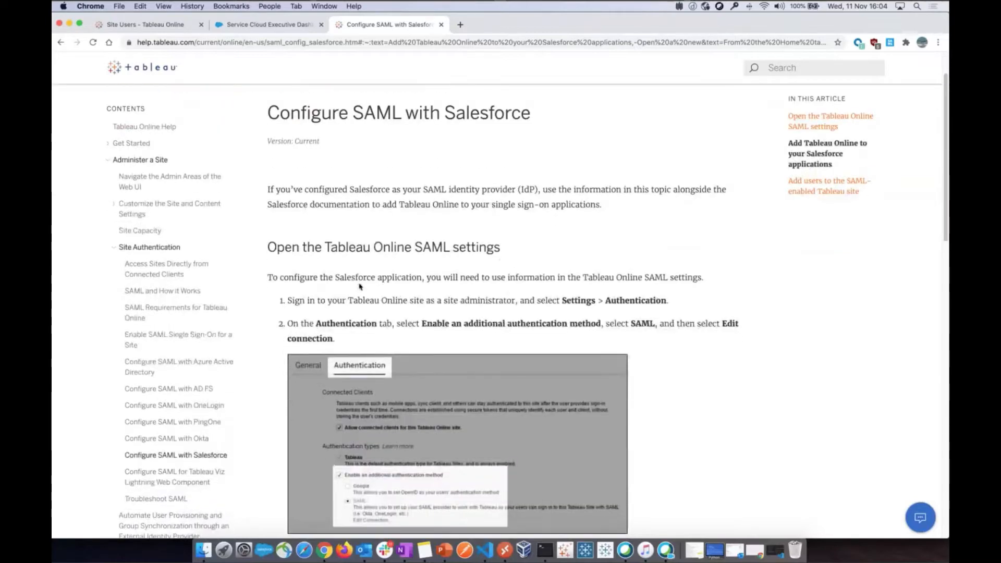
# Pick SAML over Google sign-in as the site's additional authentication and show its connection steps.
pyautogui.scroll(-3)
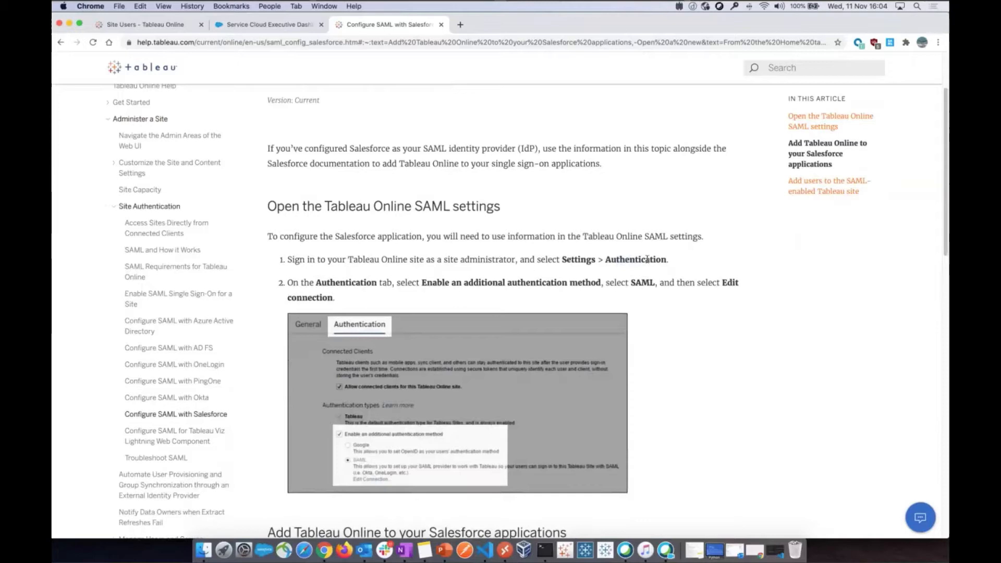
pyautogui.moveTo(385, 438)
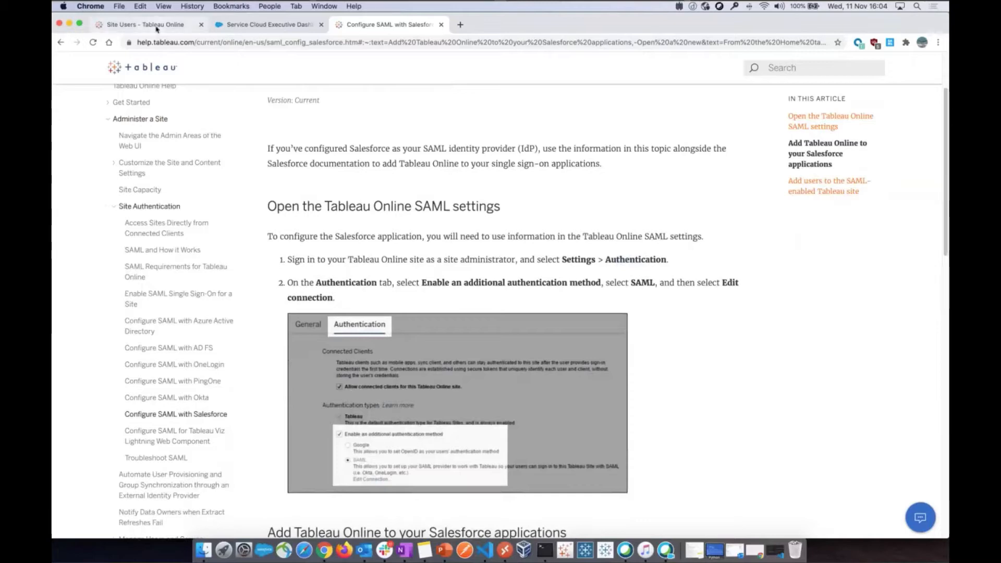
pyautogui.click(144, 25)
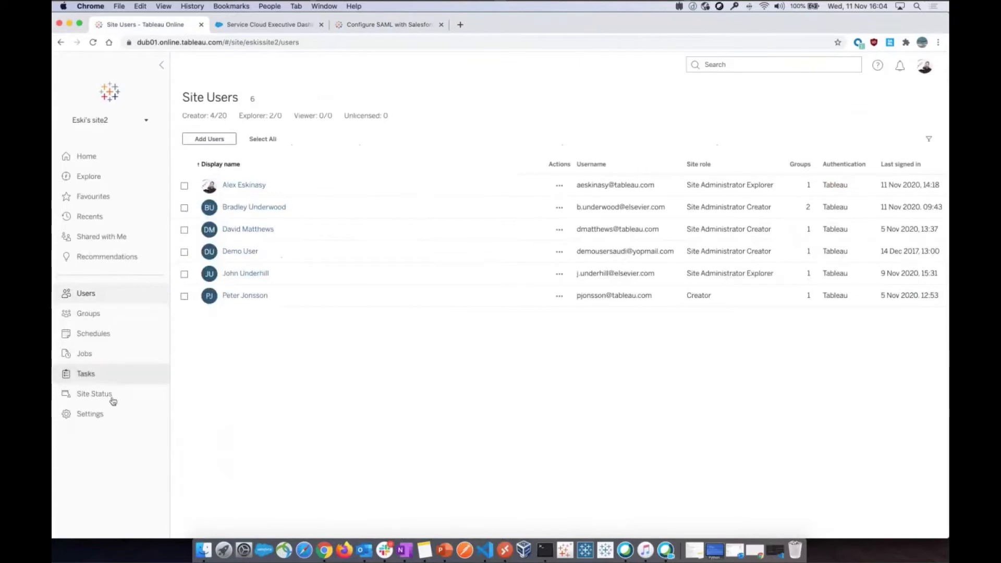
pyautogui.click(89, 413)
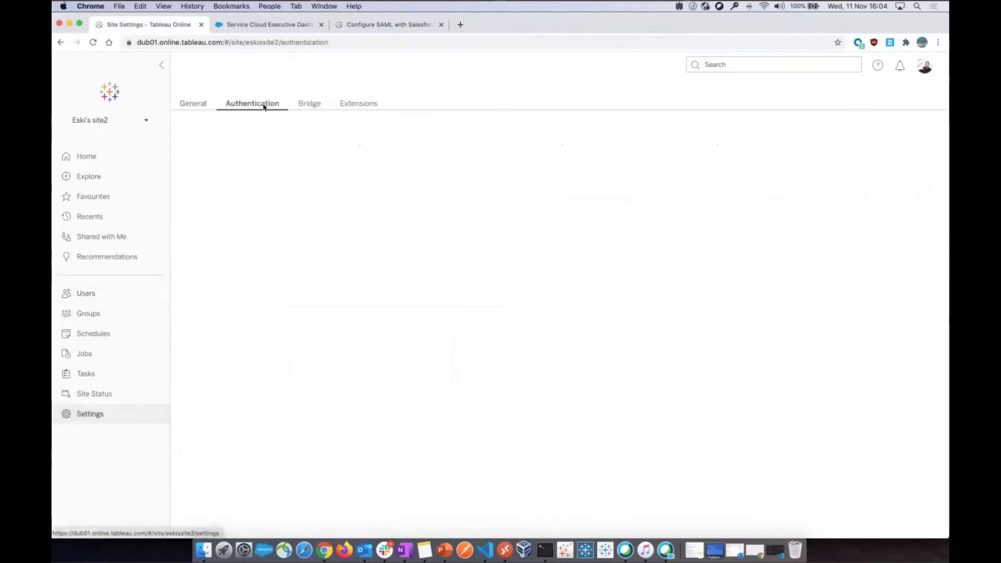
pyautogui.click(251, 103)
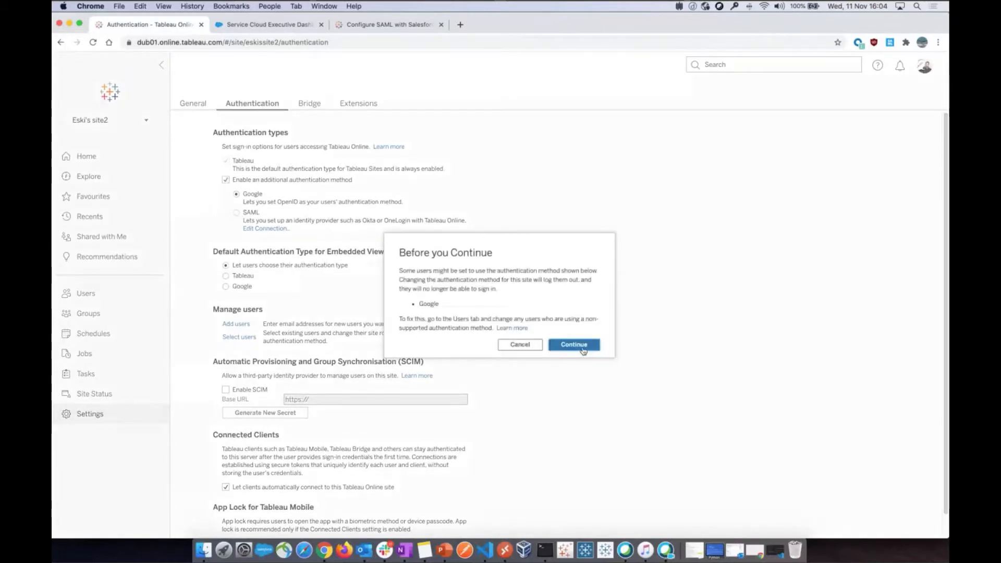
pyautogui.click(572, 344)
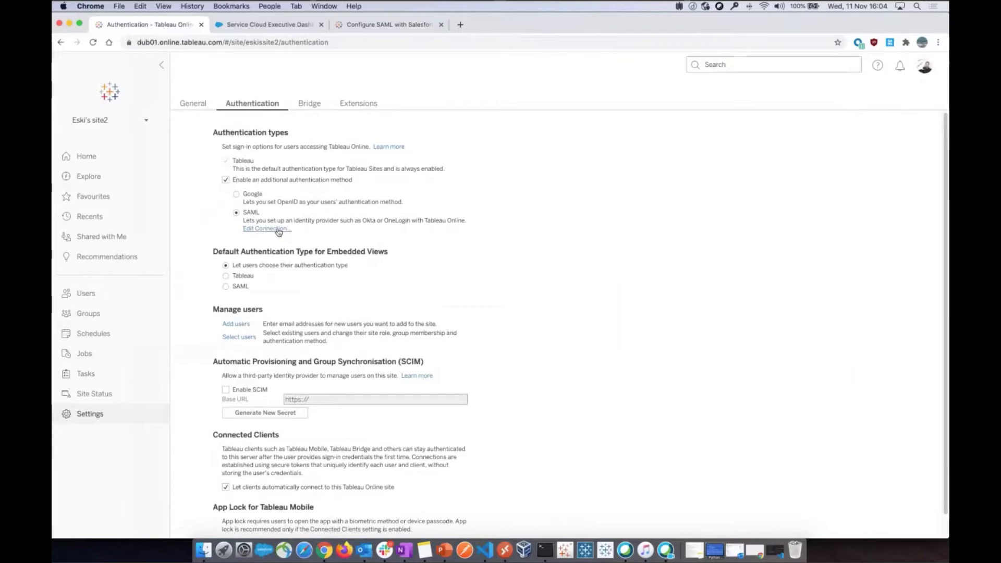
pyautogui.click(265, 229)
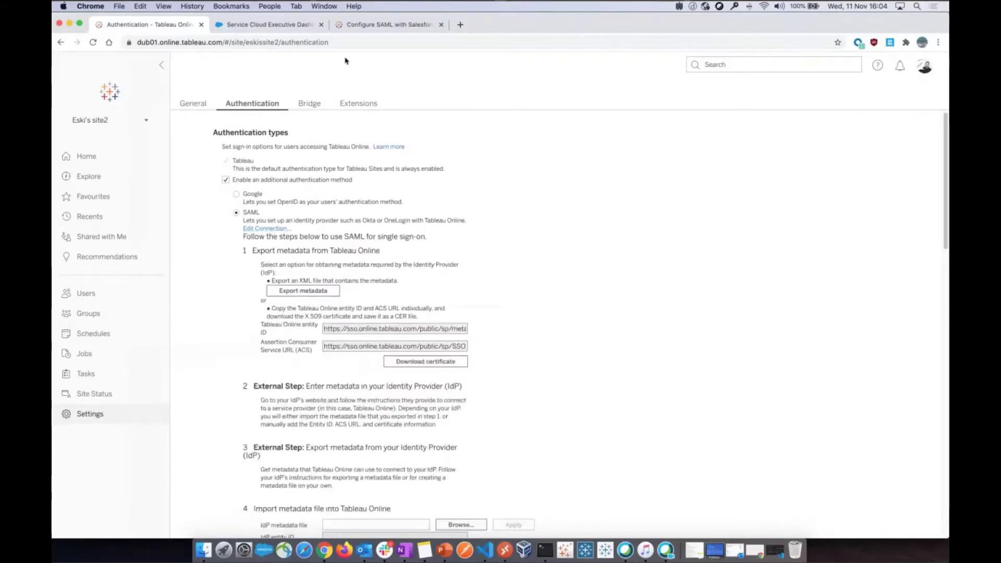
# Scroll the help article to 'Add Tableau Online to your Salesforce applications' and highlight 'Setup Home'.
pyautogui.click(387, 25)
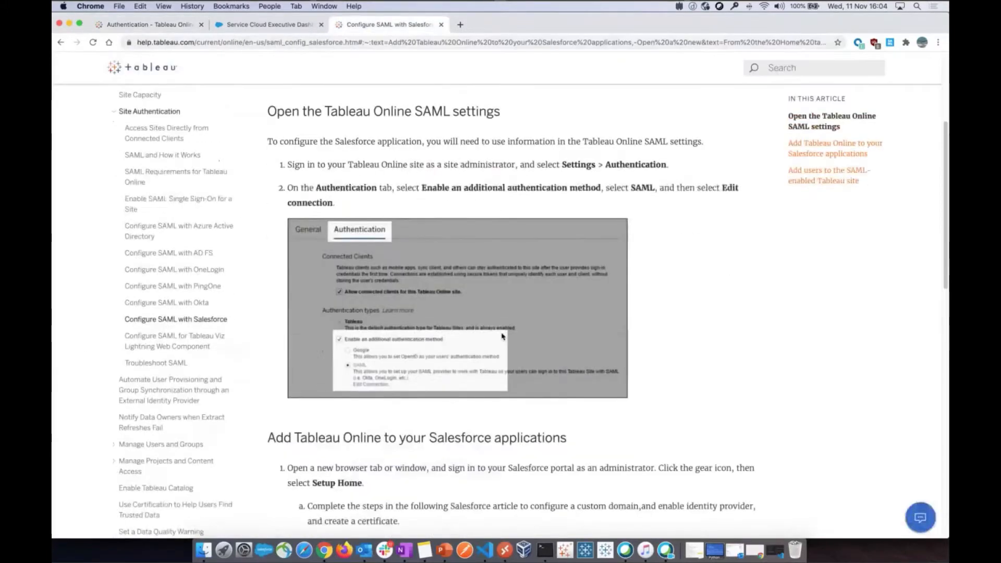
pyautogui.scroll(-3)
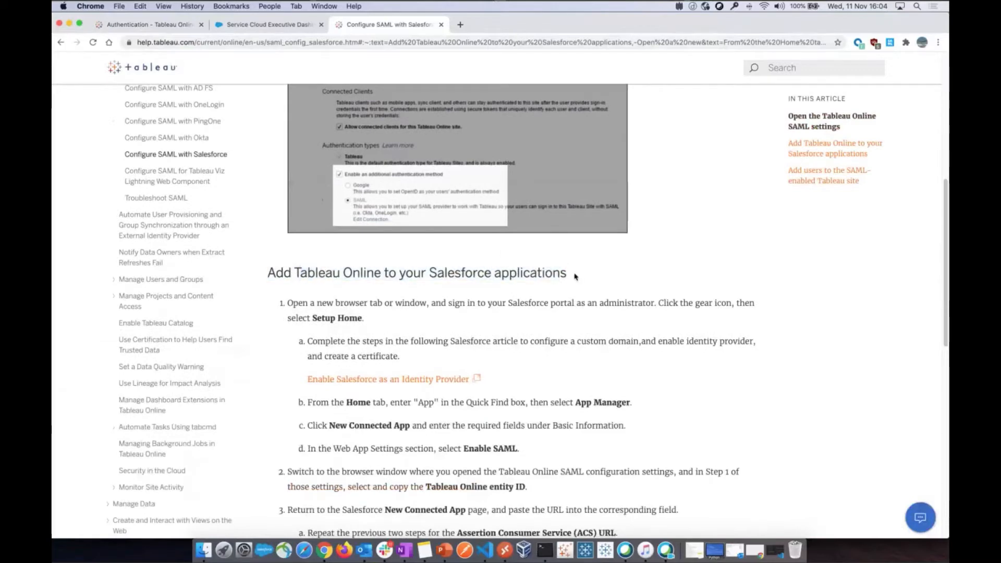
pyautogui.scroll(-3)
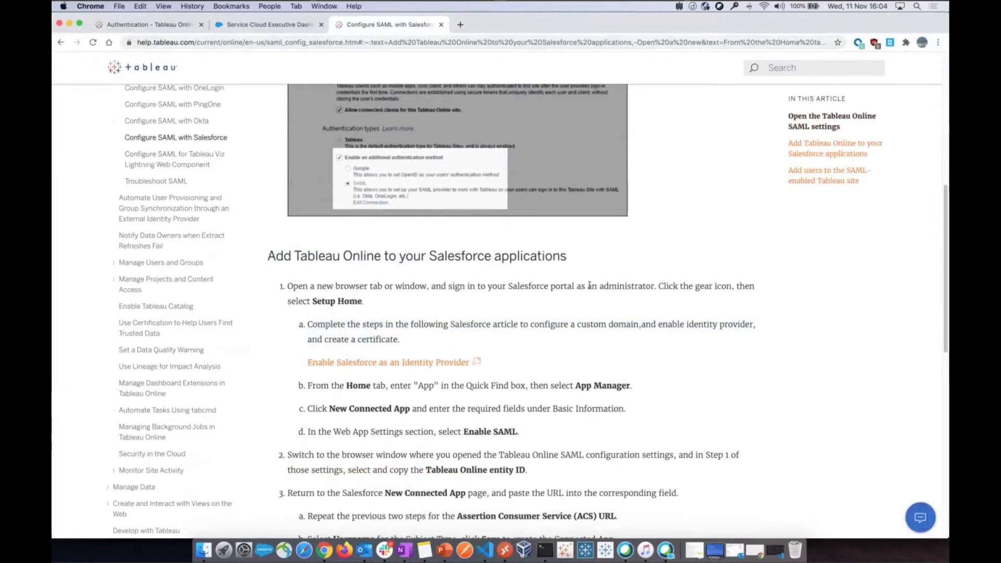
pyautogui.doubleClick(336, 301)
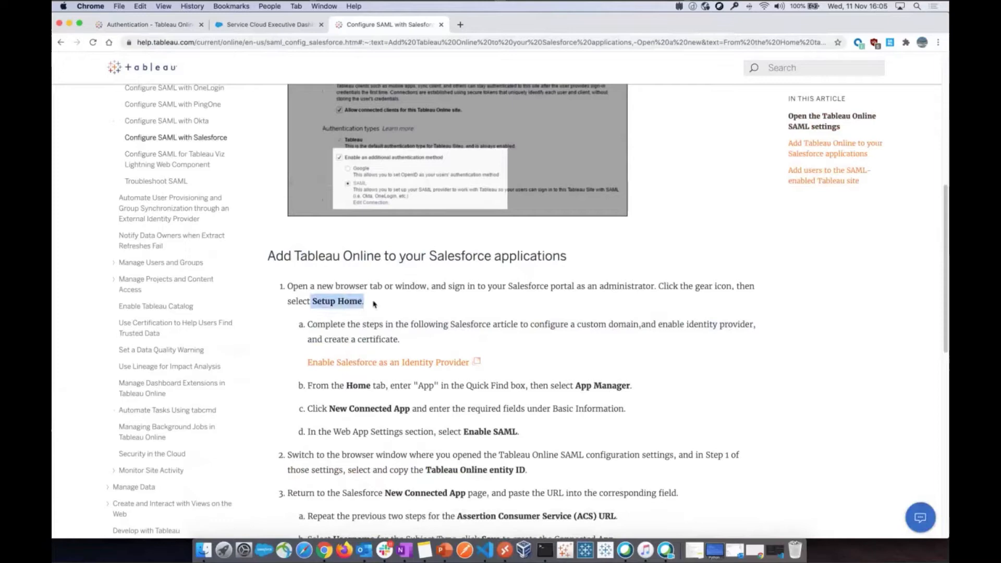
# Open Salesforce Setup Home, close the executive dashboard tab, and look up App Manager.
pyautogui.click(268, 24)
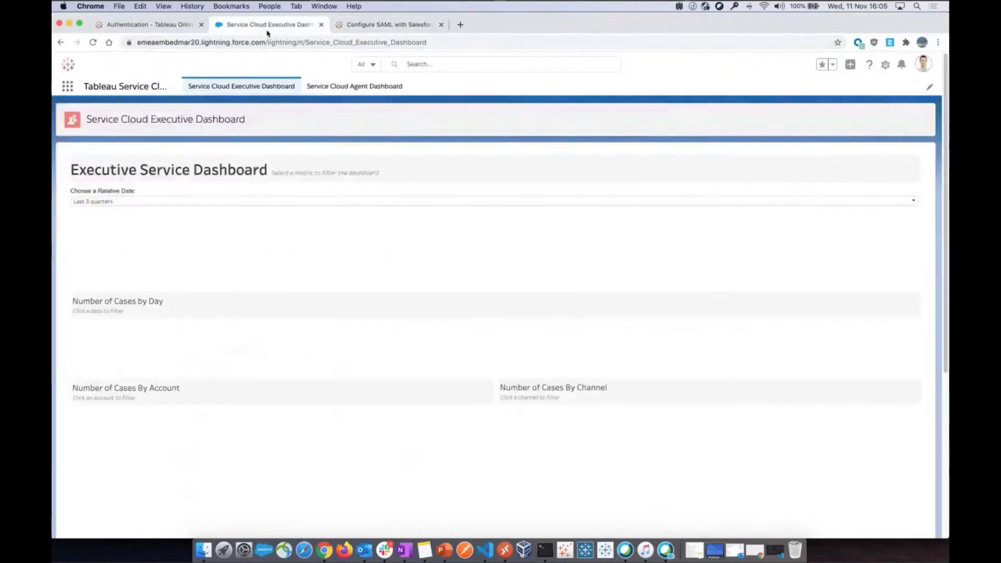
pyautogui.moveTo(923, 64)
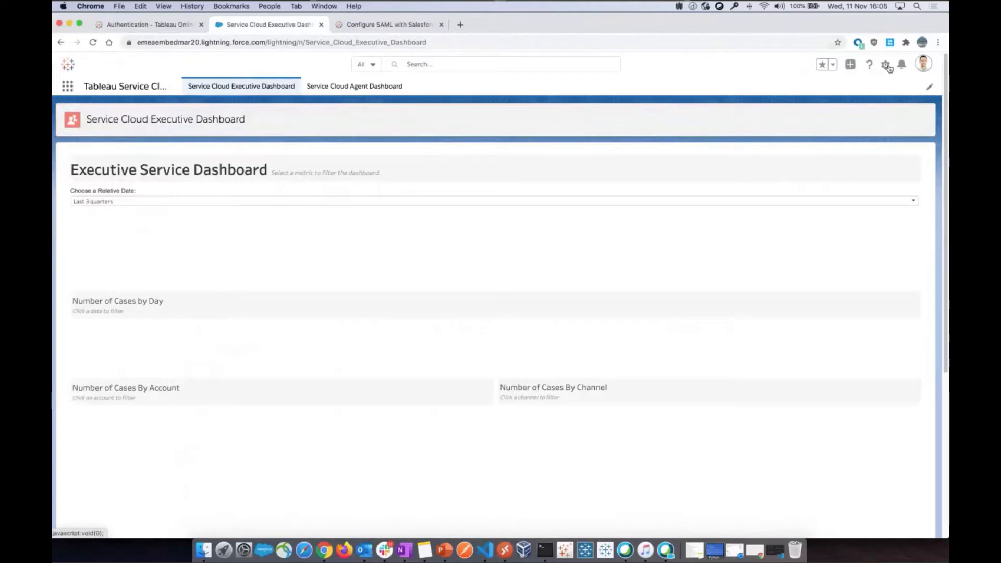
pyautogui.click(886, 64)
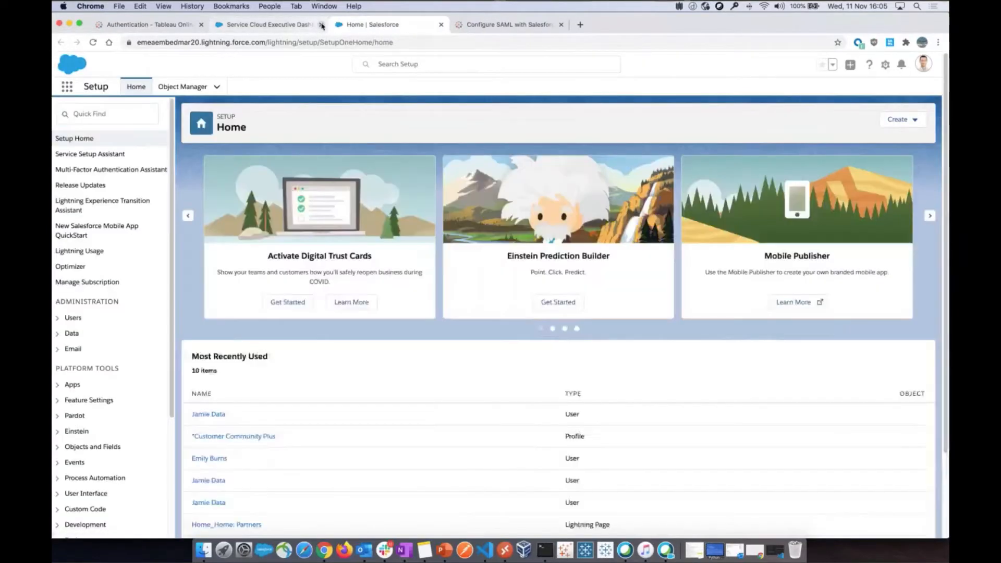
pyautogui.click(322, 25)
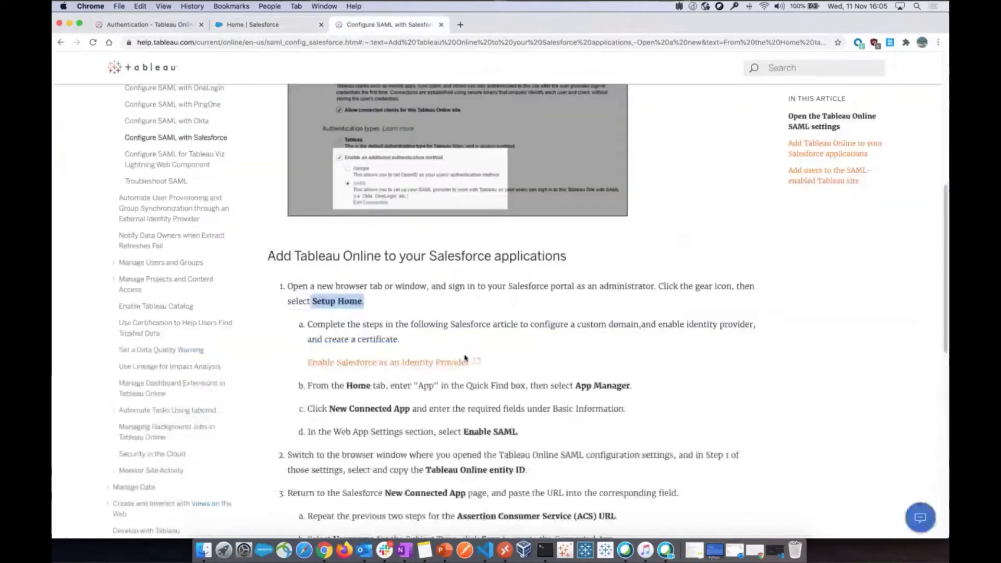
pyautogui.moveTo(388, 361)
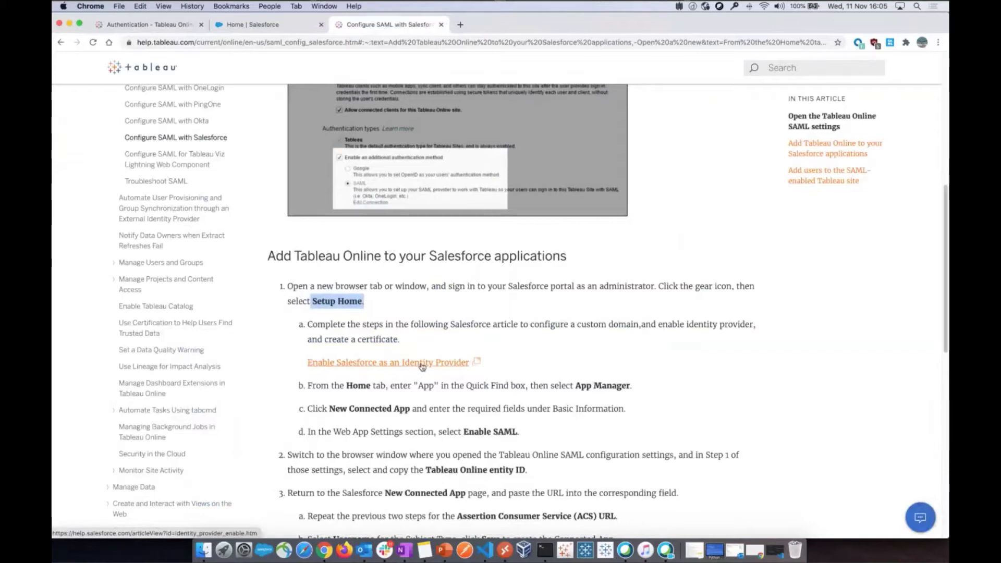
pyautogui.moveTo(442, 369)
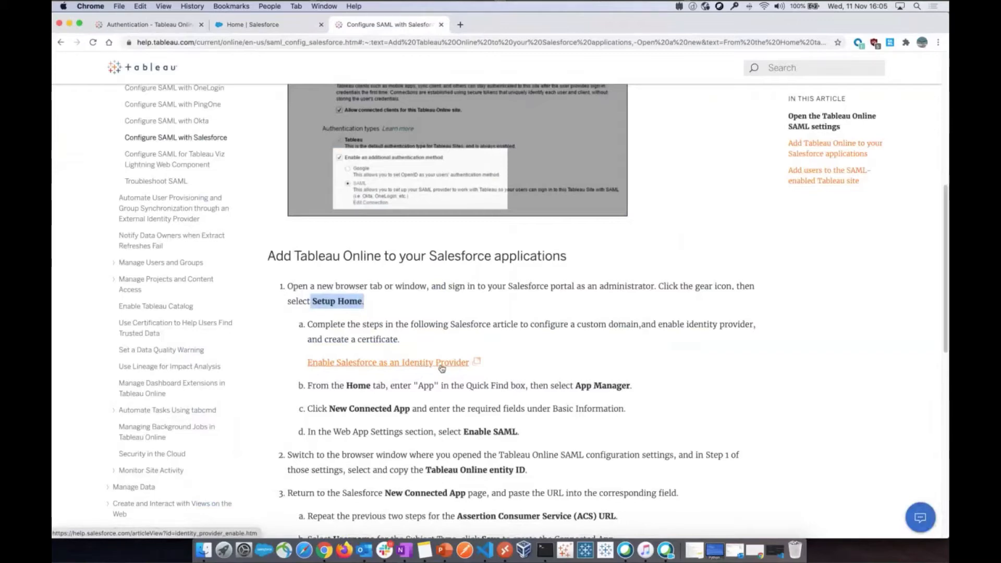
pyautogui.moveTo(420, 367)
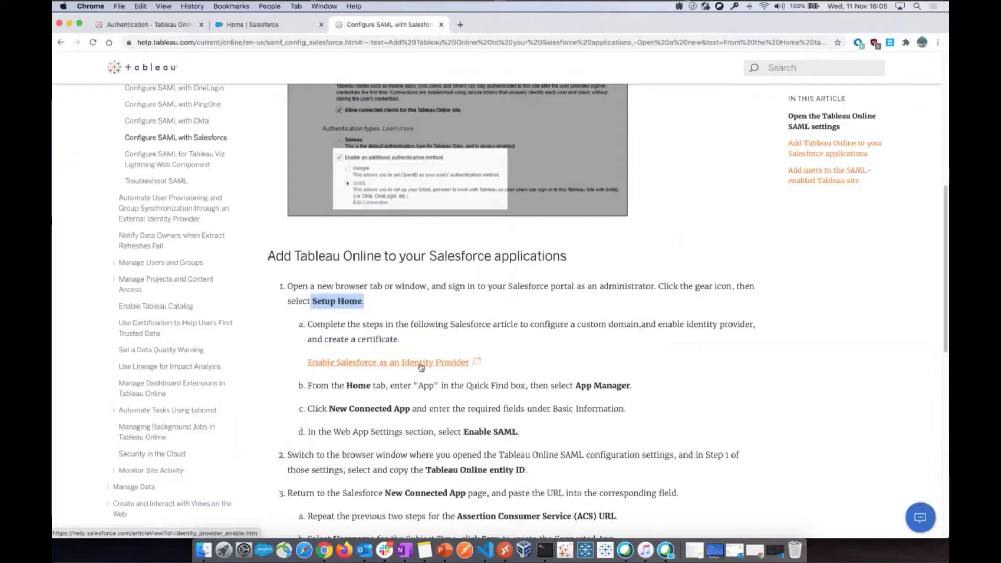
pyautogui.scroll(-3)
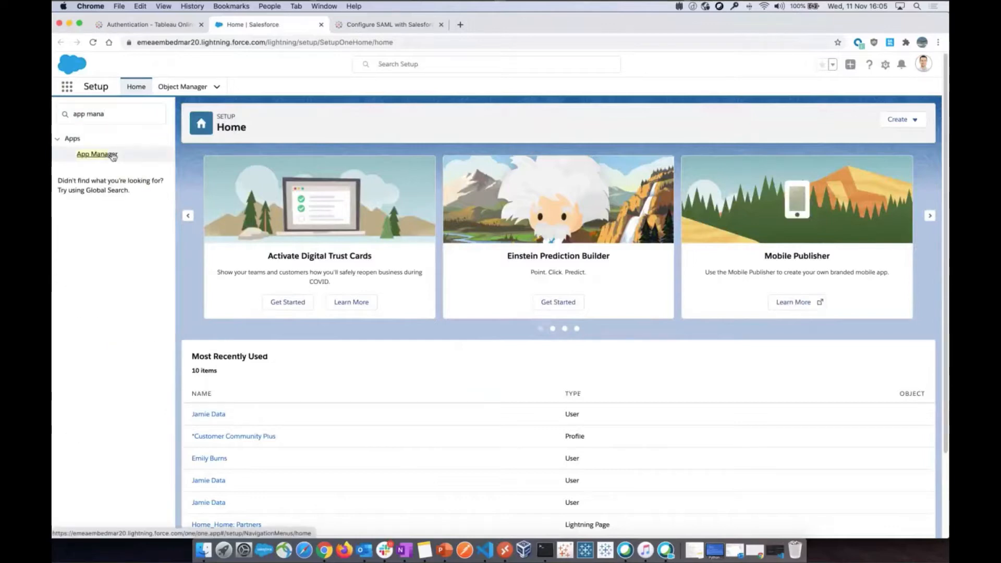
# Start a new connected app named Tableau Online with the suggested contact email.
pyautogui.click(97, 154)
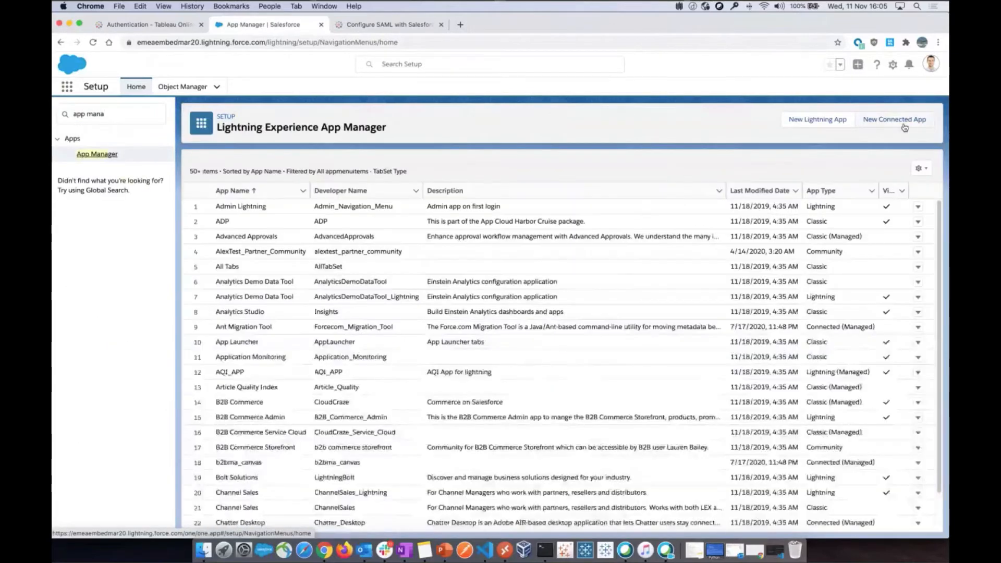
pyautogui.click(895, 120)
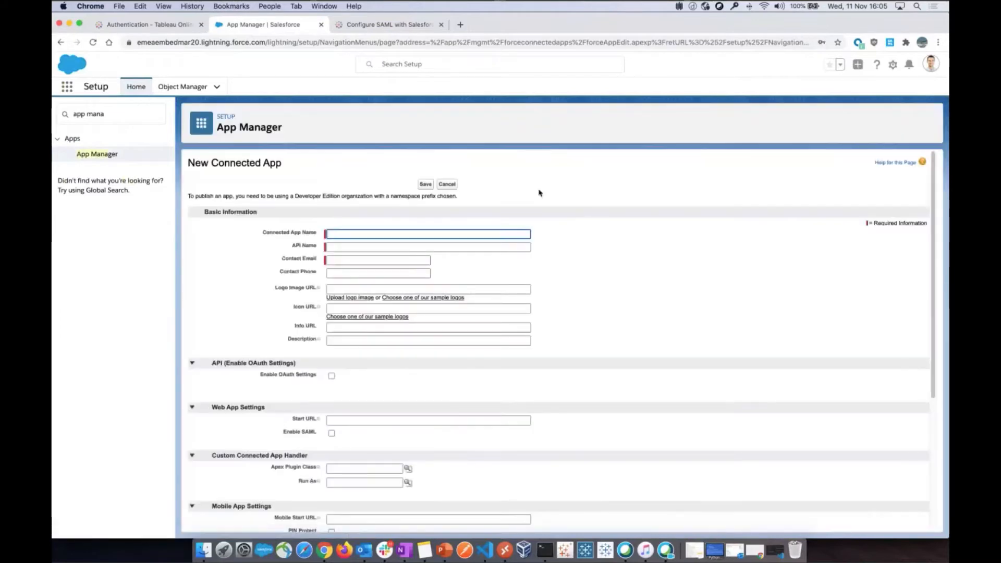
pyautogui.write('Tableau')
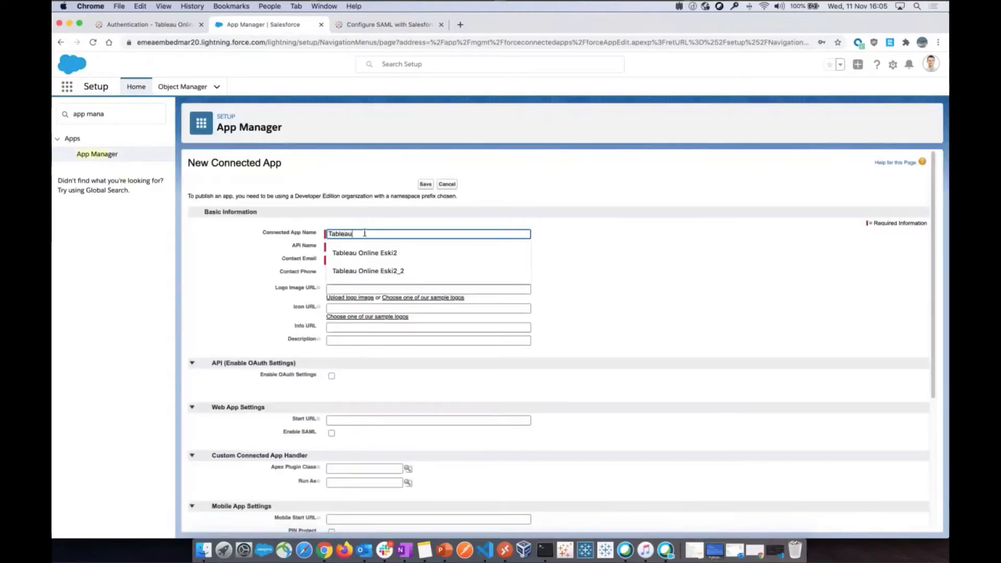
pyautogui.moveTo(386, 224)
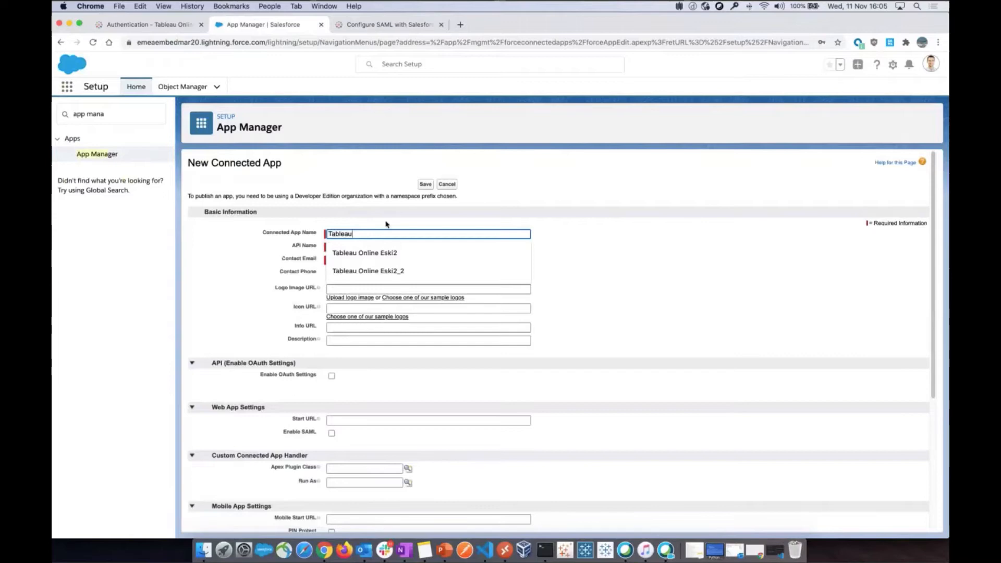
pyautogui.click(364, 252)
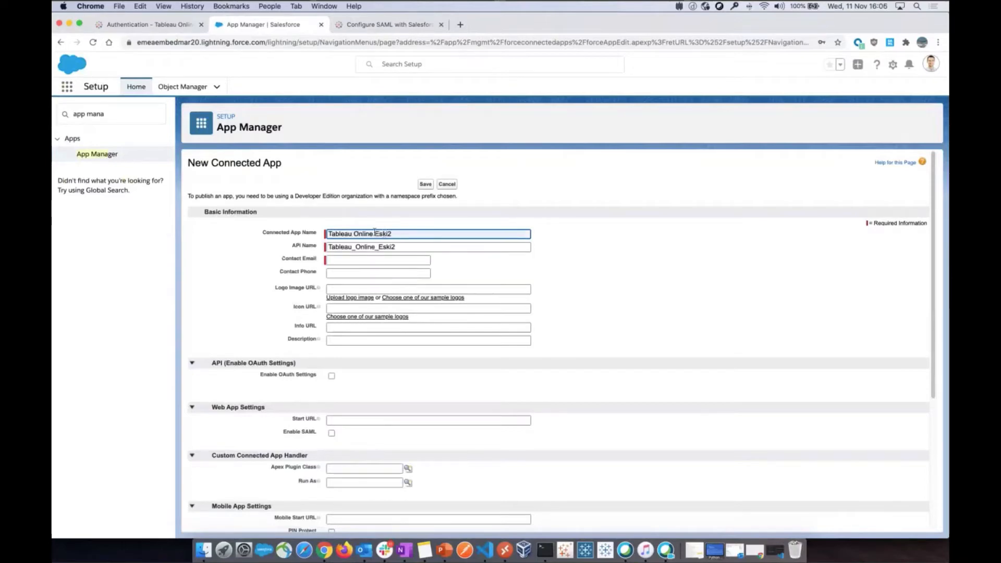
pyautogui.click(378, 259)
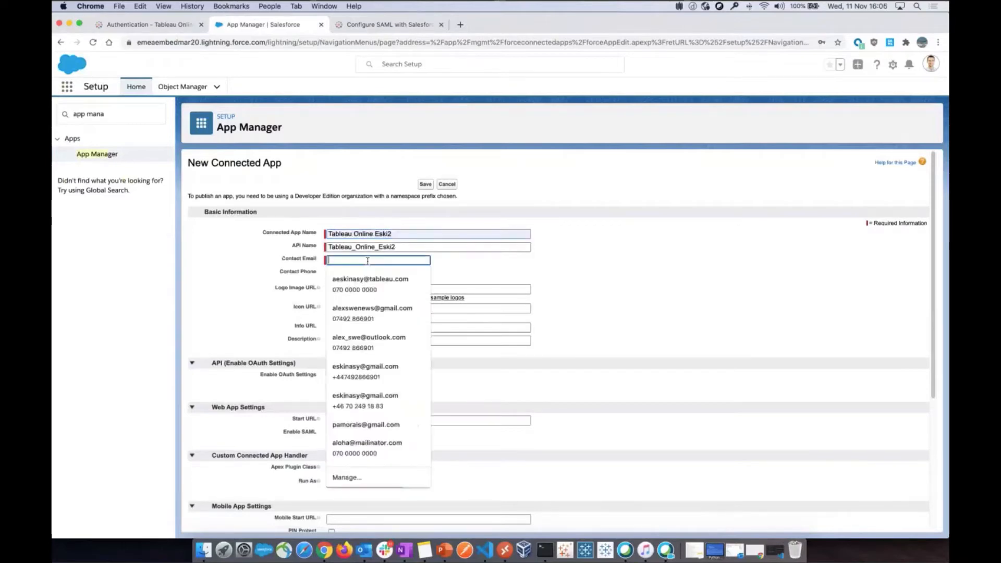
pyautogui.click(370, 279)
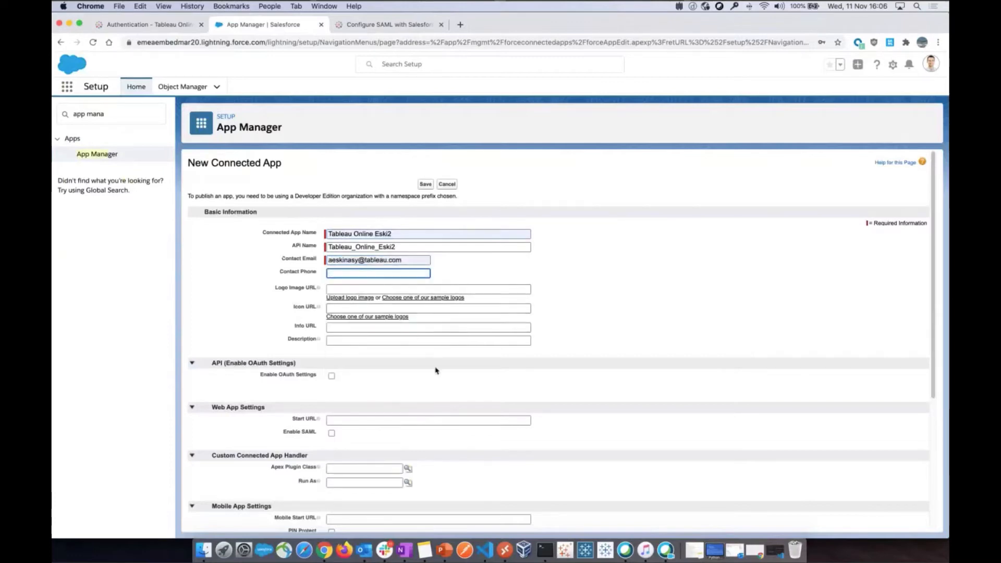
# Enable SAML in the connected app's Web App Settings, then return to the help article.
pyautogui.scroll(-3)
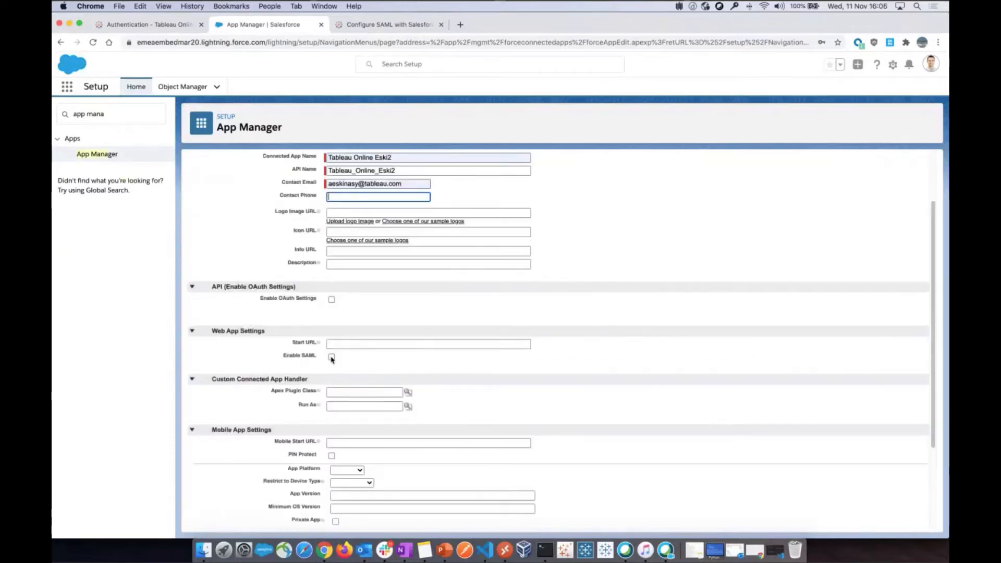
pyautogui.click(332, 356)
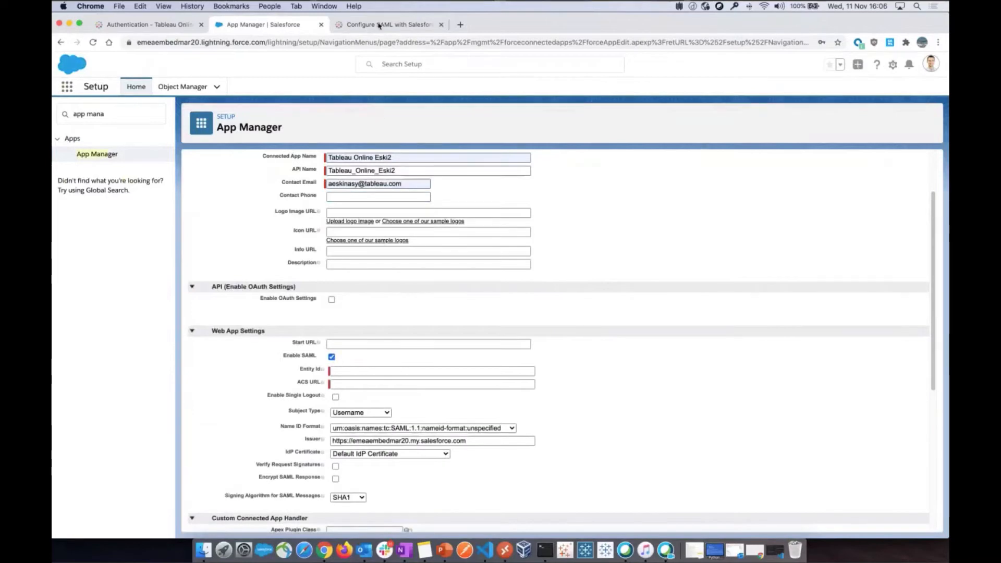
pyautogui.click(390, 24)
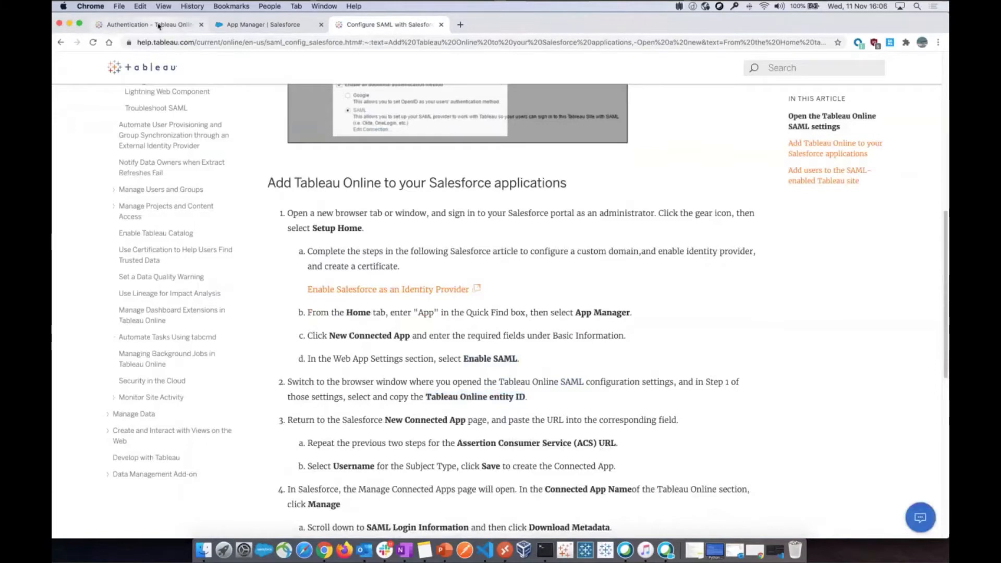
# Paste Tableau Online's entity ID into the connected app's Entity Id field.
pyautogui.click(149, 25)
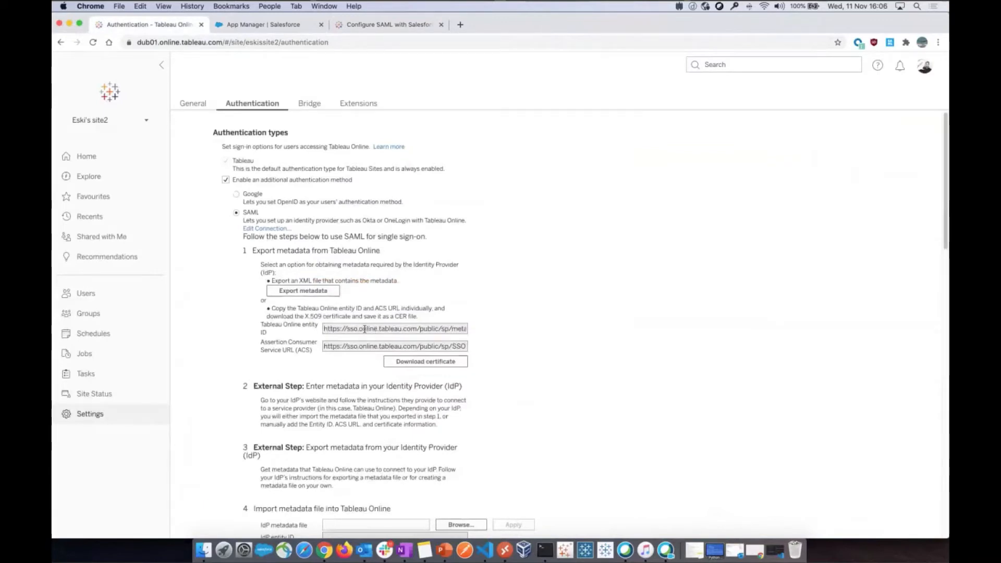
pyautogui.rightClick(394, 328)
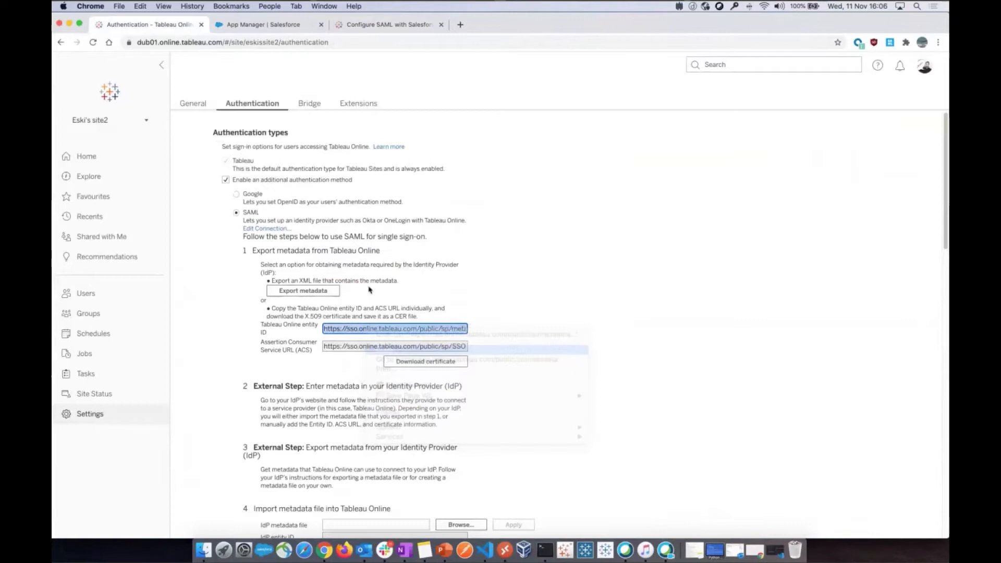
pyautogui.click(265, 25)
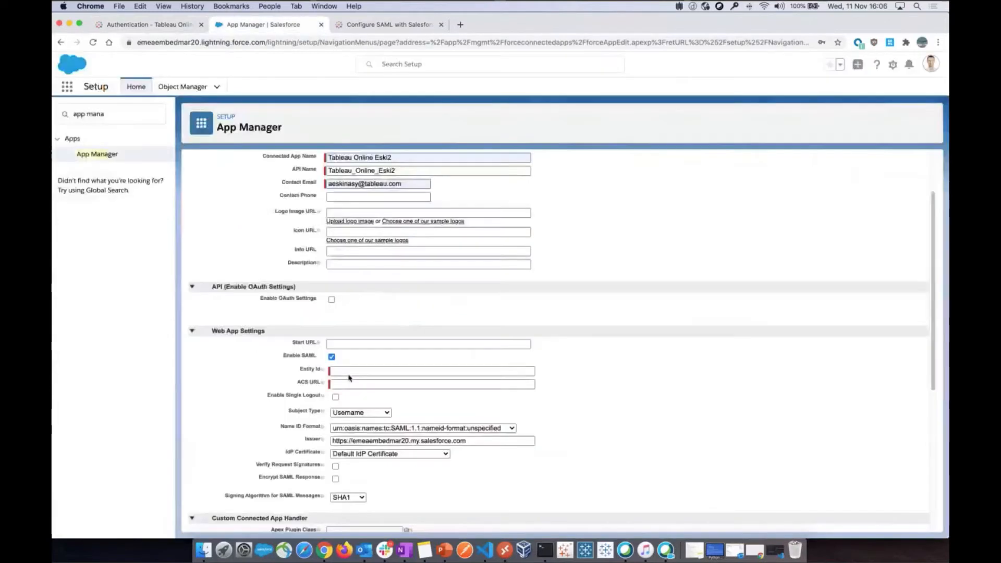
pyautogui.write('https://sso.online.tableau.com/public/sp/metadata?alias=b38f5749-8')
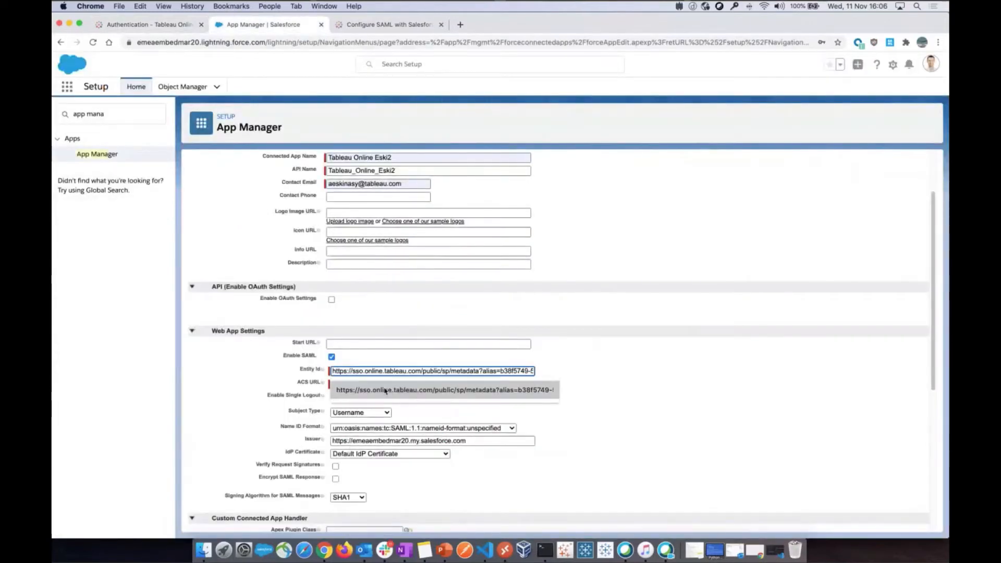
# Copy Tableau Online's Assertion Consumer Service URL into the connected app's ACS URL field.
pyautogui.click(147, 24)
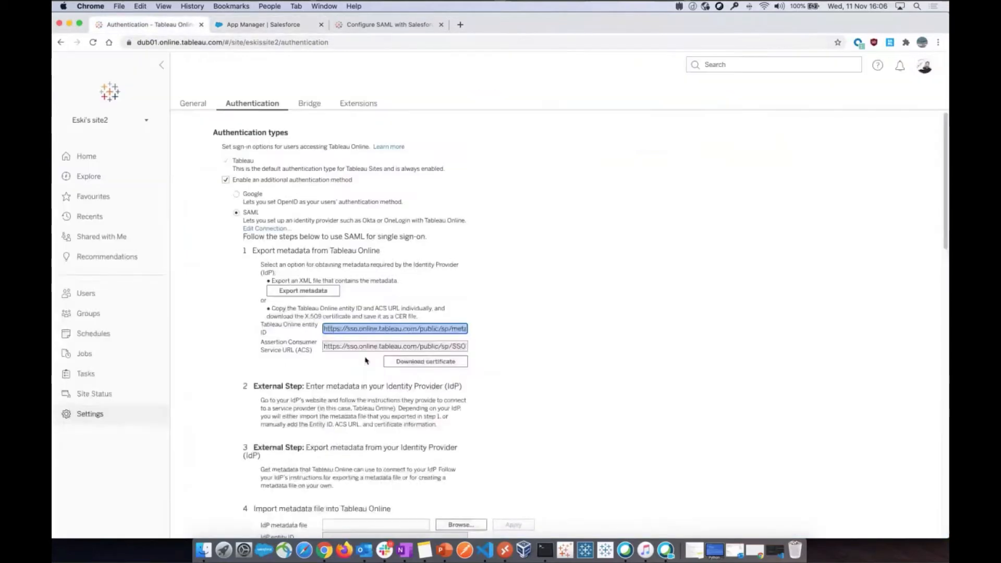
pyautogui.click(394, 345)
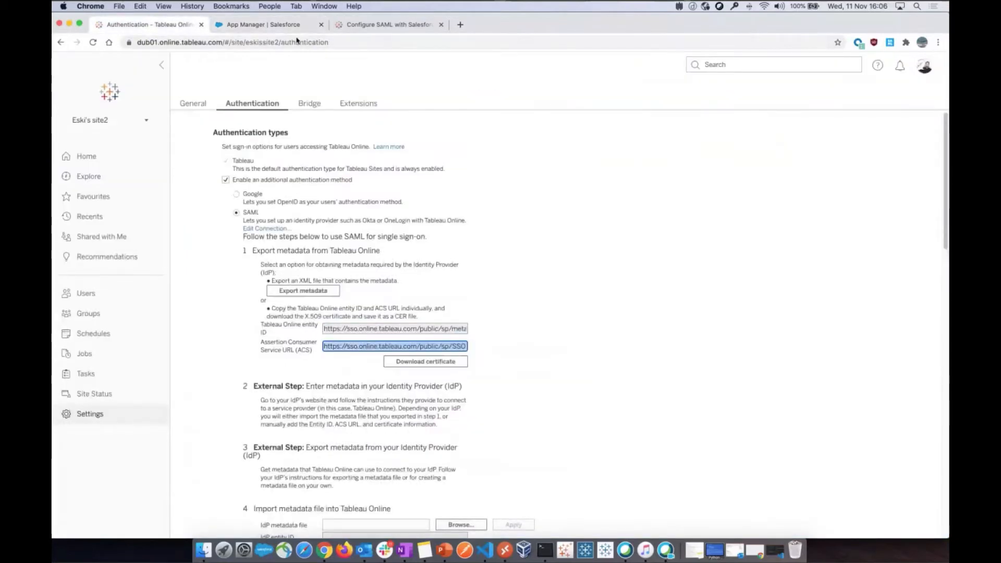
pyautogui.rightClick(427, 384)
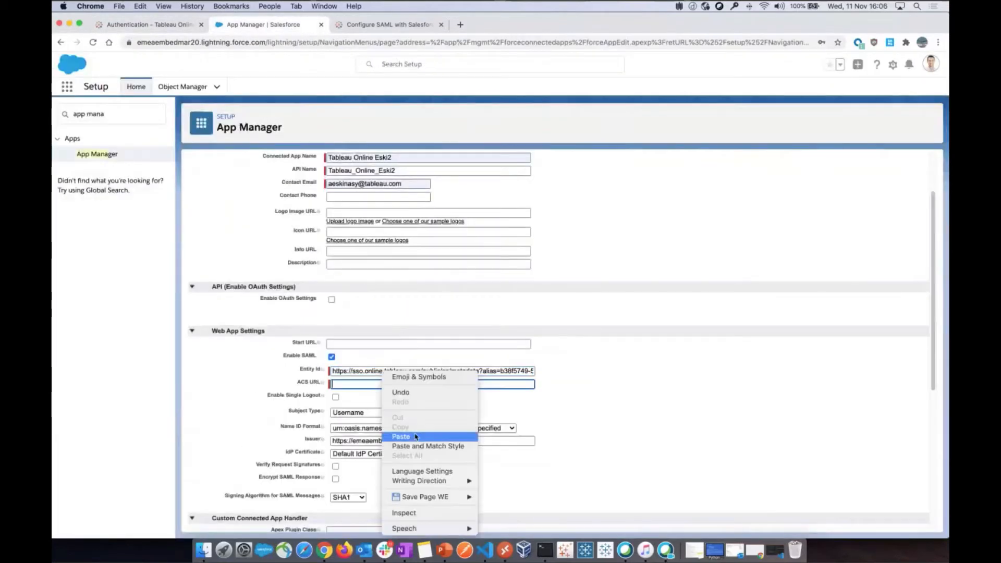
pyautogui.click(388, 24)
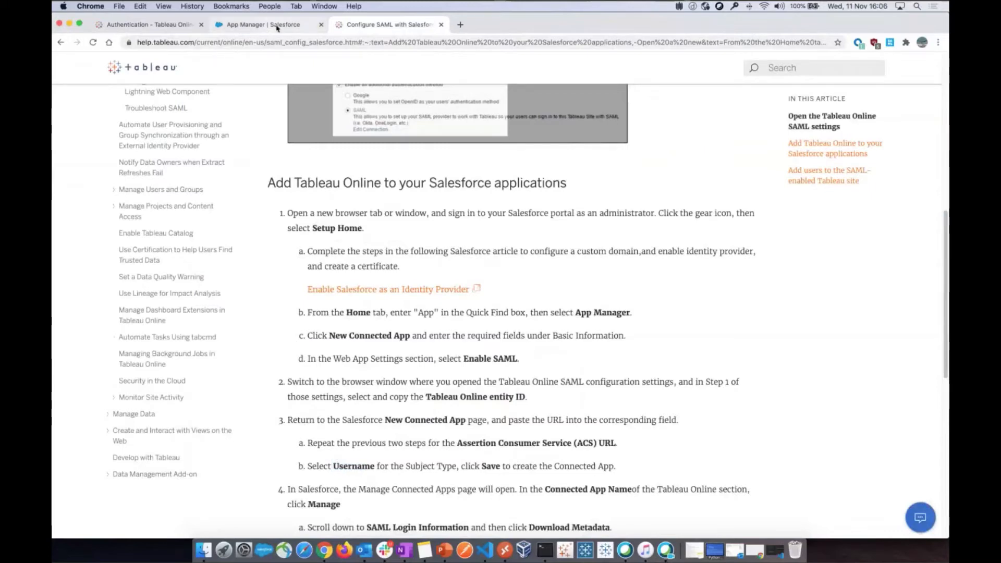
pyautogui.click(262, 24)
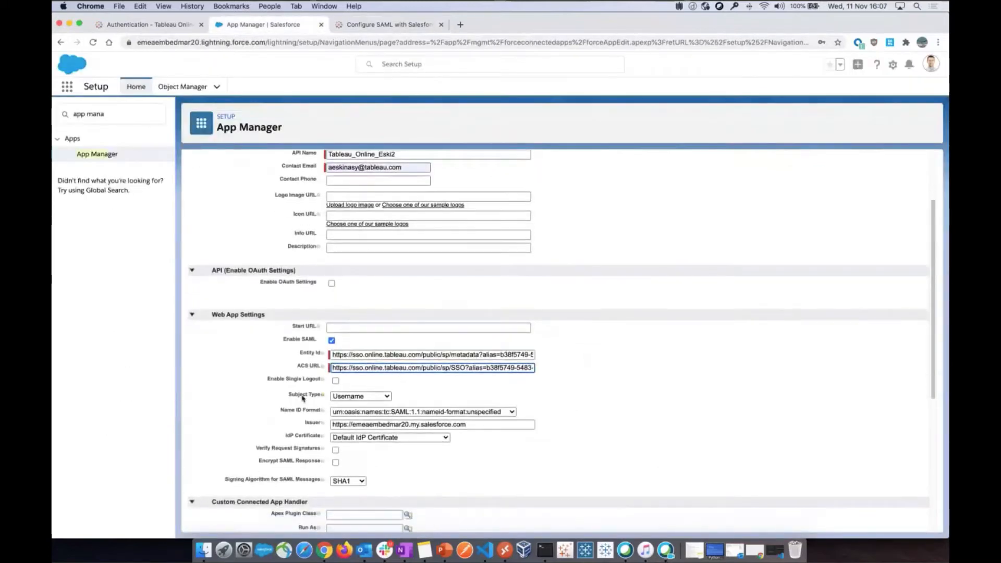
# Set Signing Algorithm for SAML Messages to SHA256 and save the connected app.
pyautogui.scroll(-3)
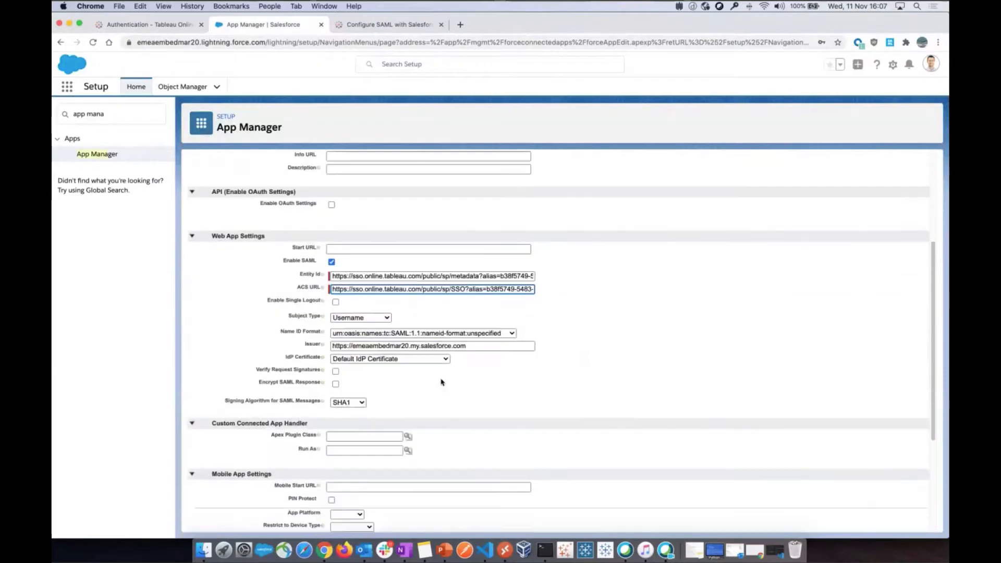
pyautogui.scroll(-3)
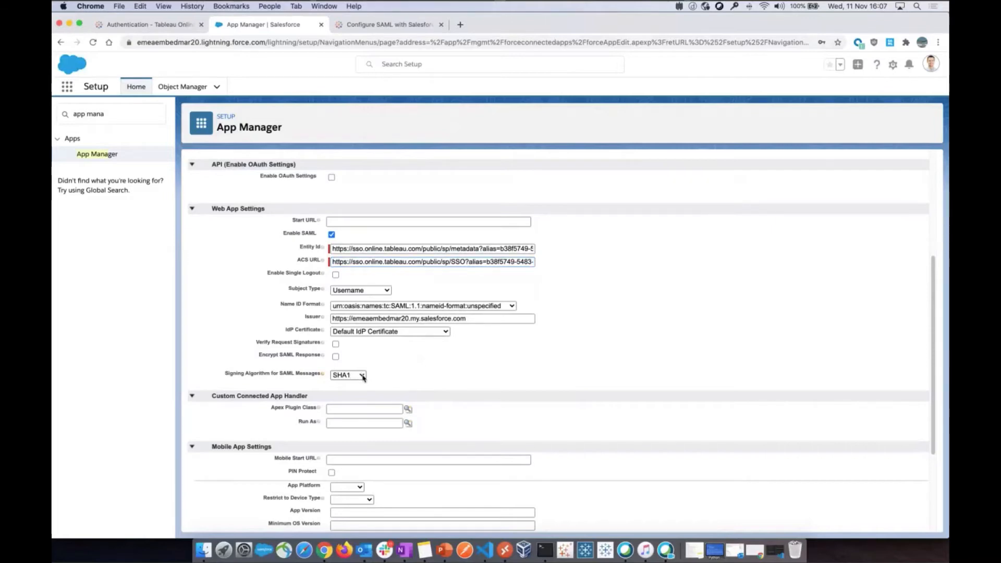
pyautogui.click(347, 374)
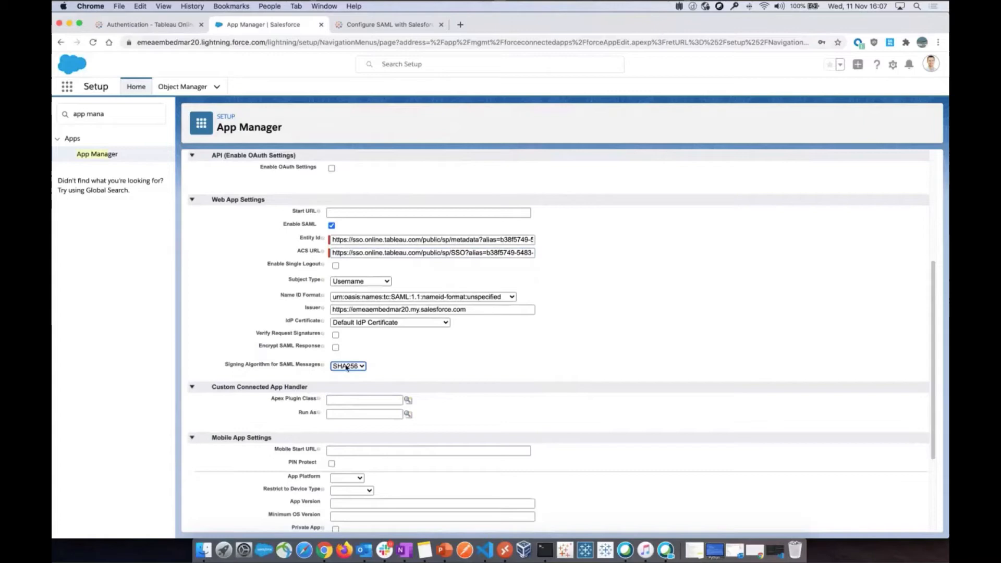
pyautogui.scroll(-3)
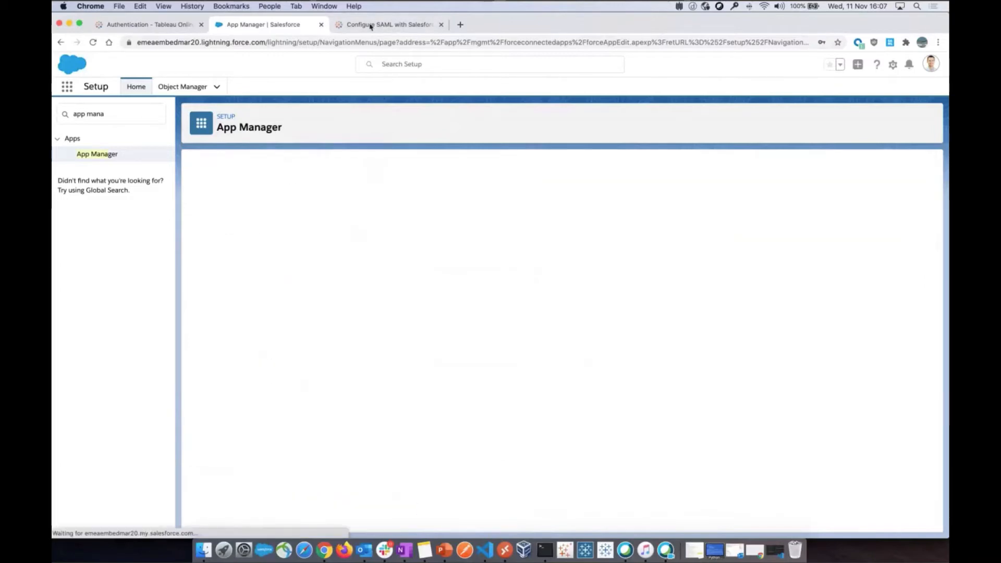
# Highlight the SAML Login Information and Download Metadata steps in the help article.
pyautogui.click(389, 24)
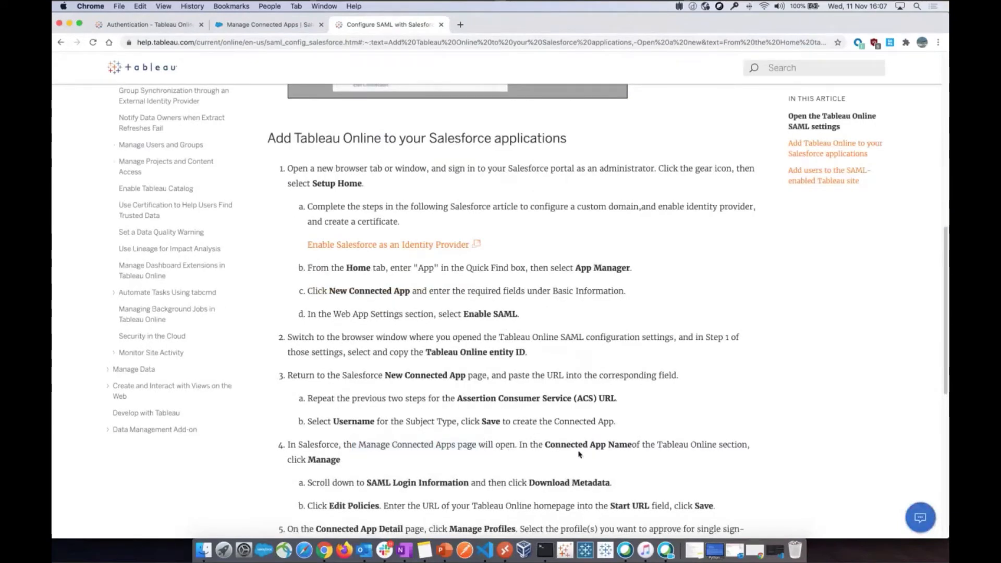
pyautogui.scroll(-3)
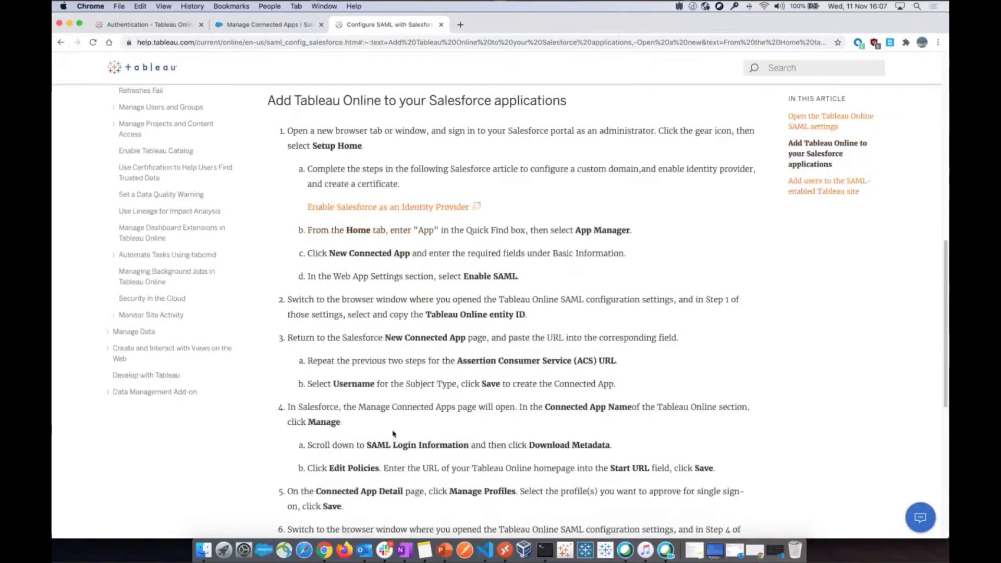
pyautogui.doubleClick(393, 445)
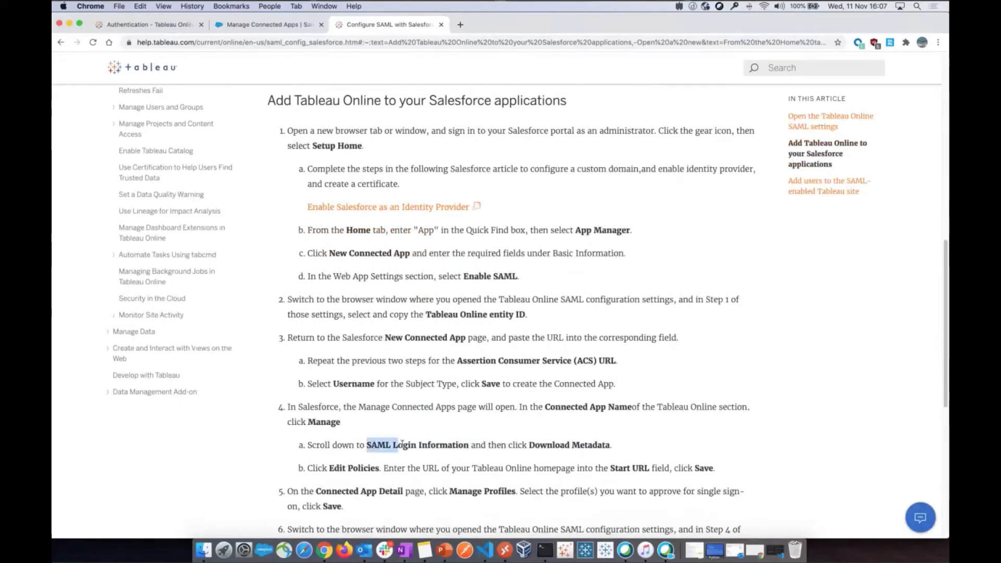
pyautogui.moveTo(368, 444); pyautogui.dragTo(610, 445)
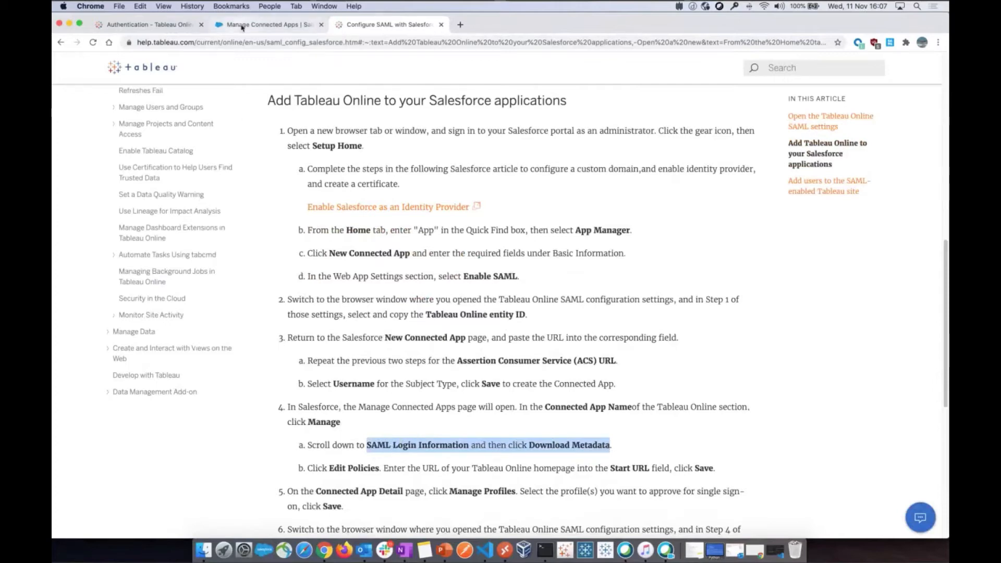
# Download the connected app's SAML IdP metadata XML to Downloads from its Manage page.
pyautogui.click(268, 25)
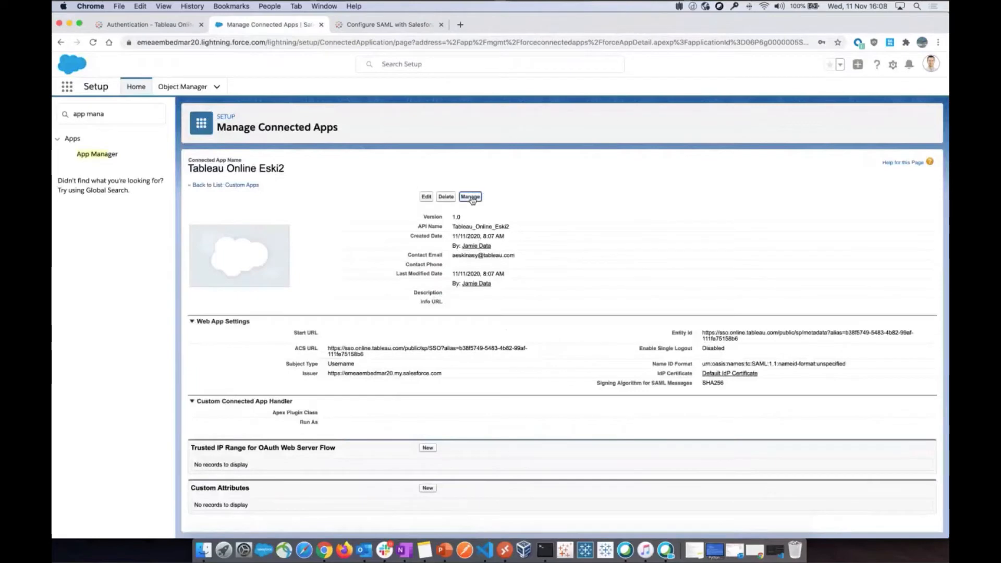
pyautogui.click(470, 197)
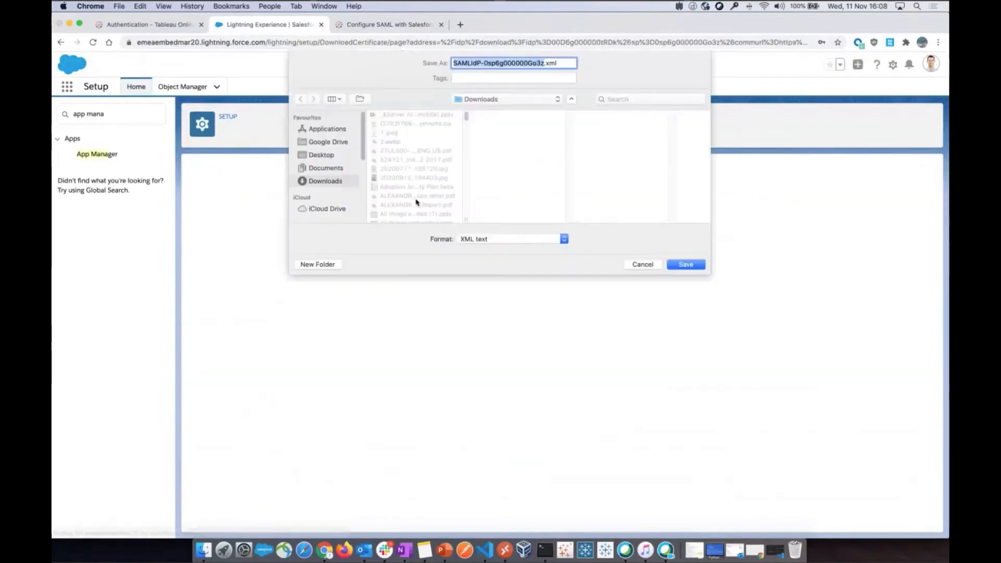
pyautogui.click(685, 264)
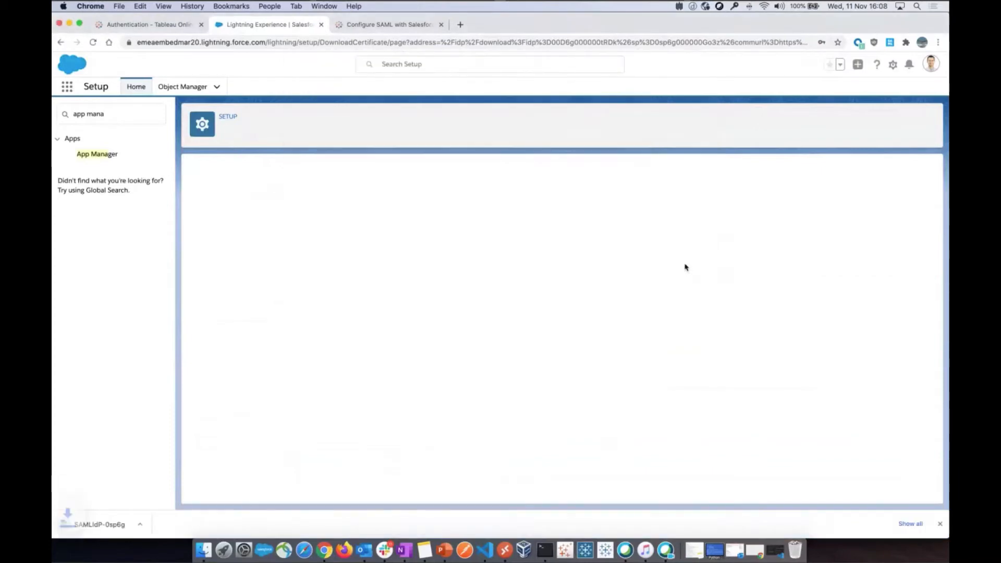
pyautogui.click(387, 25)
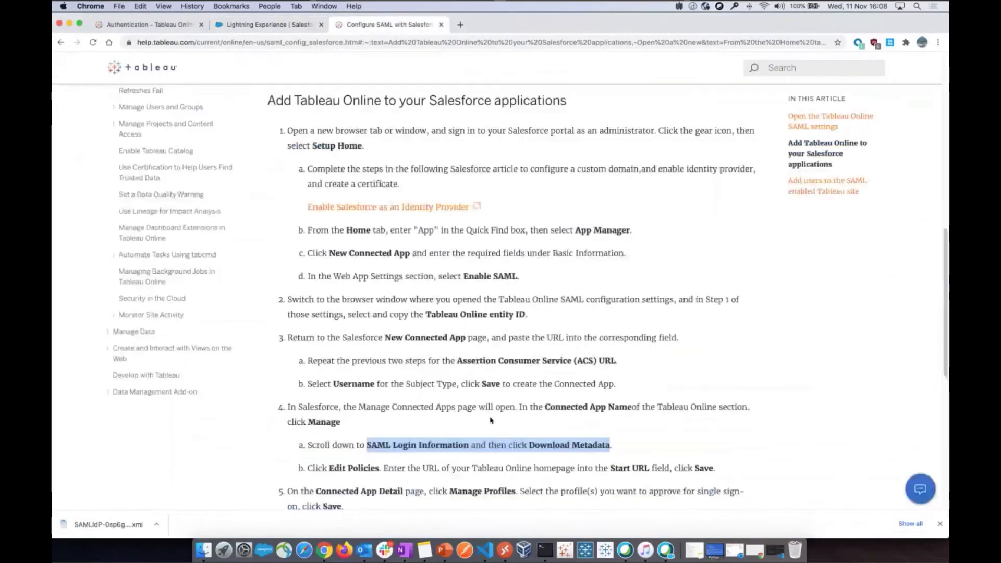
# Highlight the Start URL instruction and select the Tableau Online site address.
pyautogui.scroll(-3)
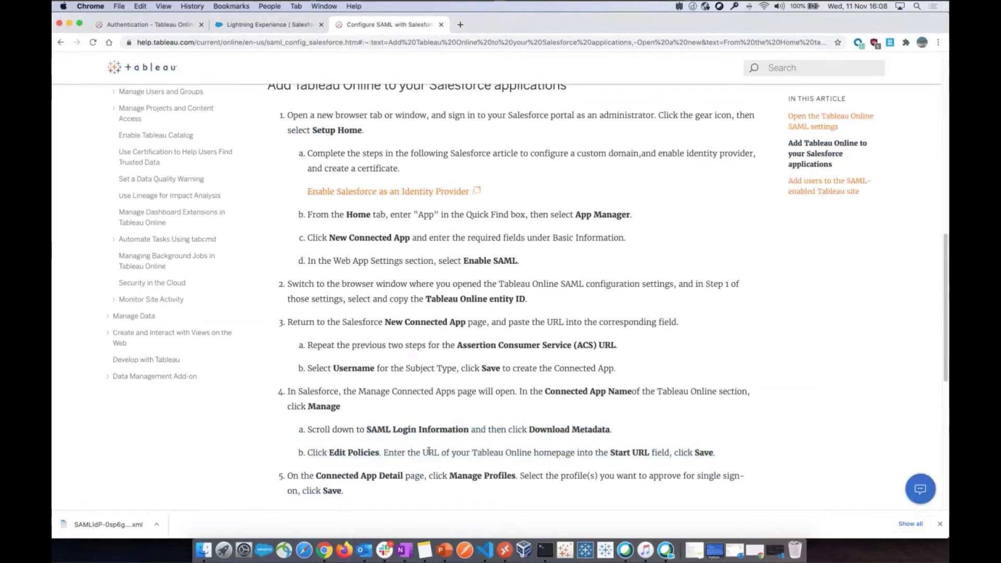
pyautogui.moveTo(441, 452); pyautogui.dragTo(574, 452)
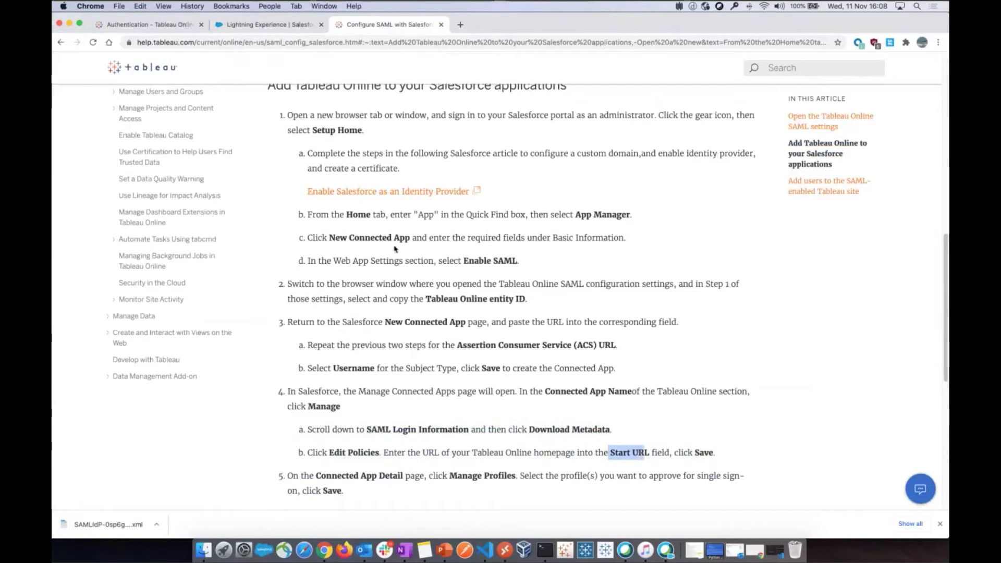
pyautogui.click(148, 25)
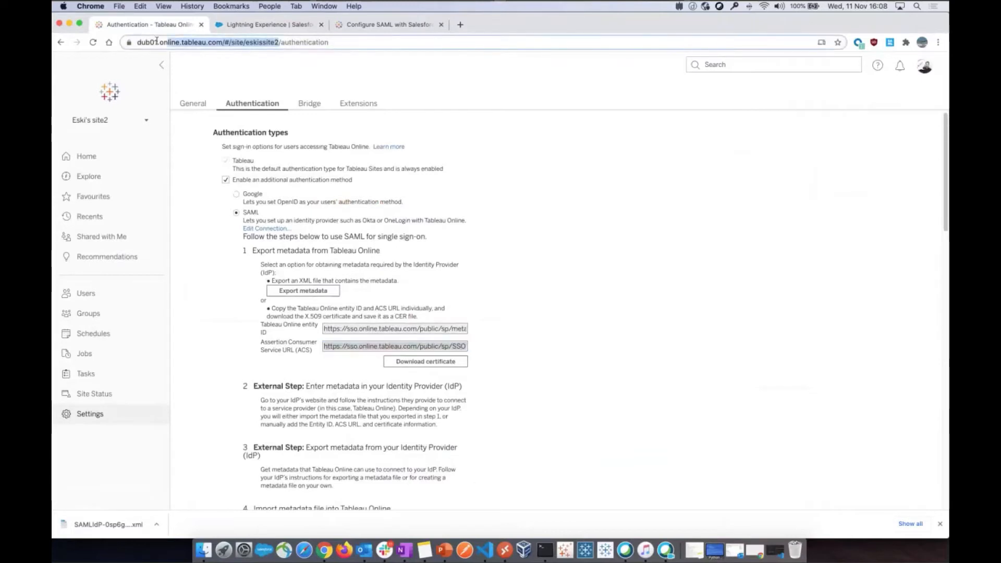
pyautogui.click(231, 42)
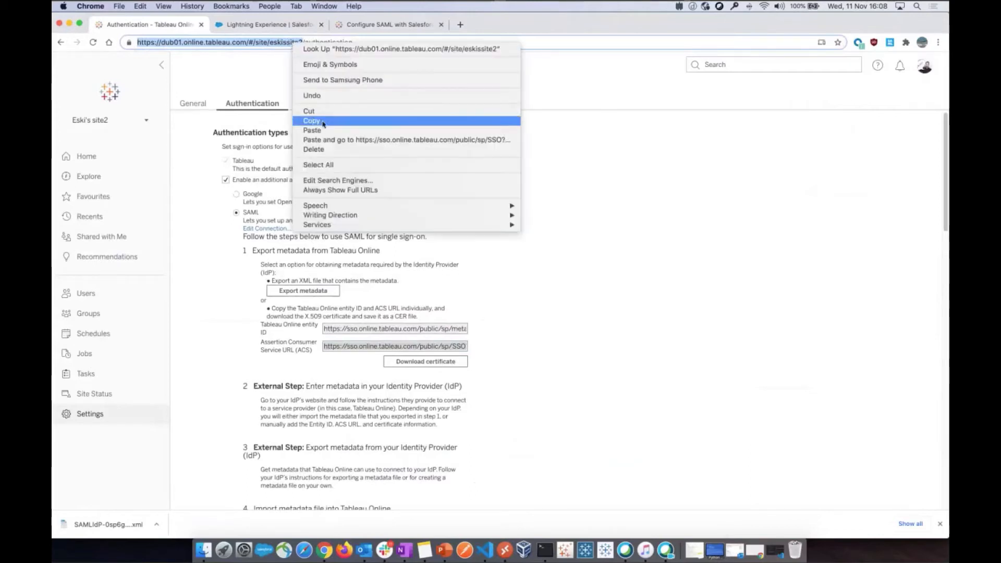
# Save the Tableau Online site address as the connected app's Start URL.
pyautogui.click(268, 25)
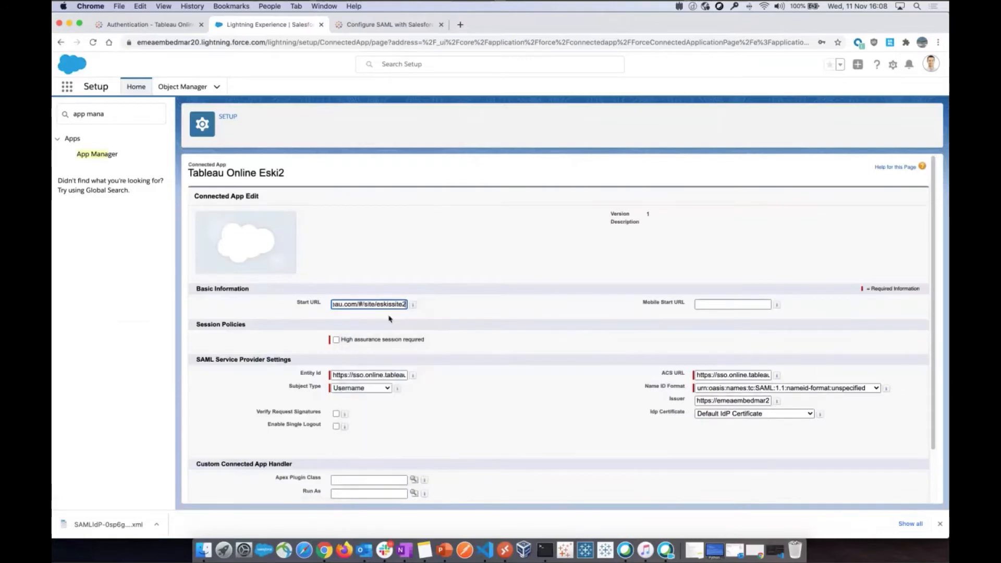
pyautogui.scroll(-3)
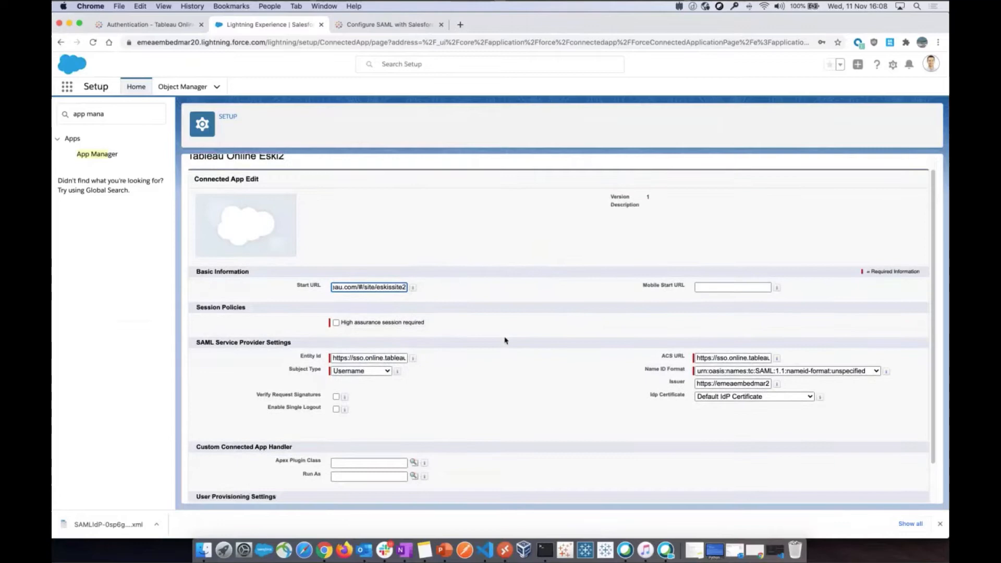
pyautogui.scroll(-3)
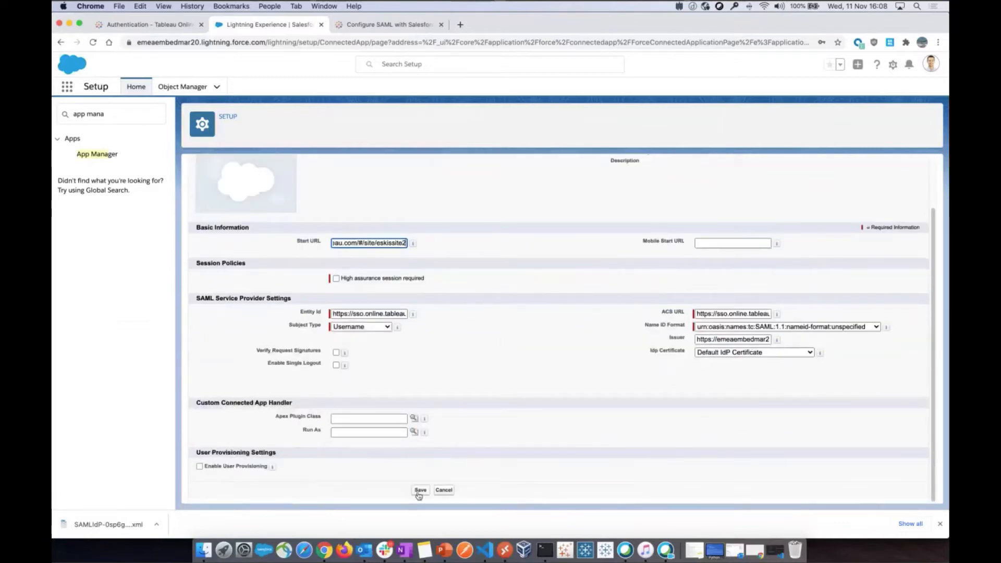
pyautogui.click(420, 490)
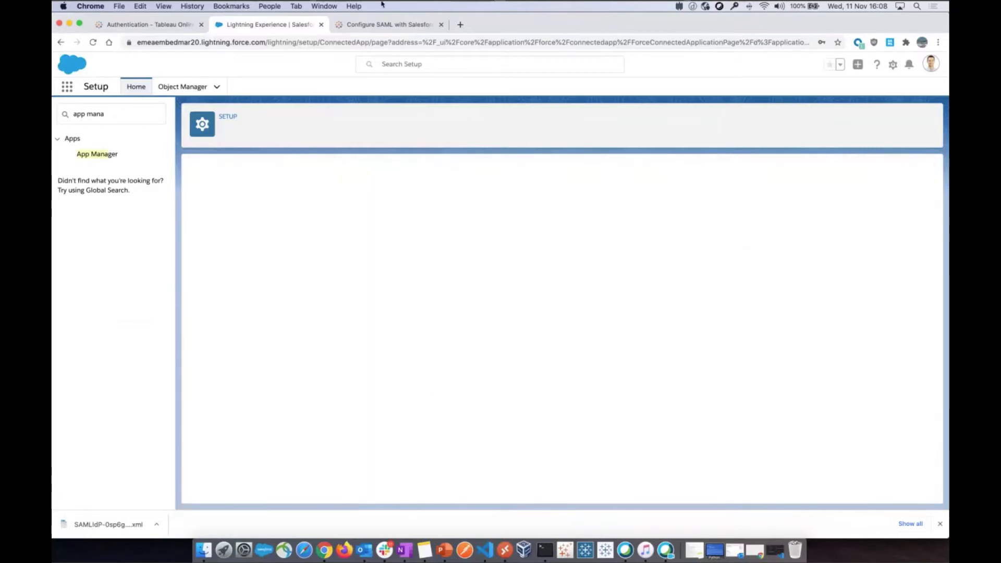
pyautogui.click(388, 24)
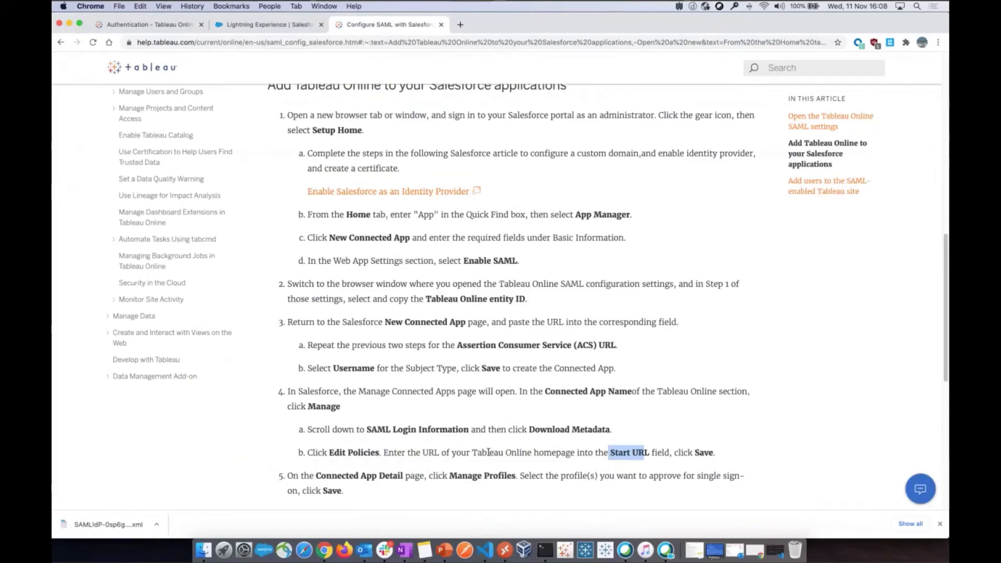
# Note the Manage Profiles instruction and open the connected app's profile assignment page.
pyautogui.doubleClick(358, 476)
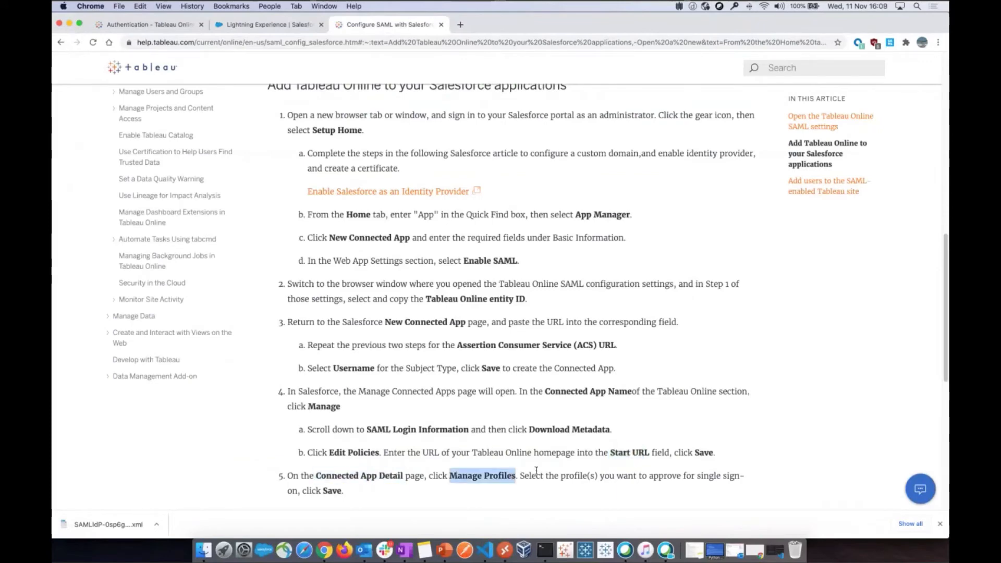
pyautogui.scroll(-3)
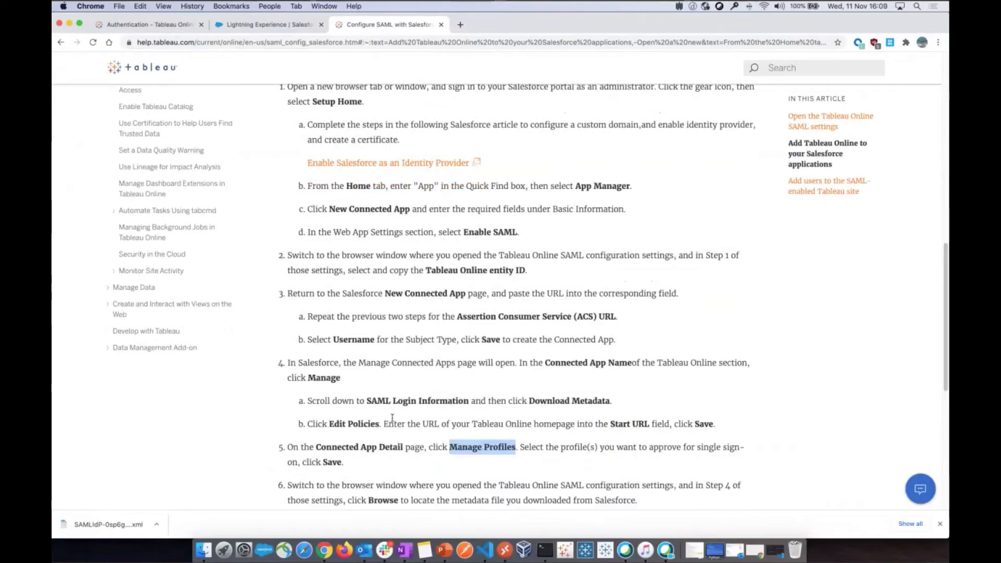
pyautogui.click(268, 25)
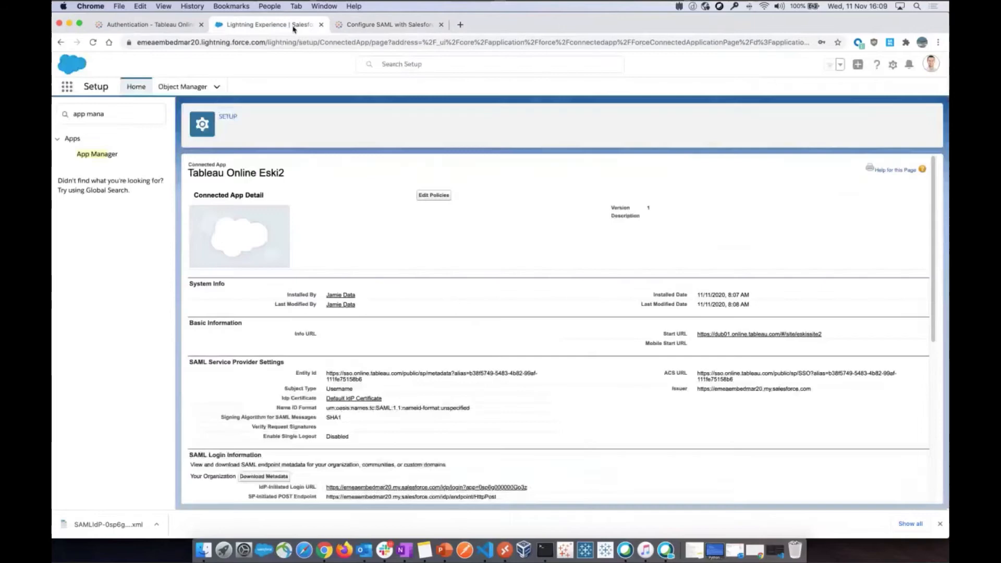
pyautogui.scroll(-3)
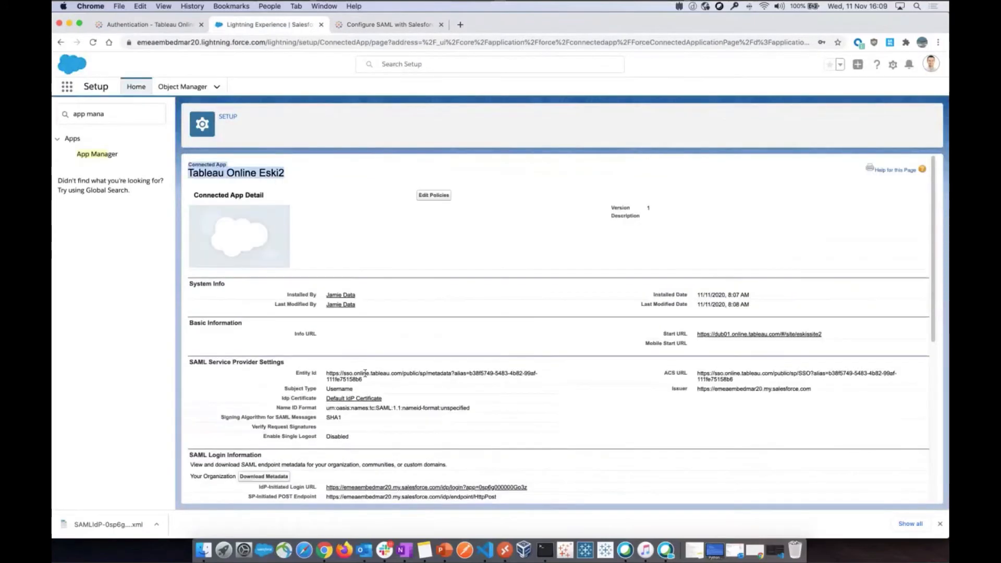
pyautogui.scroll(-3)
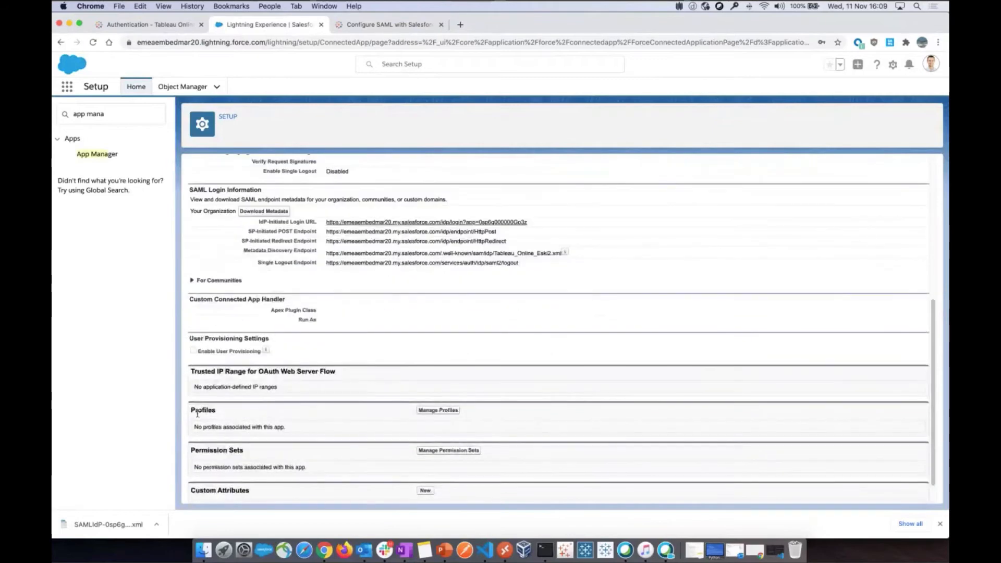
pyautogui.click(437, 410)
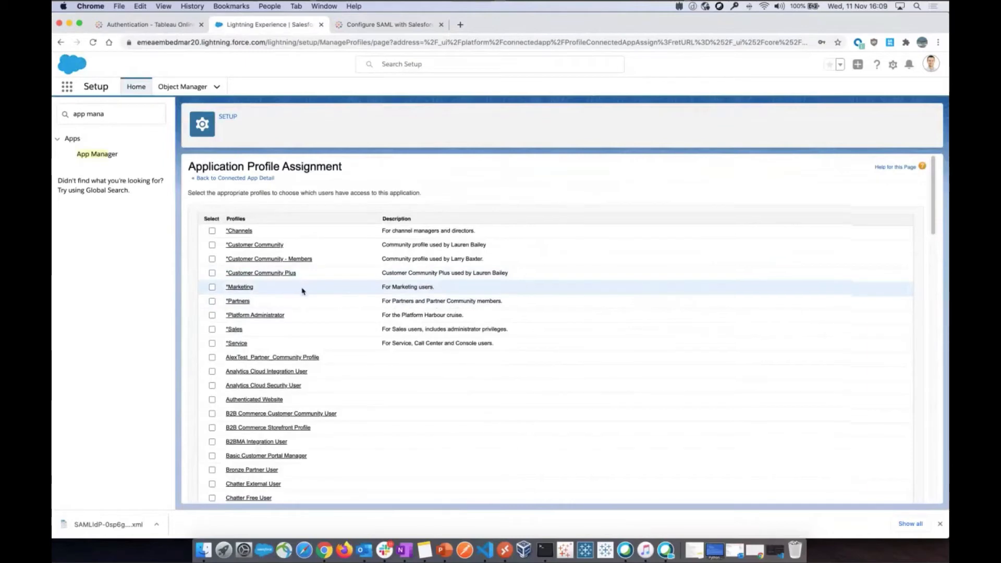
# Tick the System Administrator profile and save the profile assignment.
pyautogui.scroll(-3)
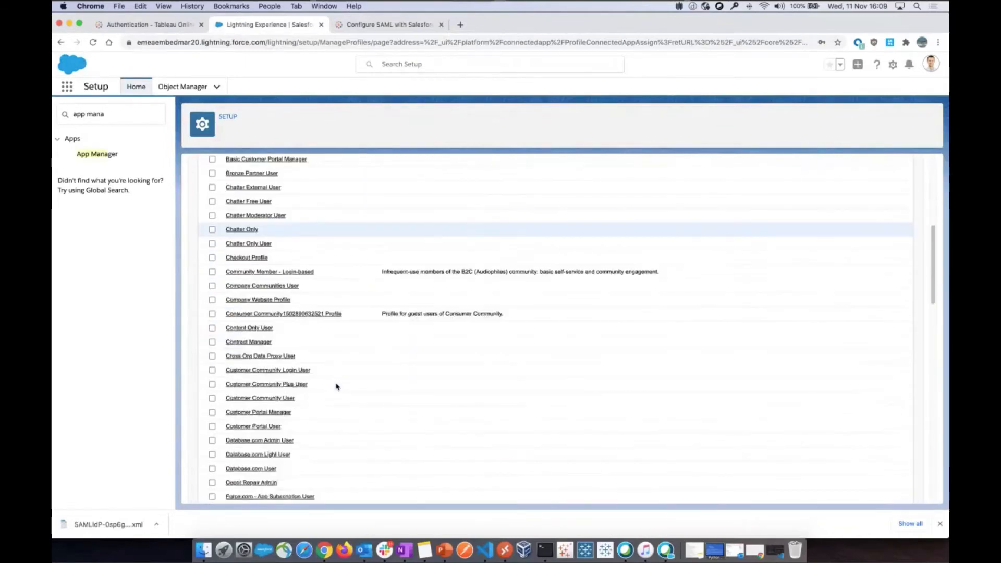
pyautogui.scroll(-3)
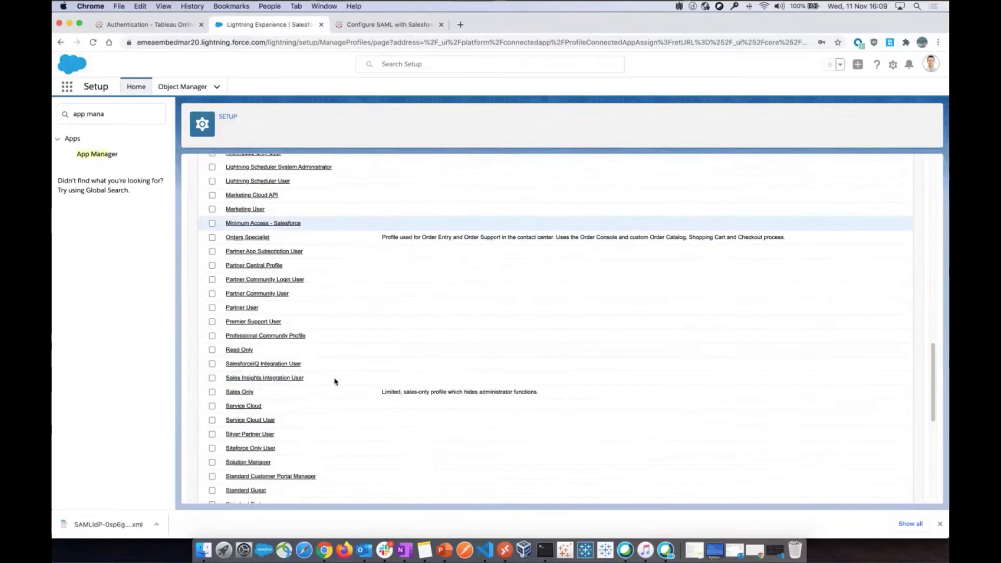
pyautogui.scroll(-3)
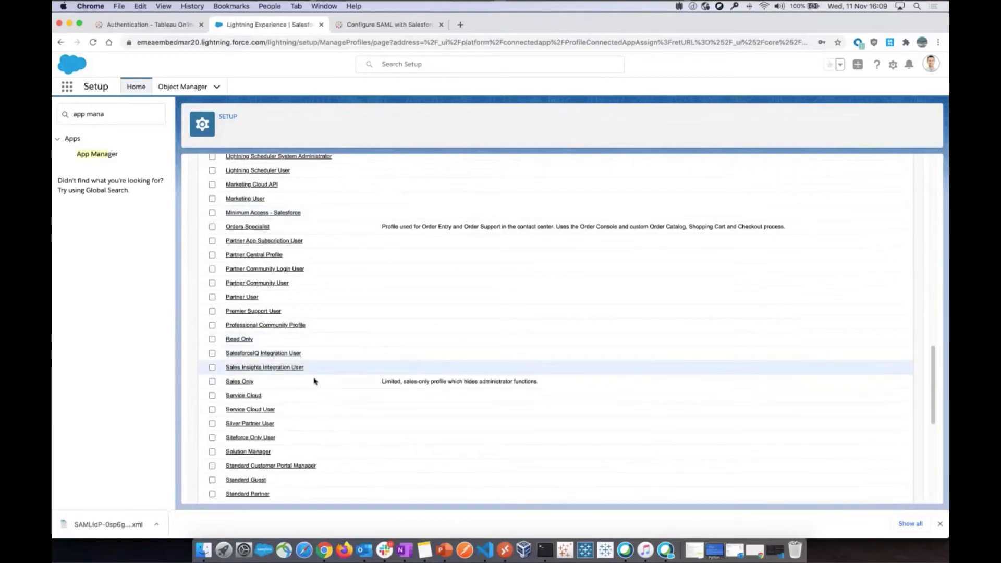
pyautogui.scroll(-3)
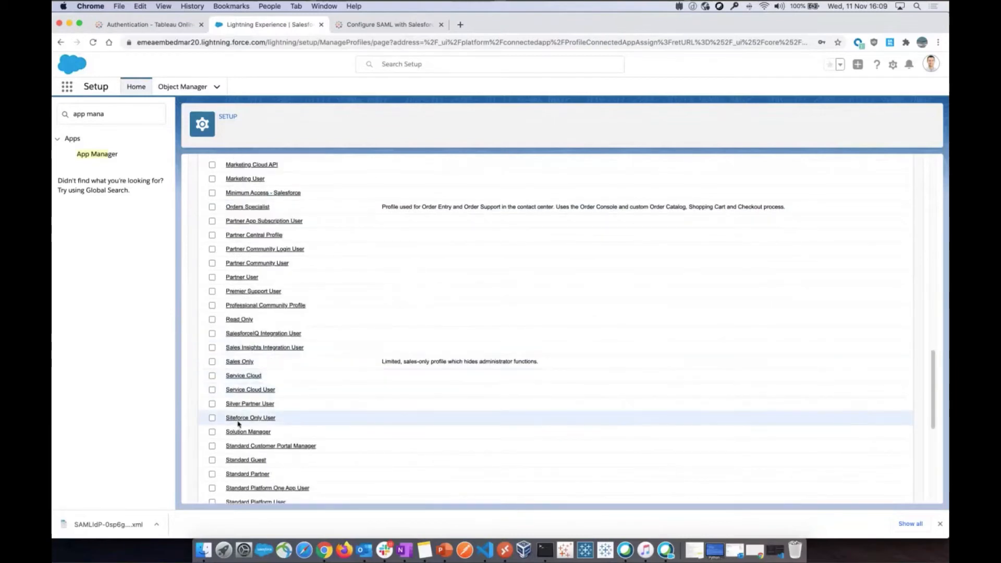
pyautogui.scroll(-3)
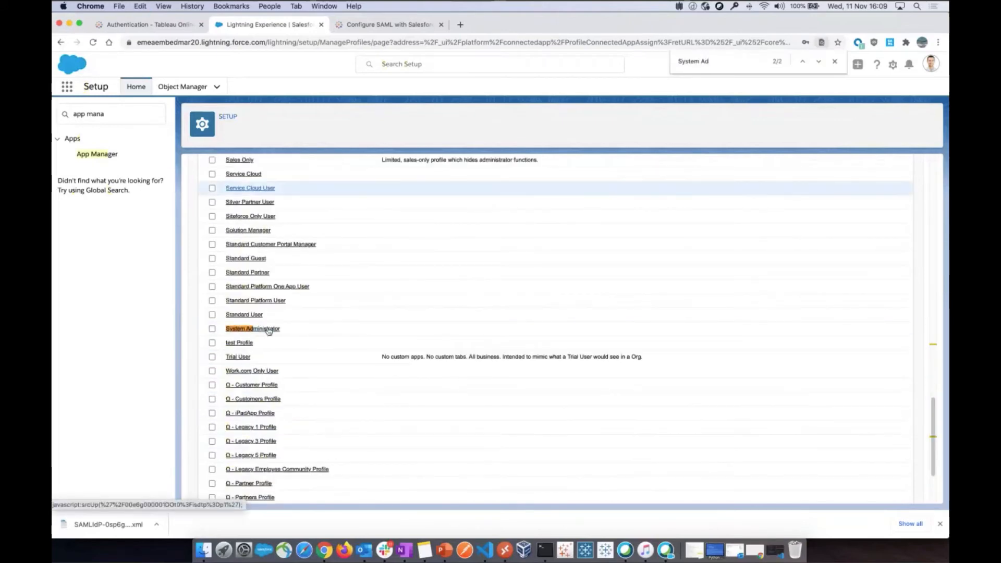
pyautogui.click(212, 328)
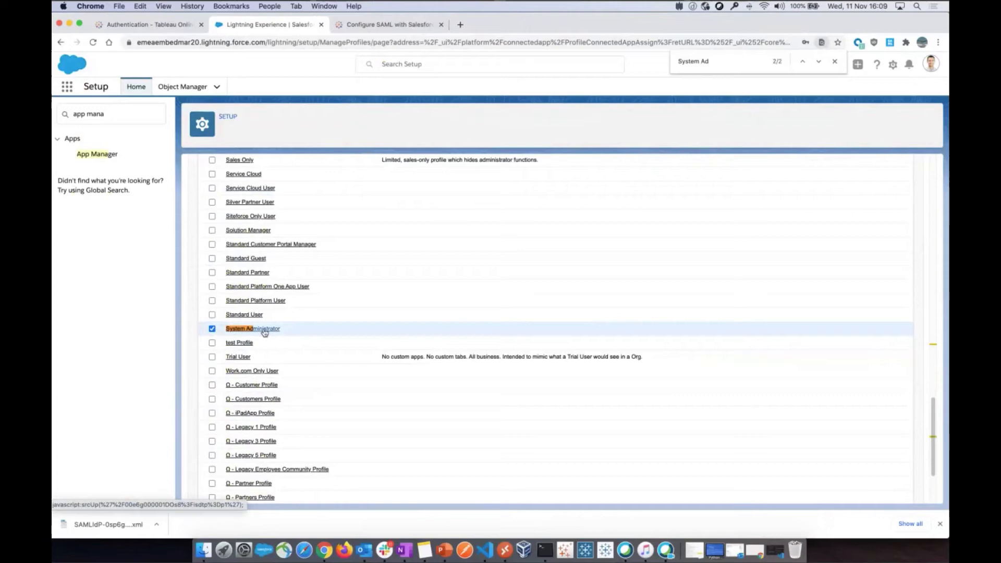
pyautogui.moveTo(304, 333)
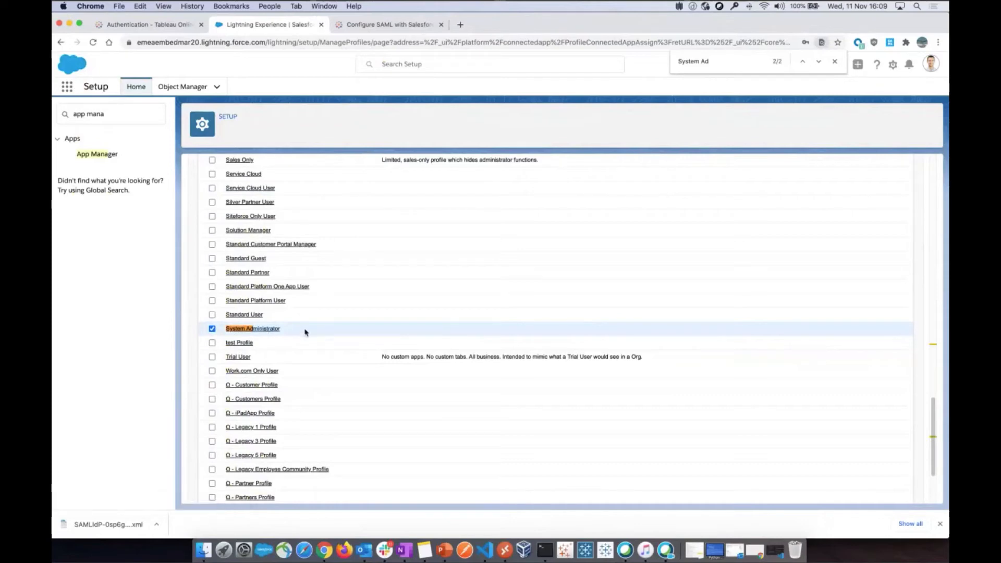
pyautogui.scroll(-3)
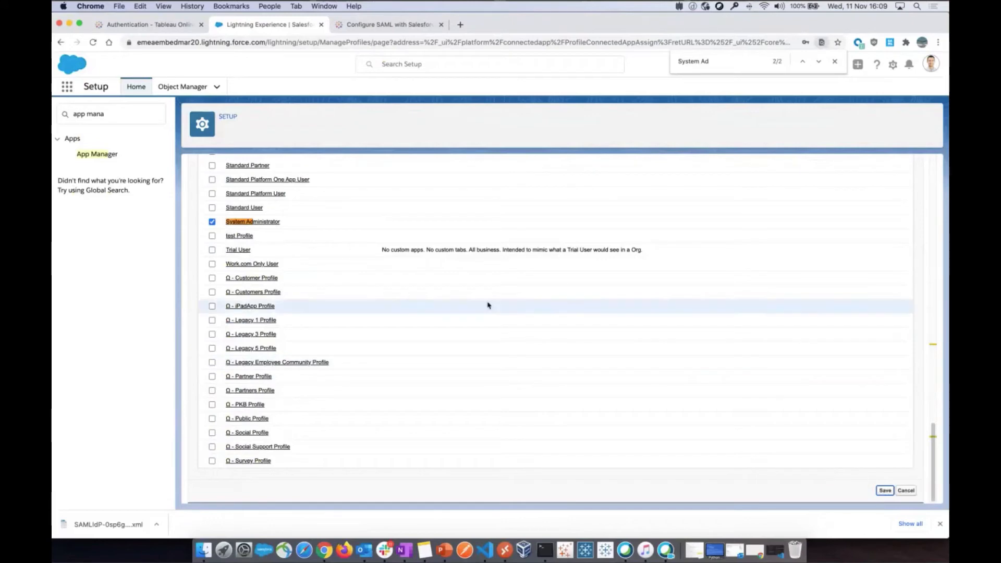
pyautogui.click(885, 490)
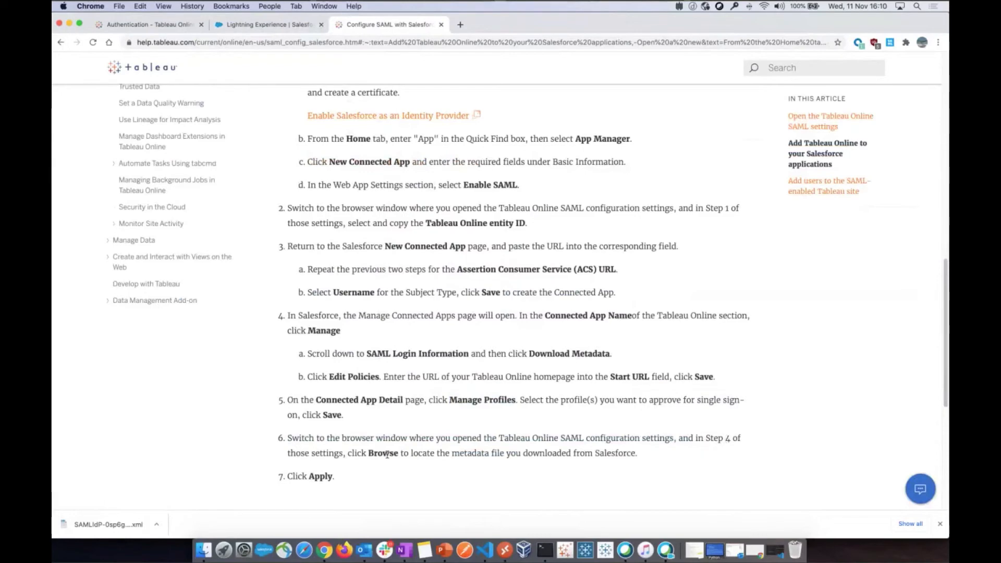
# Highlight the metadata-import step, then scroll Tableau Online's SAML settings to the IdP metadata import step.
pyautogui.moveTo(401, 453); pyautogui.dragTo(636, 453)
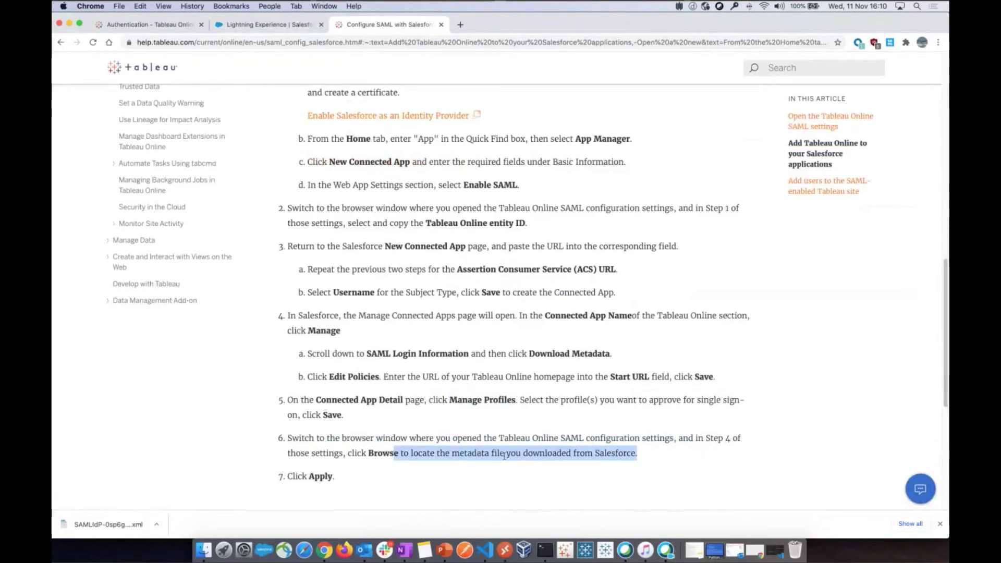
pyautogui.click(151, 24)
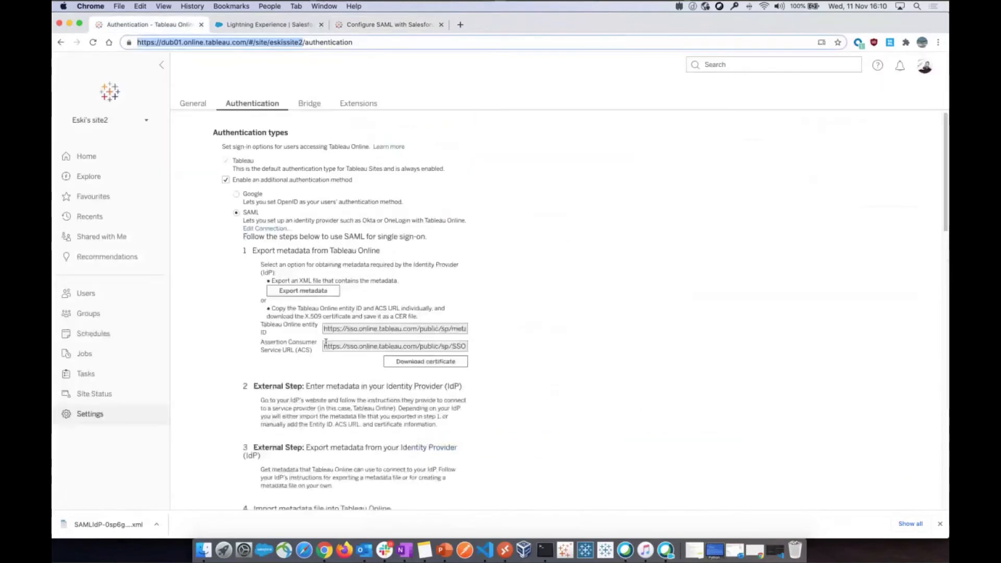
pyautogui.scroll(-3)
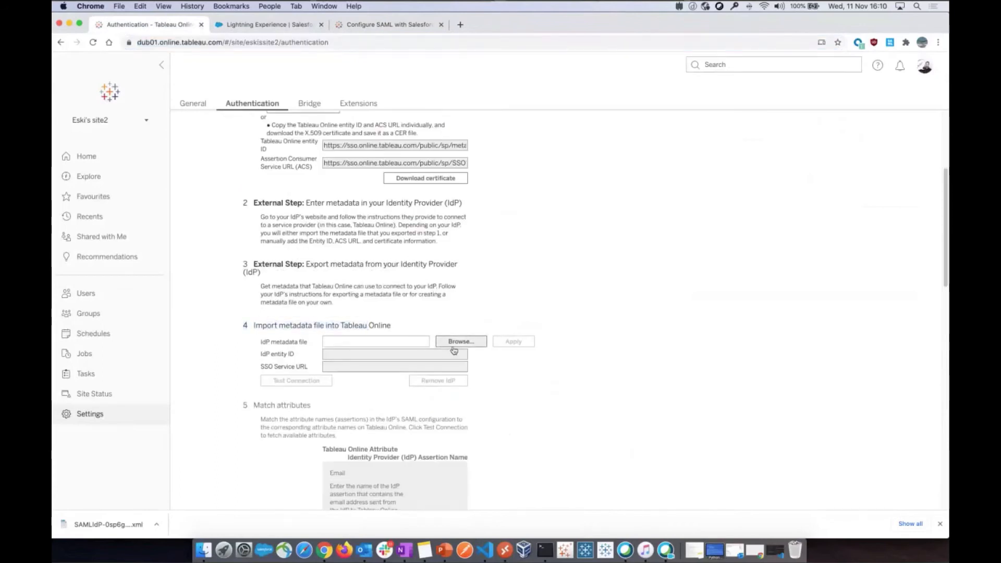
# Import the newest SAMLIdP .xml metadata file from Downloads.
pyautogui.click(460, 341)
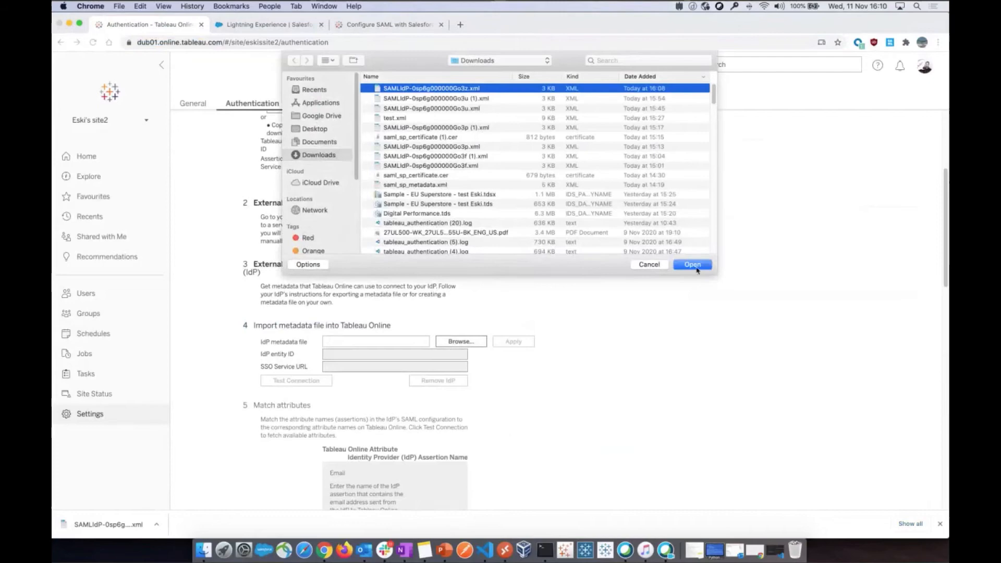
pyautogui.click(692, 264)
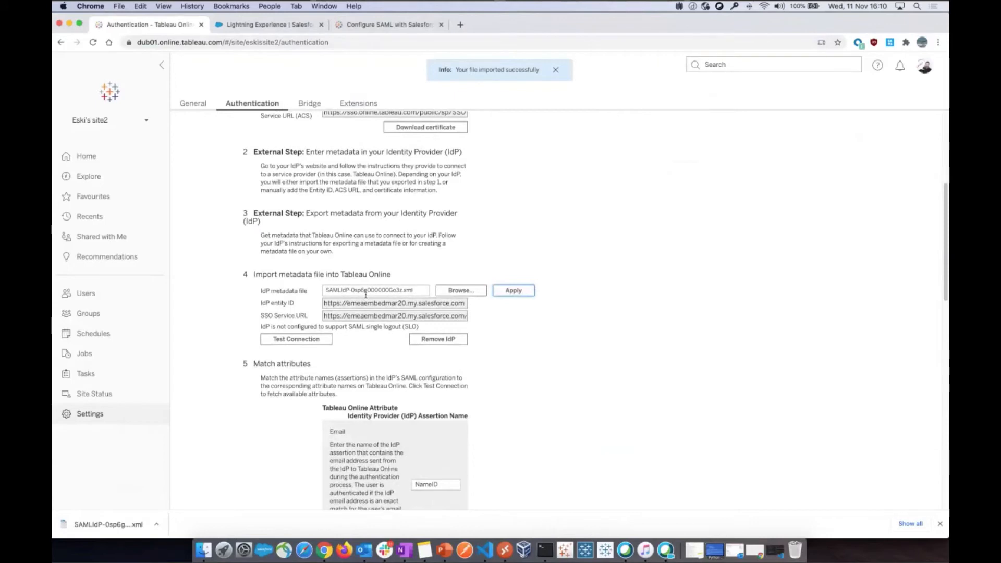
# Test the Salesforce SAML connection, then set the Email assertion to NameID.
pyautogui.click(295, 339)
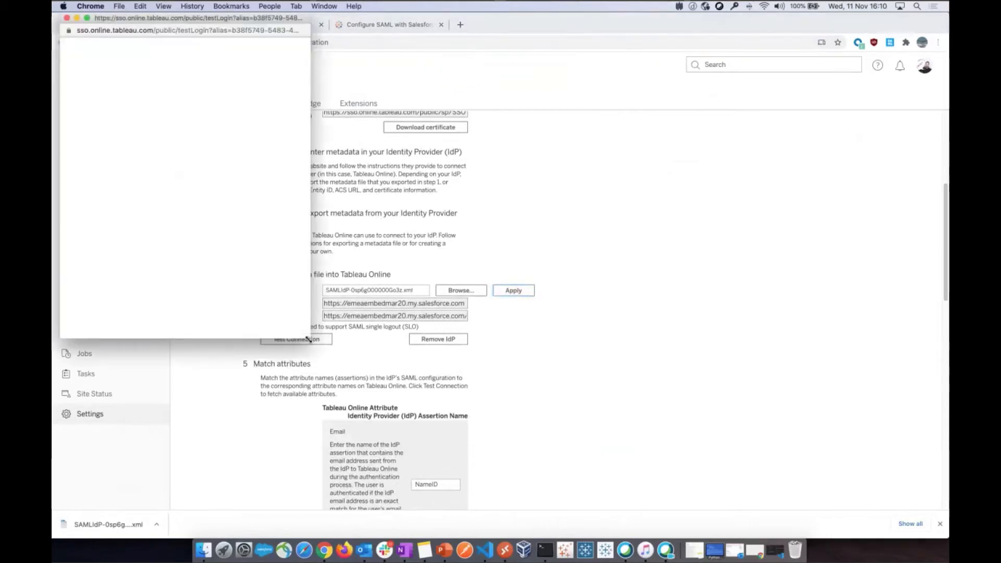
pyautogui.click(296, 339)
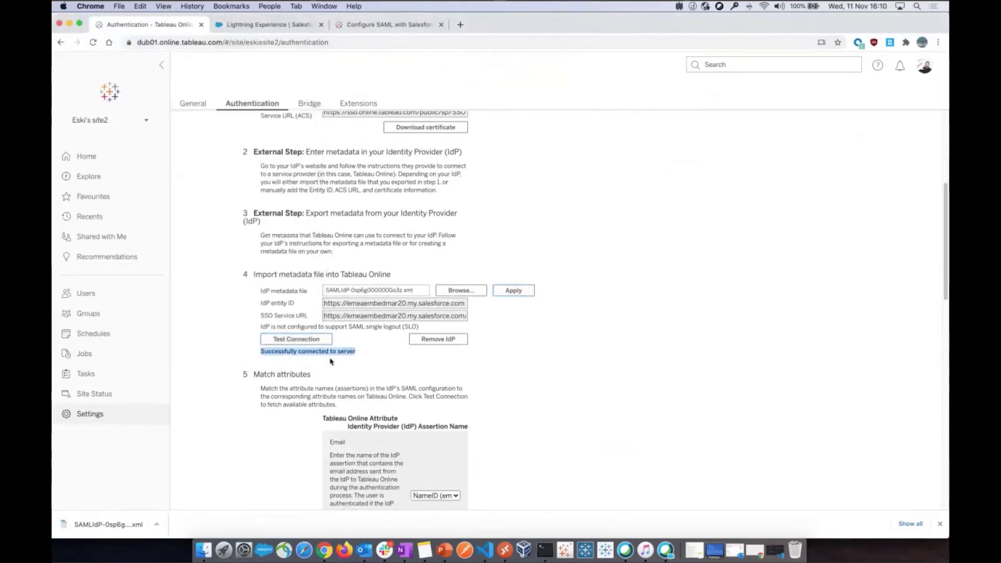
pyautogui.moveTo(368, 358)
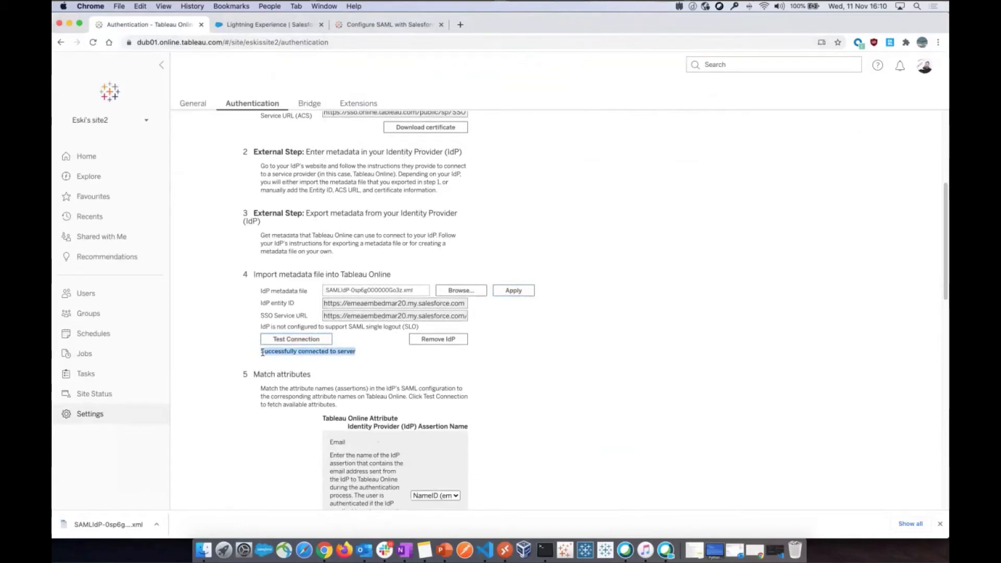
pyautogui.scroll(-3)
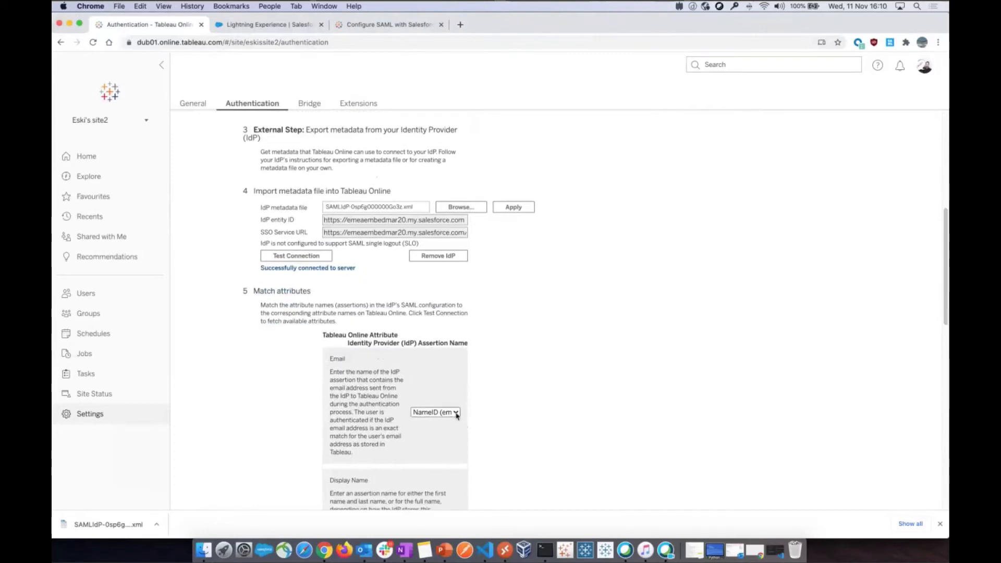
pyautogui.click(436, 412)
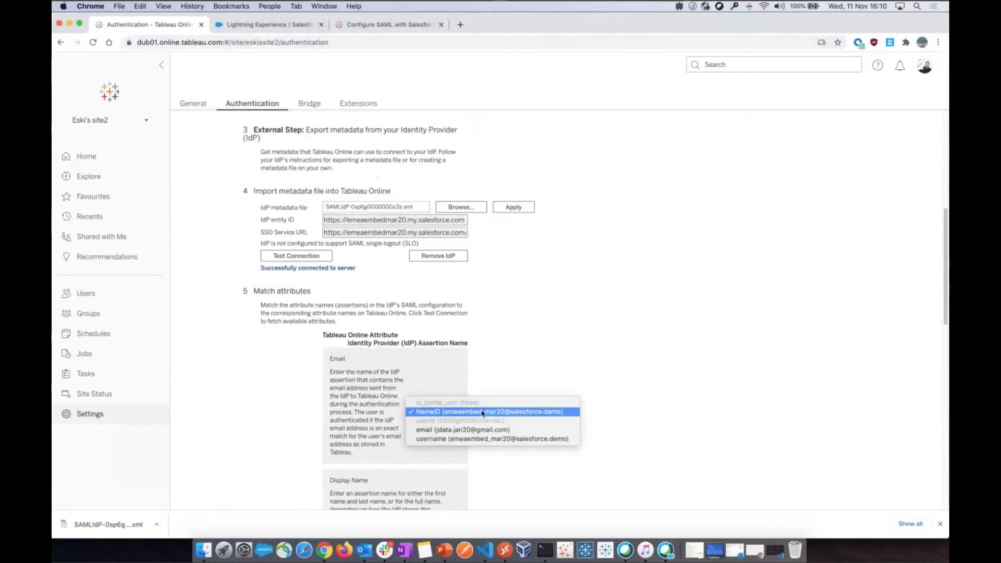
pyautogui.moveTo(546, 415)
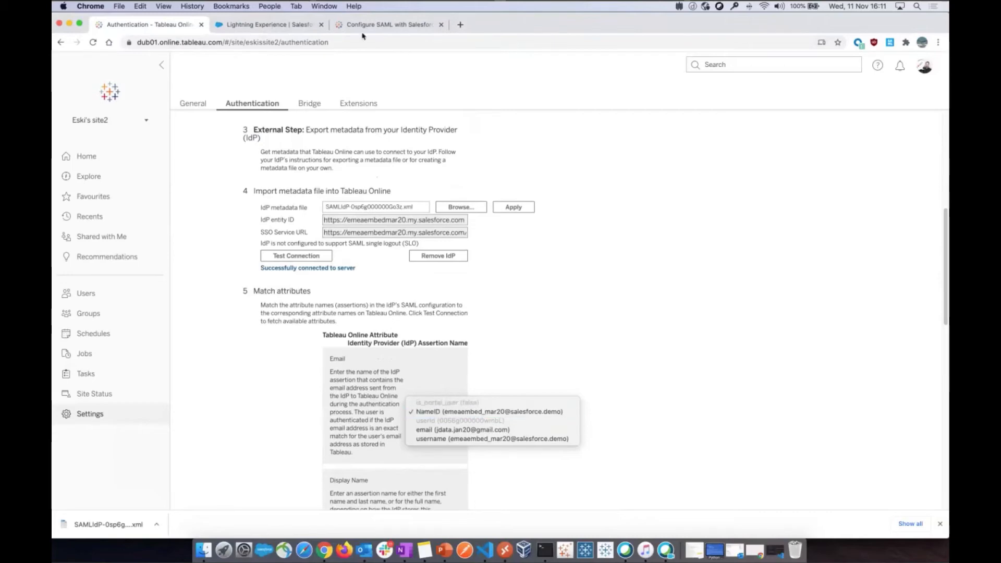
# Read the help article's remaining steps, then return to the Tableau Online tab.
pyautogui.click(386, 24)
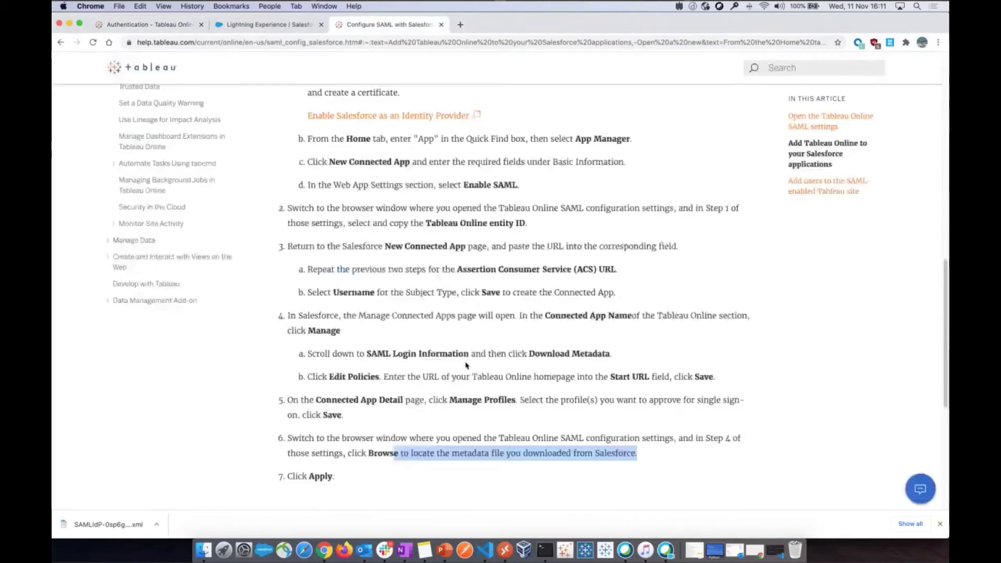
pyautogui.scroll(-3)
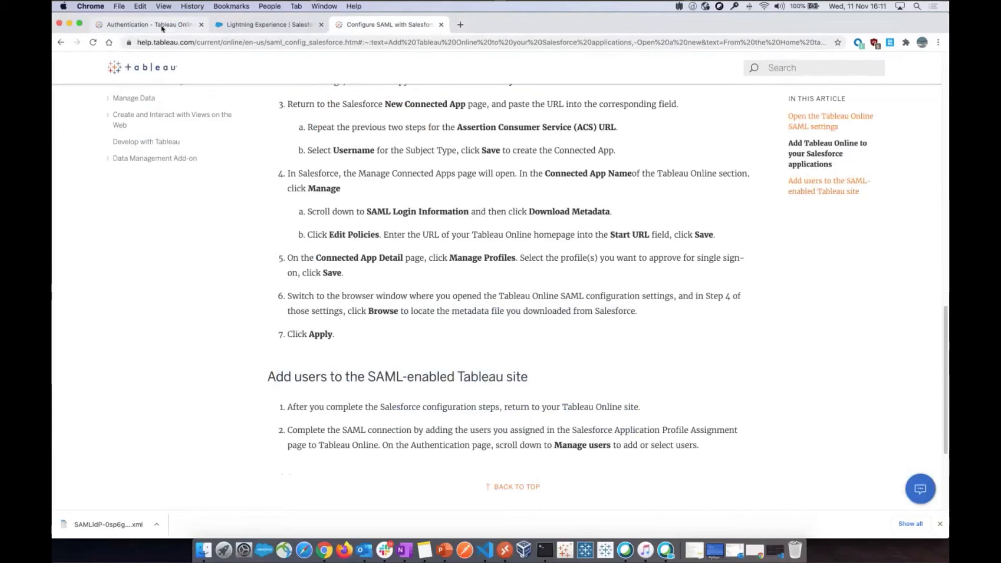
pyautogui.click(148, 25)
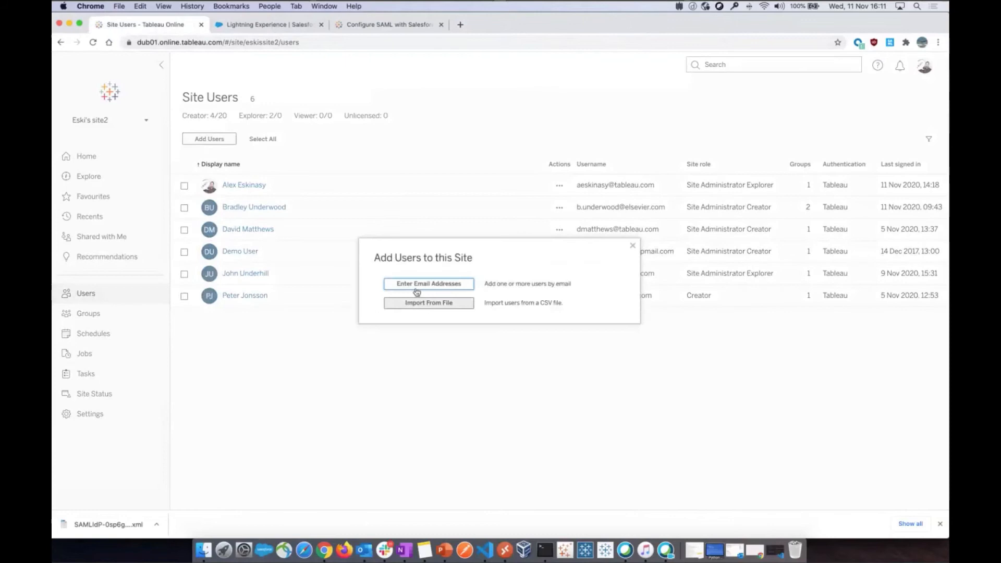
pyautogui.click(428, 283)
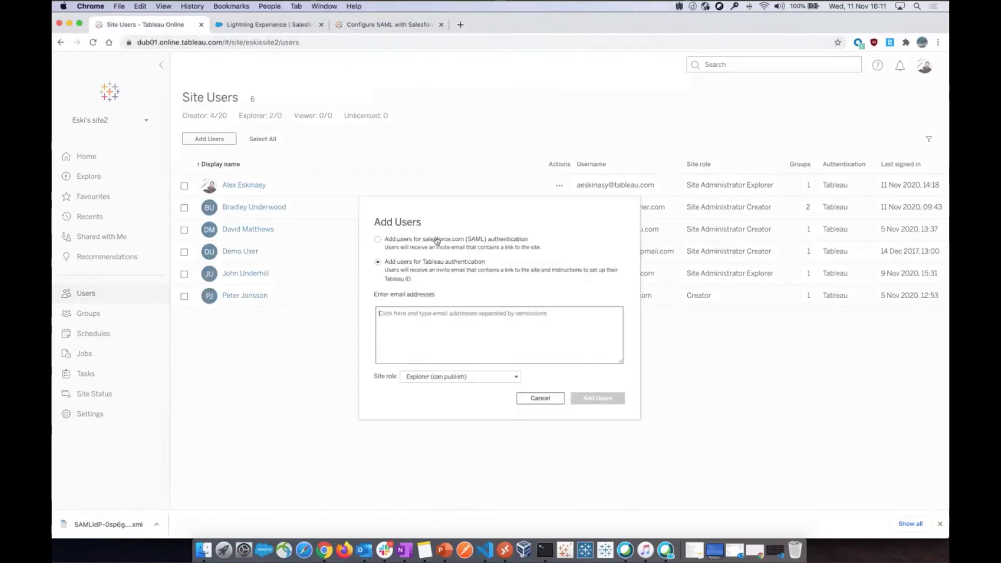
pyautogui.click(378, 239)
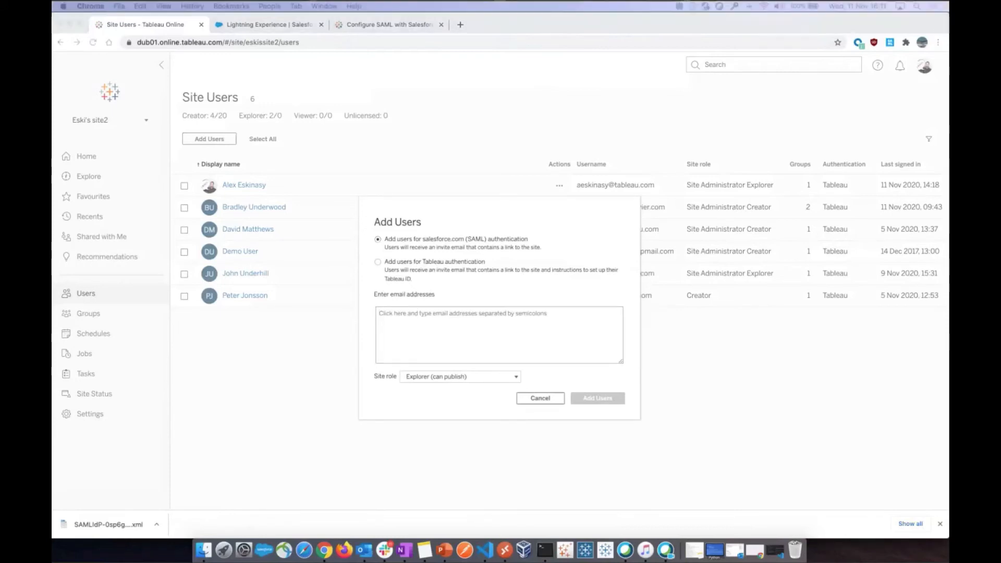
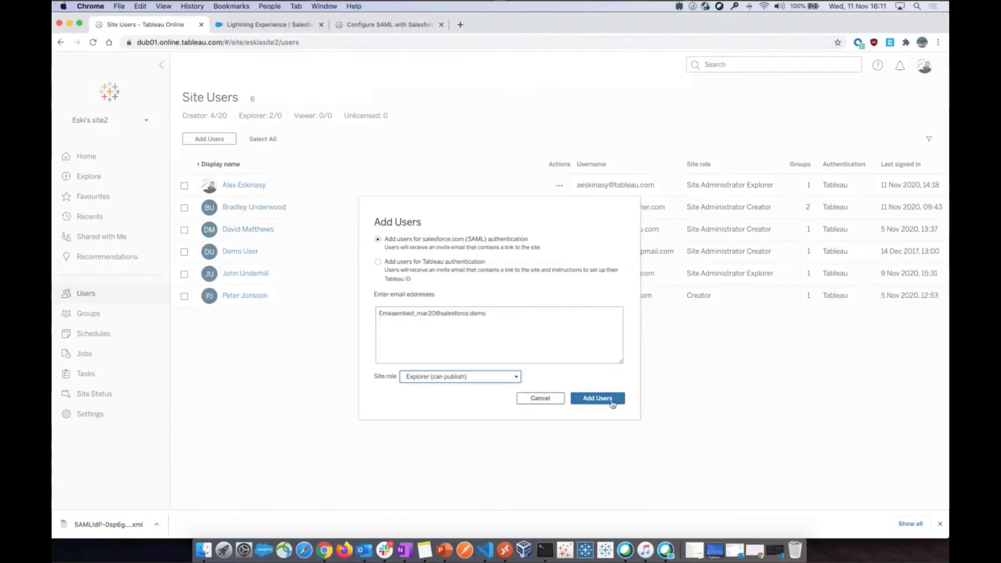
pyautogui.click(596, 398)
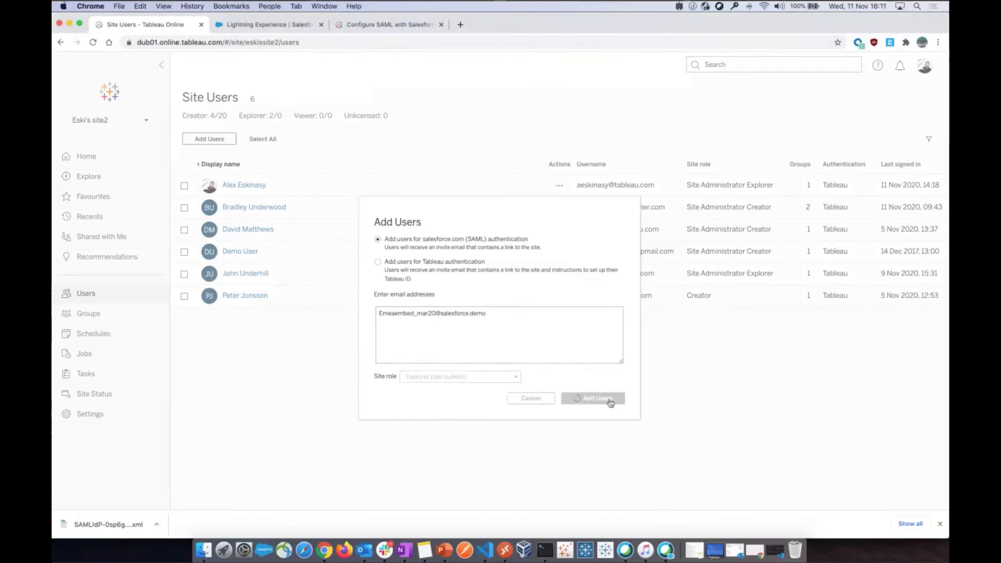
pyautogui.click(592, 398)
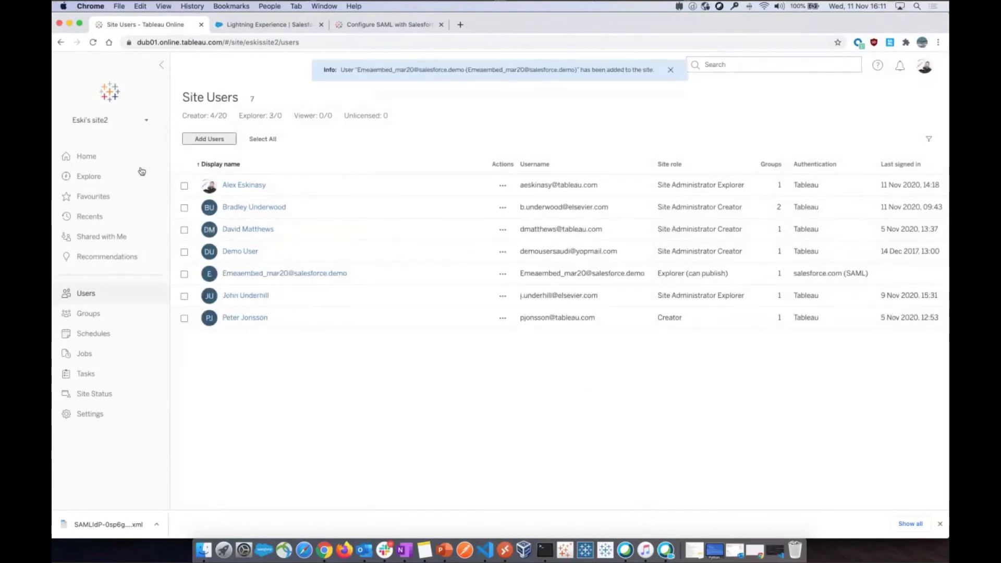
pyautogui.click(89, 413)
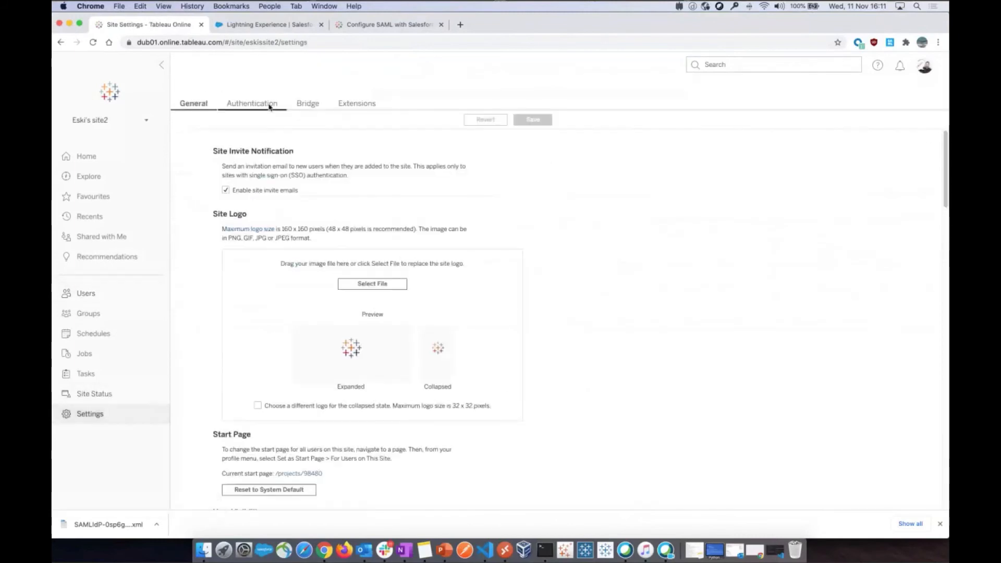
# On the Authentication tab, scroll to the metadata section and rerun Test Connection.
pyautogui.click(251, 103)
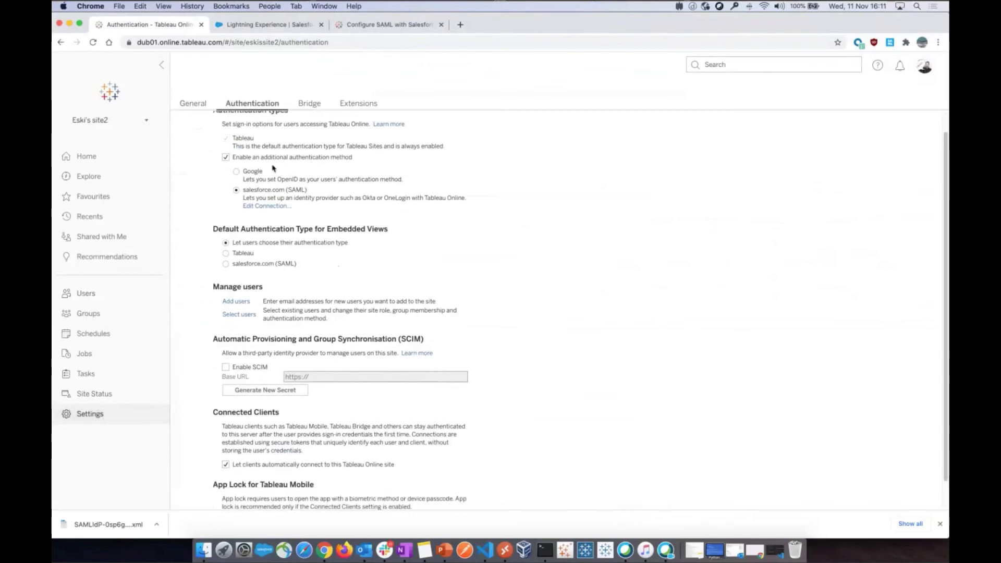
pyautogui.scroll(-3)
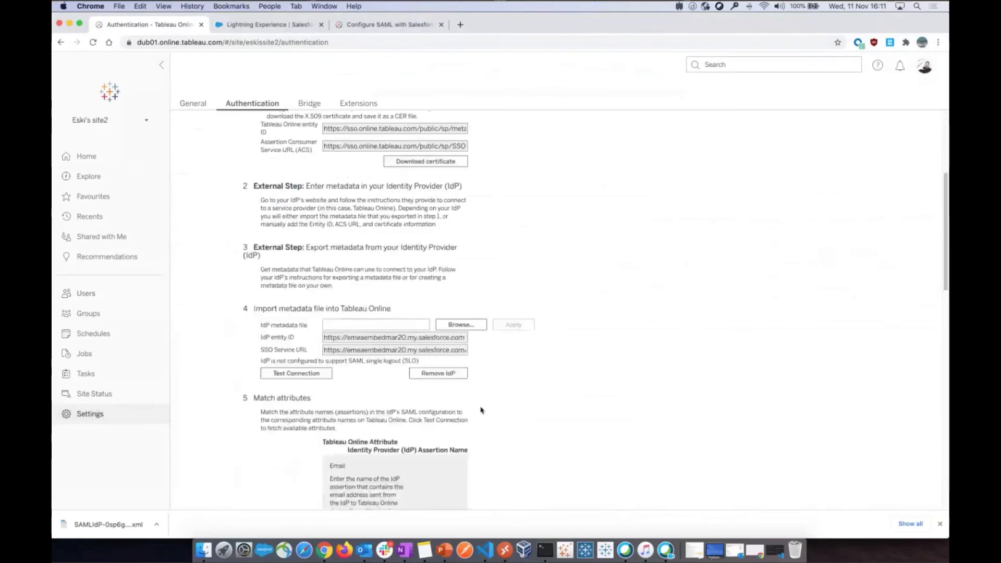
pyautogui.scroll(-3)
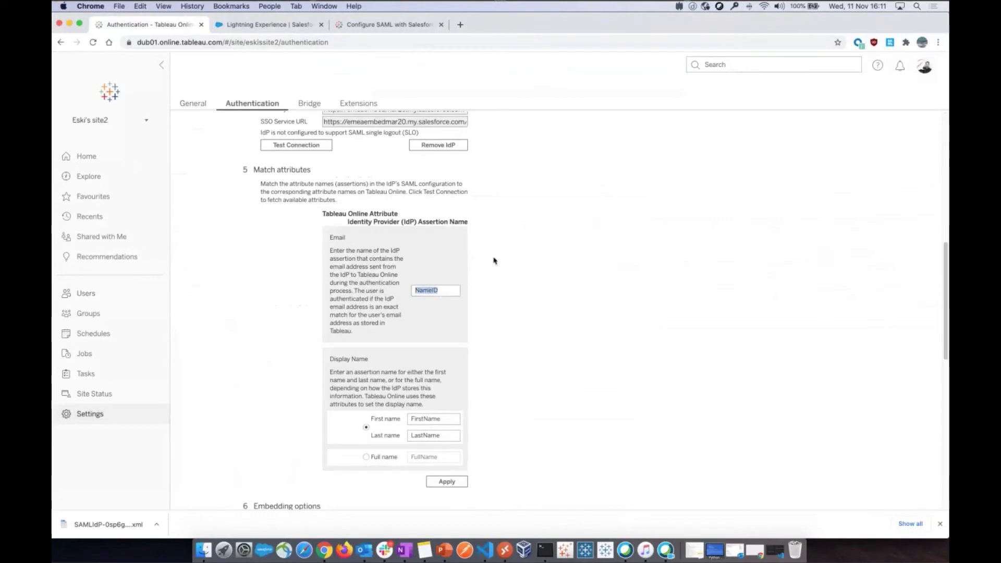
pyautogui.moveTo(477, 269)
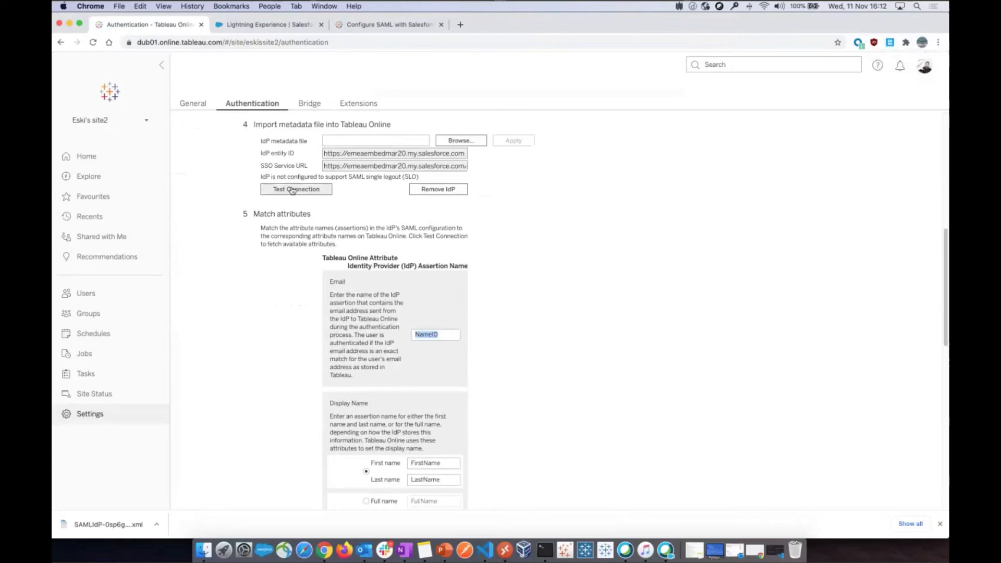
pyautogui.click(296, 189)
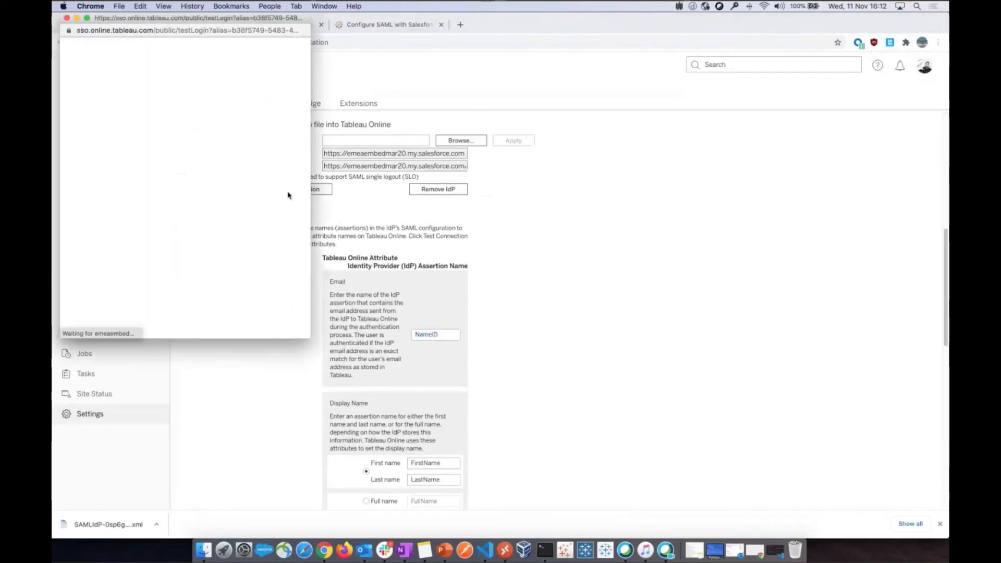
# Run the SAML test login to get the Success response for the editor.
pyautogui.click(296, 189)
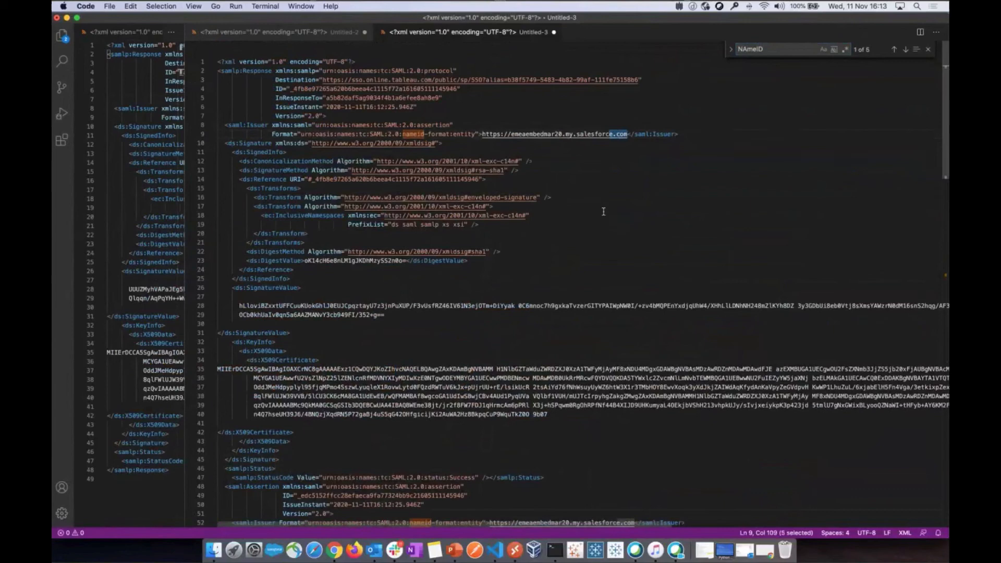
# Search the SAML response for NameID, step to the Subject match, and return to Chrome.
pyautogui.write('.com')
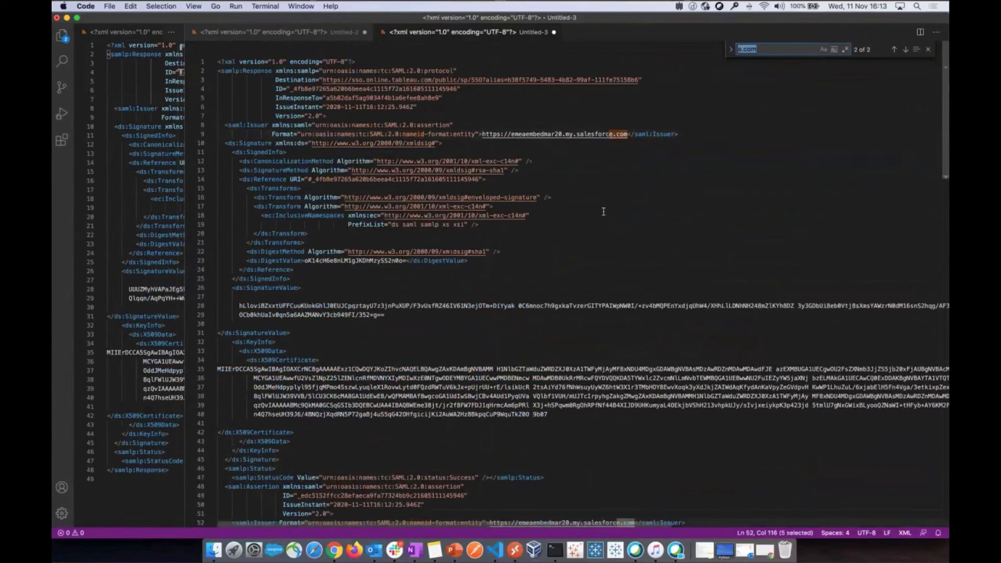
pyautogui.write('NameID')
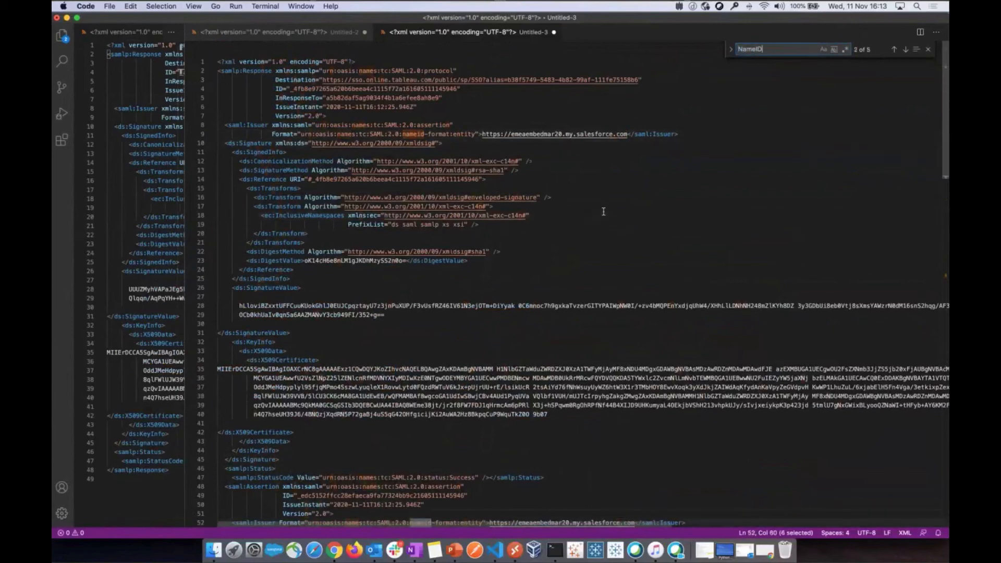
pyautogui.click(904, 49)
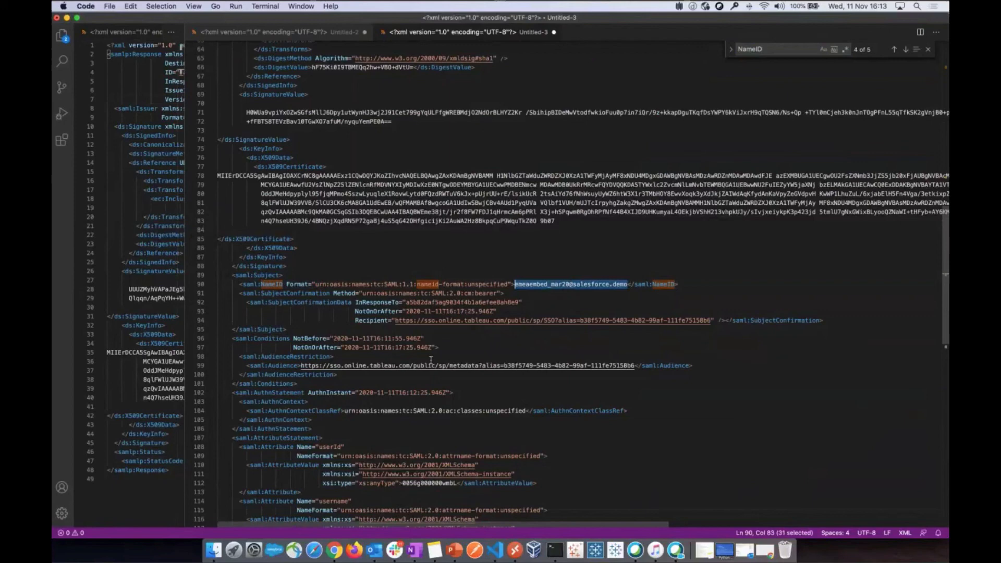
pyautogui.moveTo(334, 549)
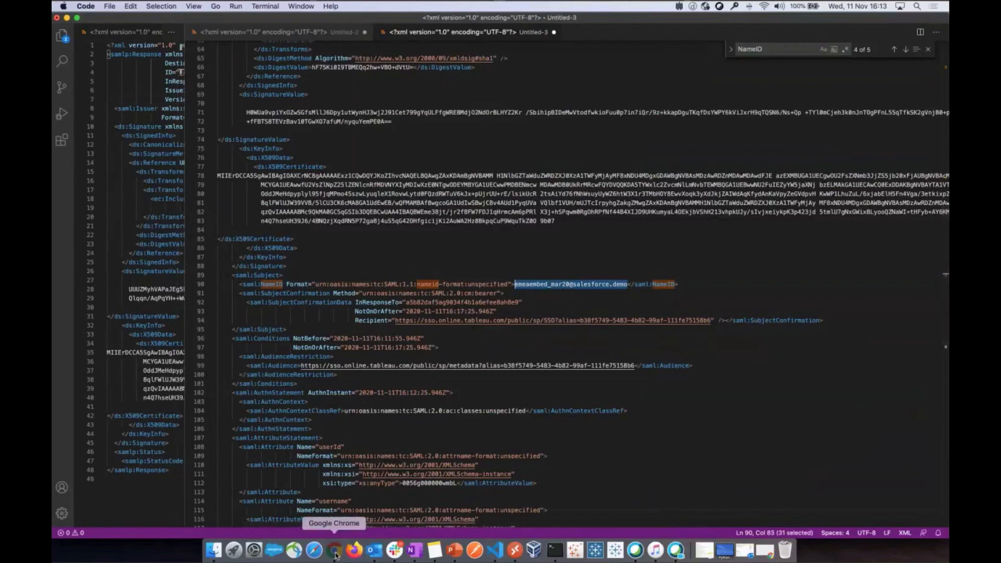
pyautogui.click(334, 549)
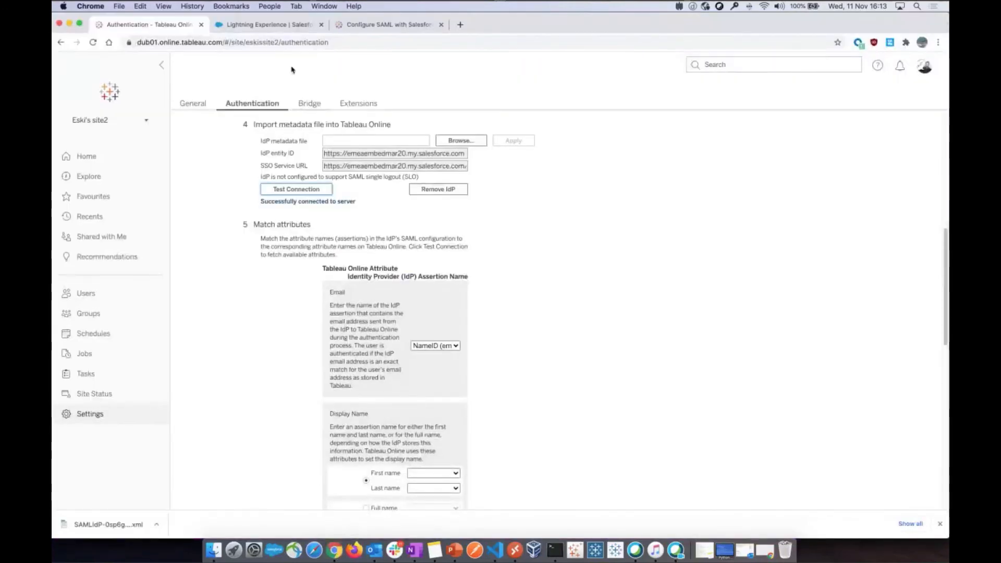
# In Salesforce Setup, Quick Find 'Identi' and choose Identity Provider Event Log.
pyautogui.click(268, 25)
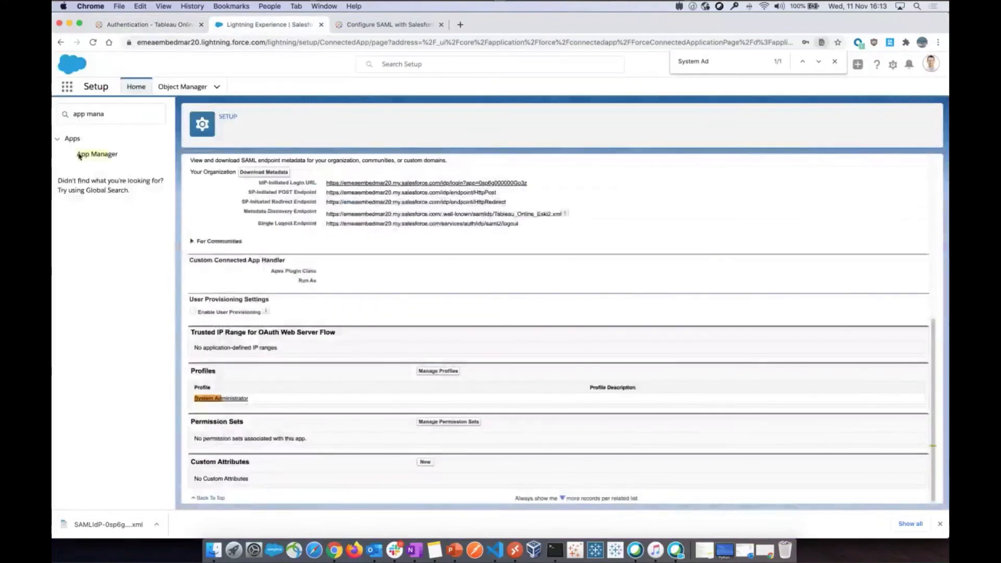
pyautogui.click(107, 113)
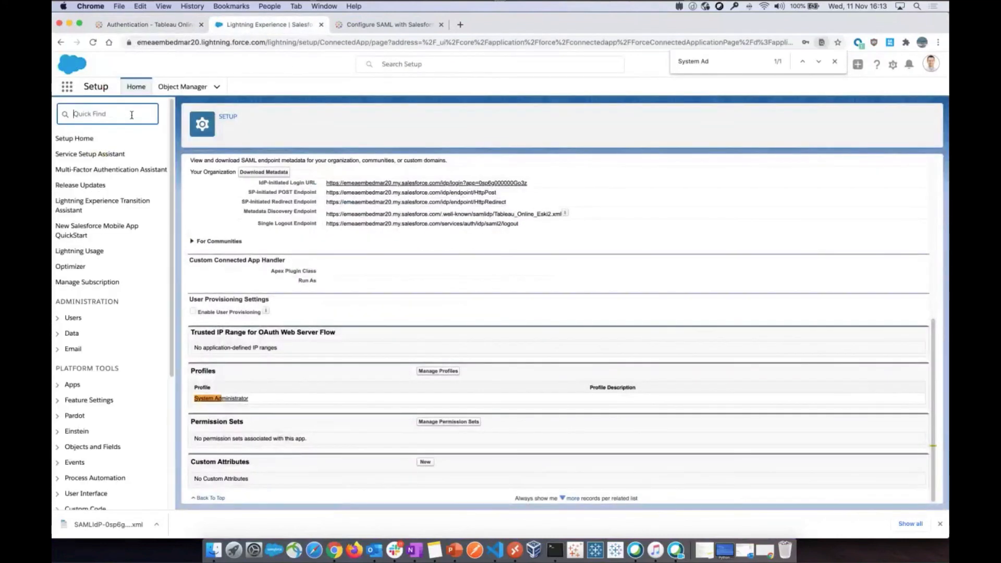
pyautogui.write('l')
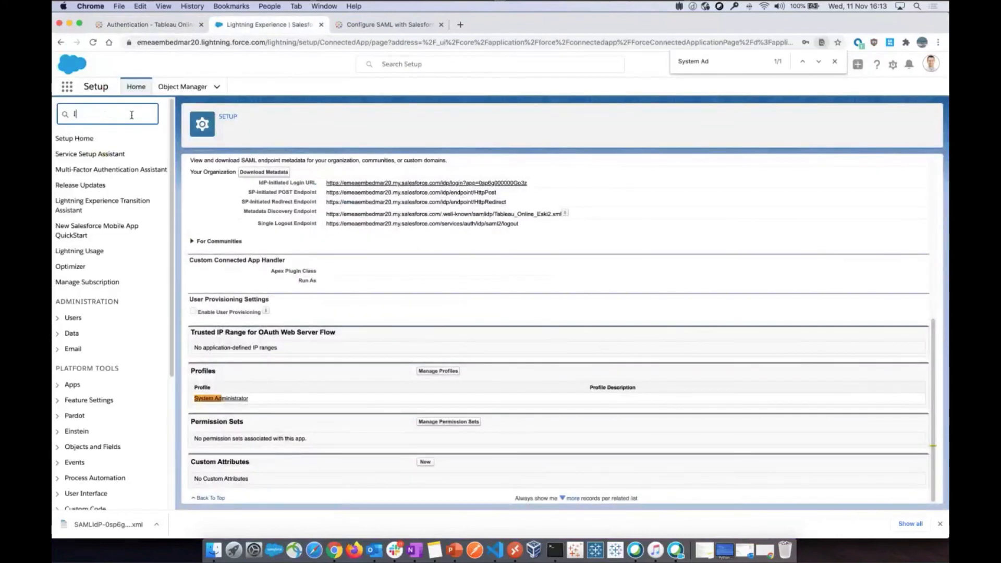
pyautogui.write('Identi')
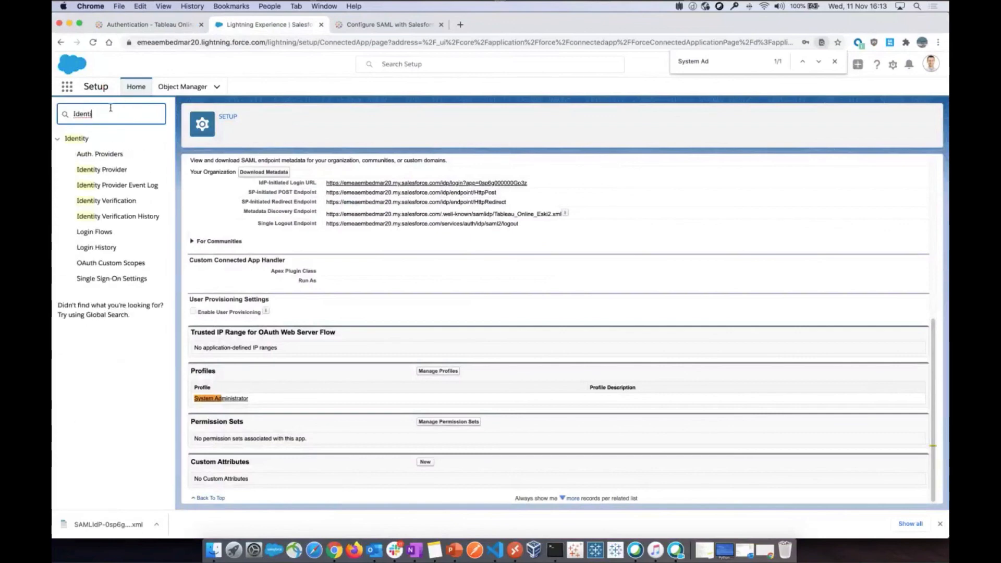
pyautogui.moveTo(117, 185)
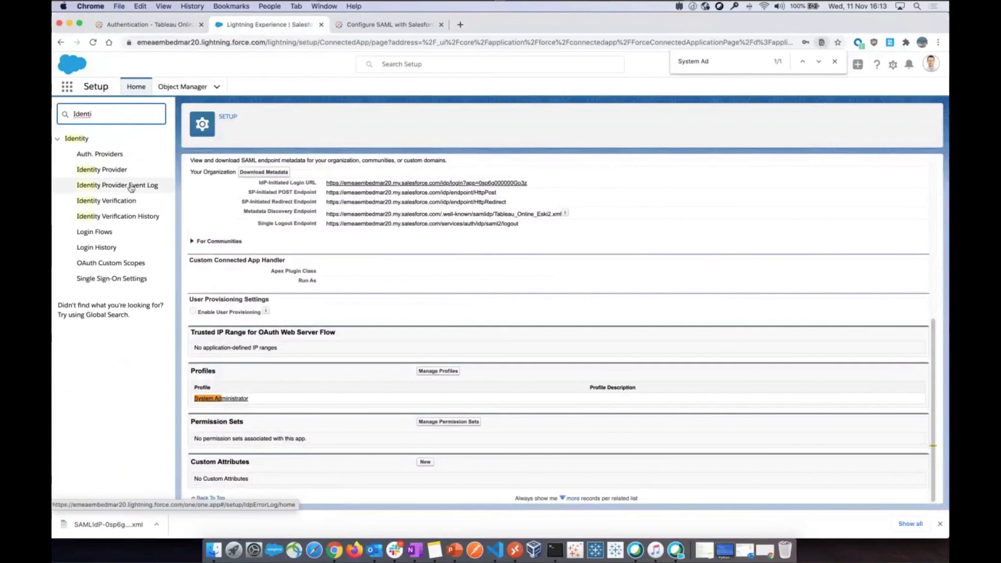
pyautogui.click(117, 185)
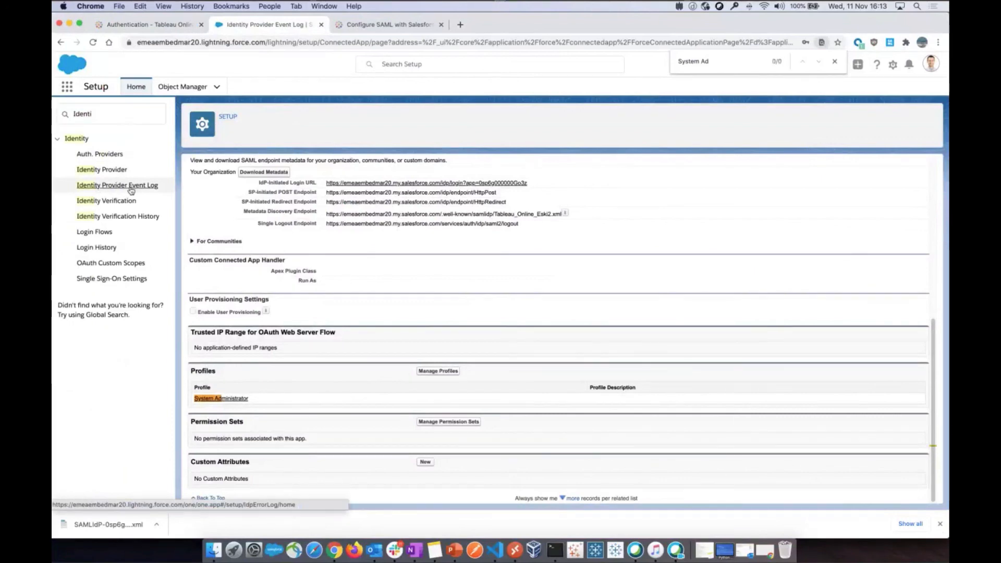
# Load the Identity Provider Event Log and review recent SAML successes and errors.
pyautogui.click(117, 185)
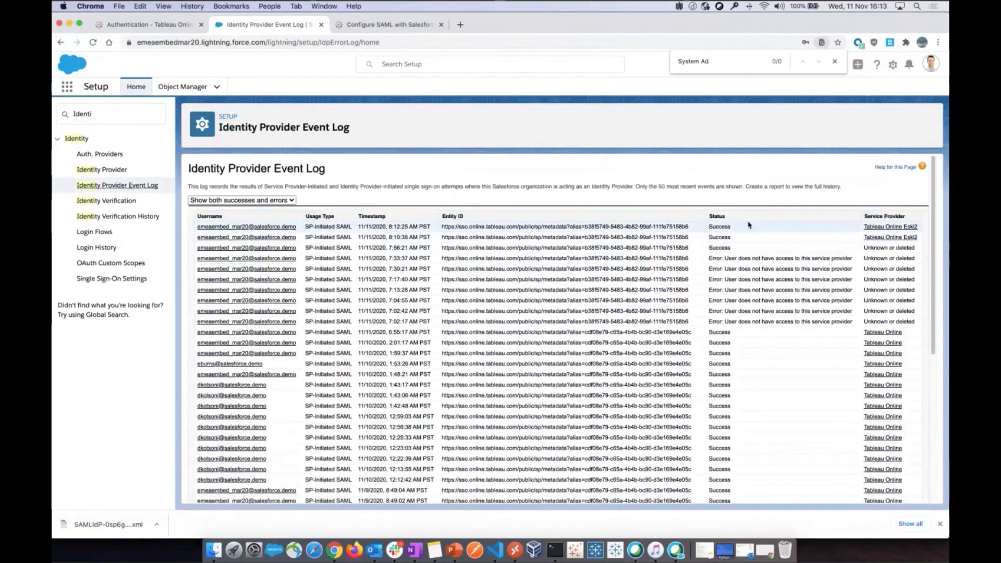
pyautogui.moveTo(760, 261)
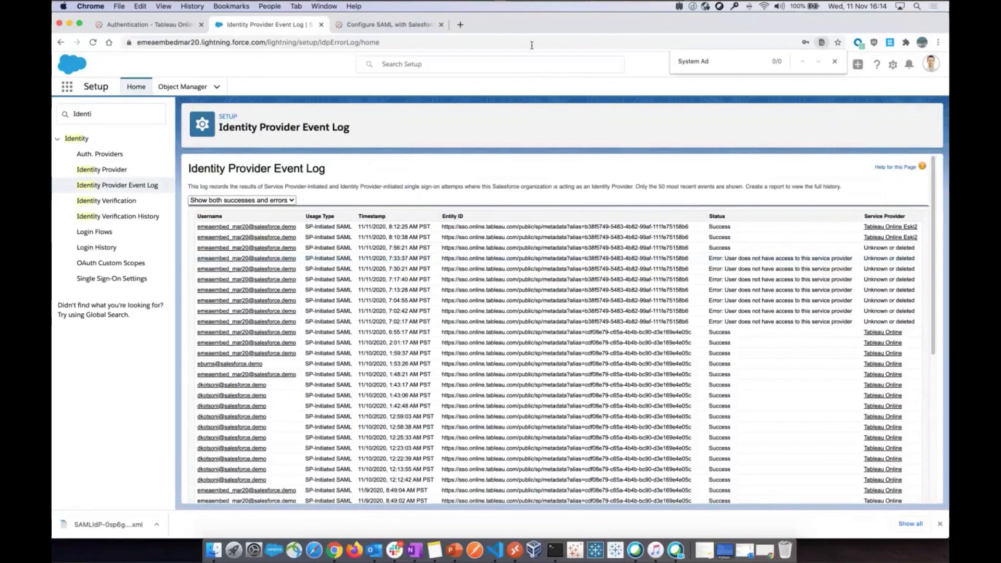
pyautogui.moveTo(542, 32)
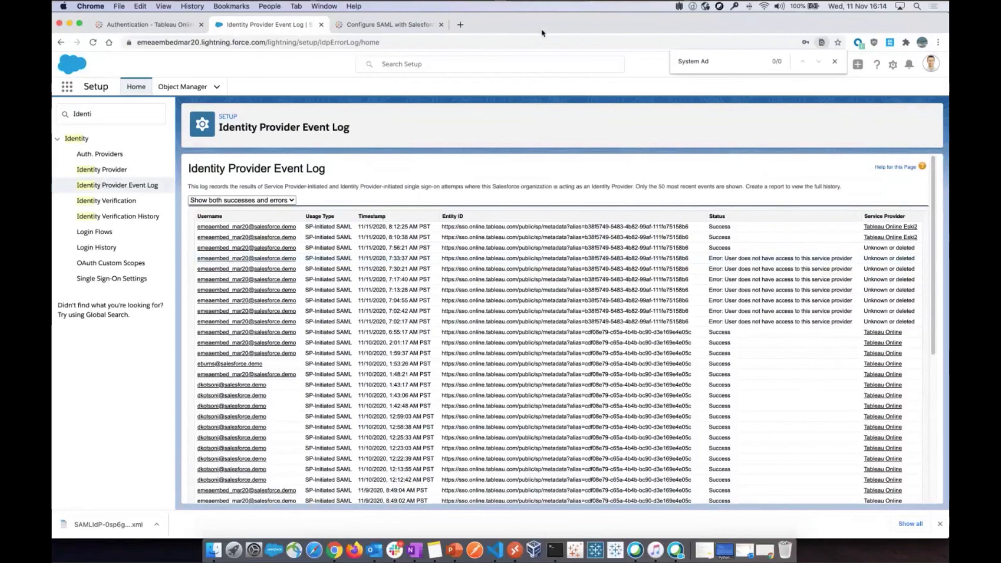